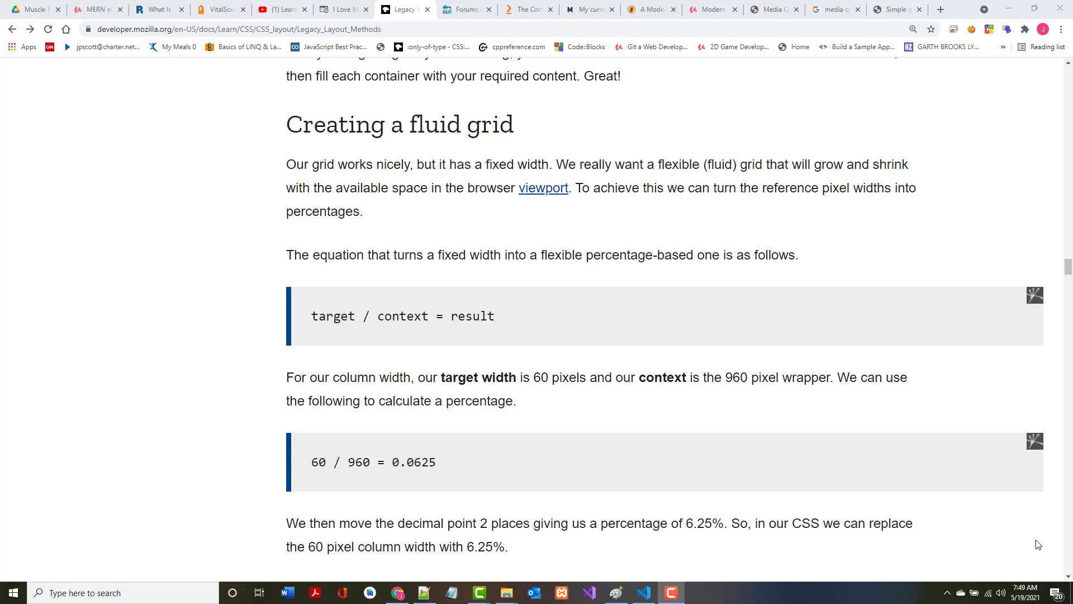
{"action": "mouse_move", "coordinate": [406, 252]}
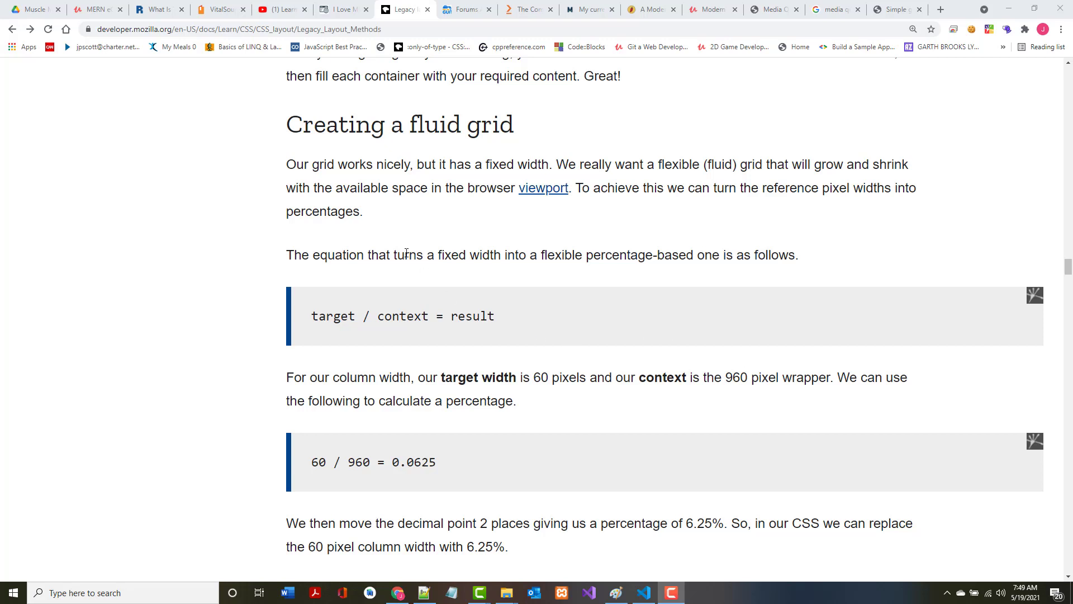
{"action": "mouse_move", "coordinate": [882, 22]}
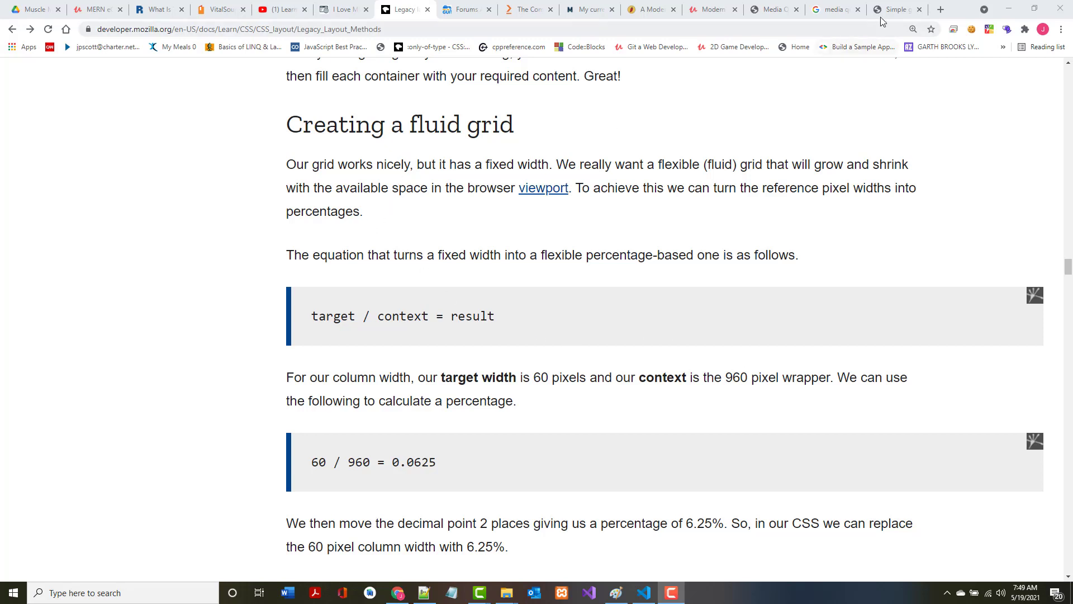
Check download.html's grid preview in a maximized browser window.
{"action": "left_click", "coordinate": [896, 9]}
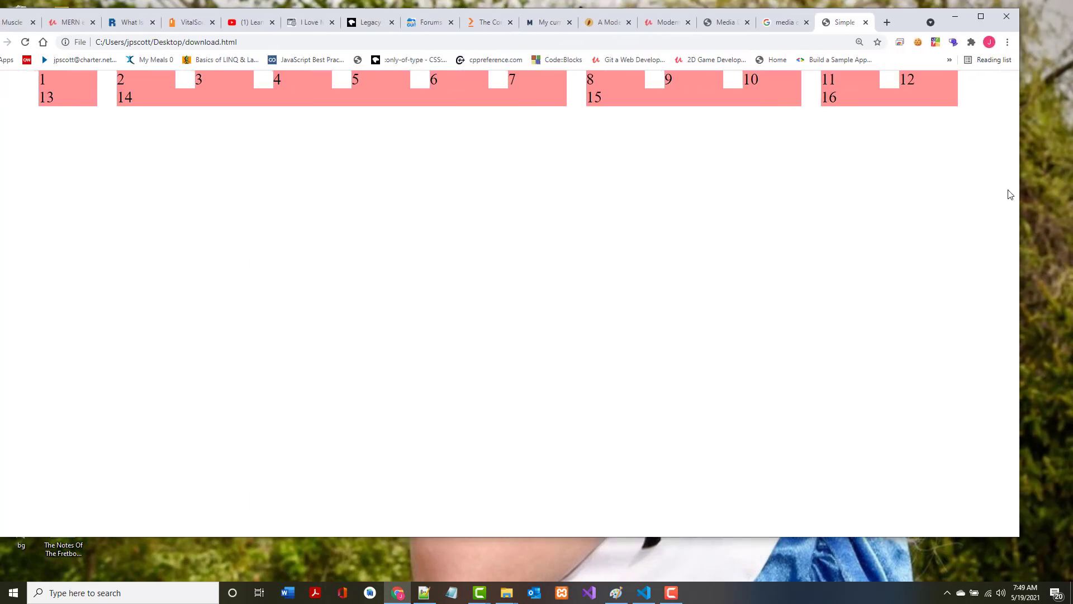
{"action": "mouse_move", "coordinate": [89, 109]}
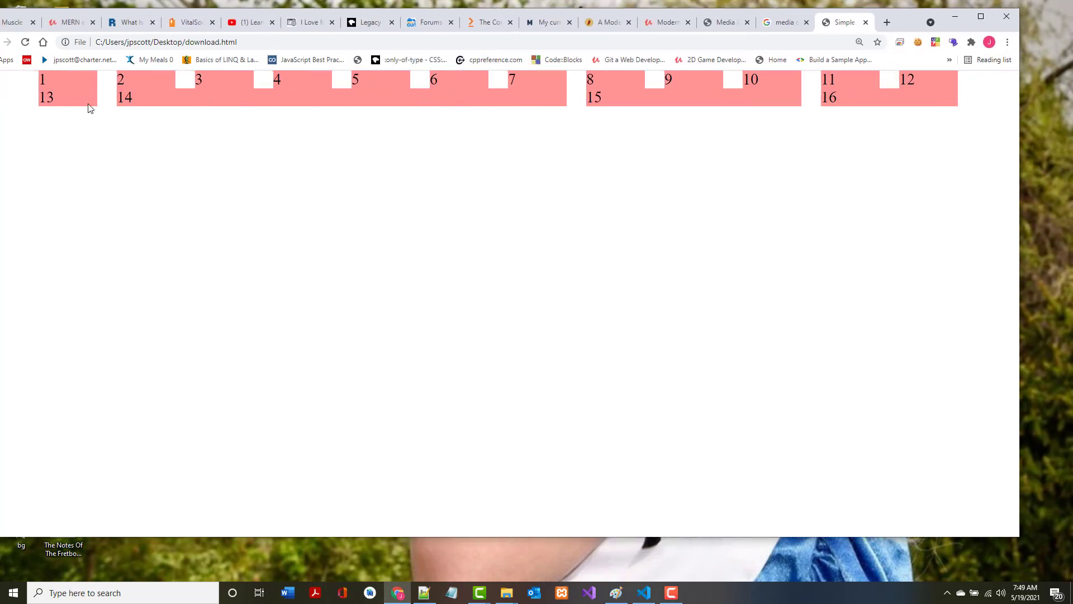
{"action": "left_click", "coordinate": [980, 16]}
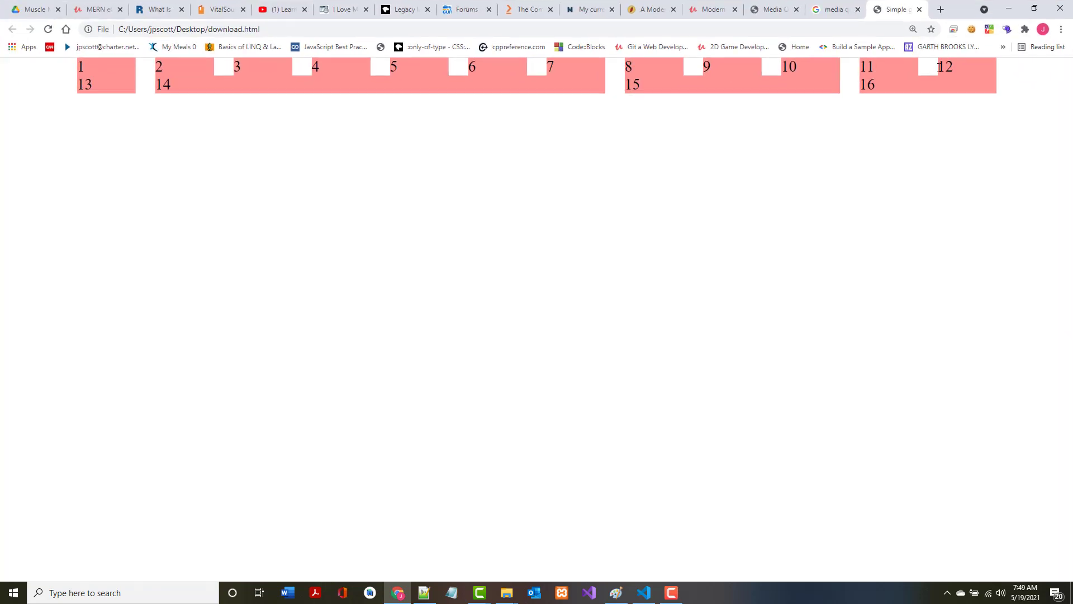
{"action": "mouse_move", "coordinate": [673, 22]}
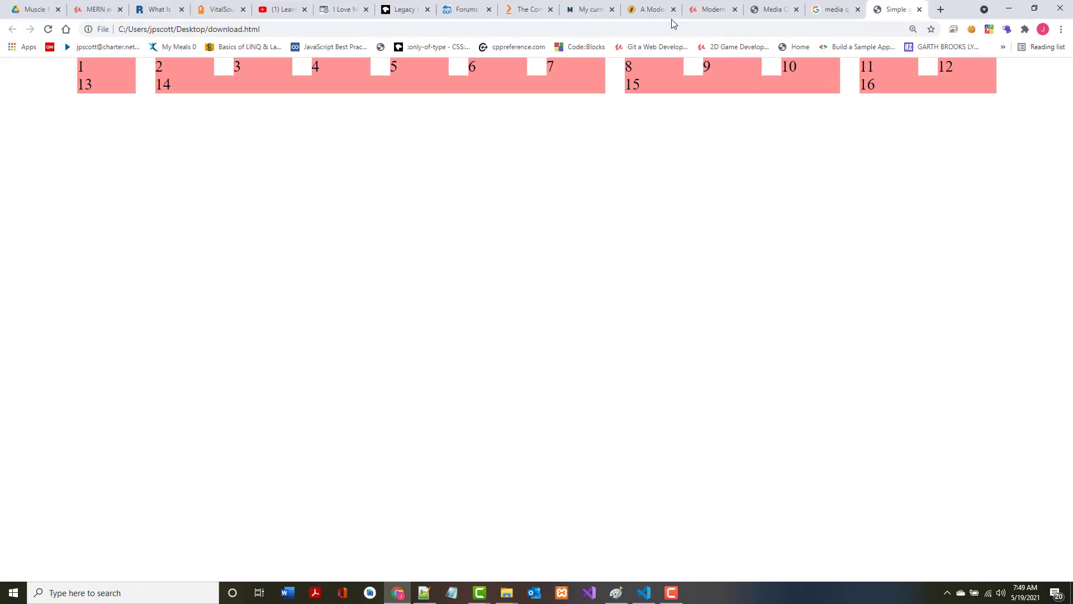
{"action": "left_click", "coordinate": [402, 9]}
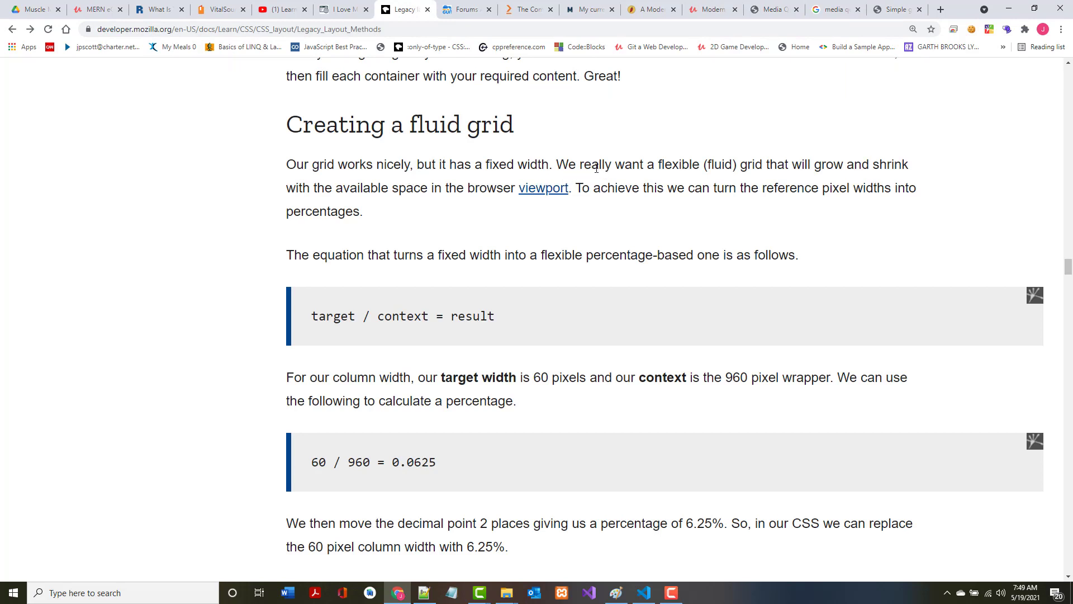
{"action": "mouse_move", "coordinate": [714, 166]}
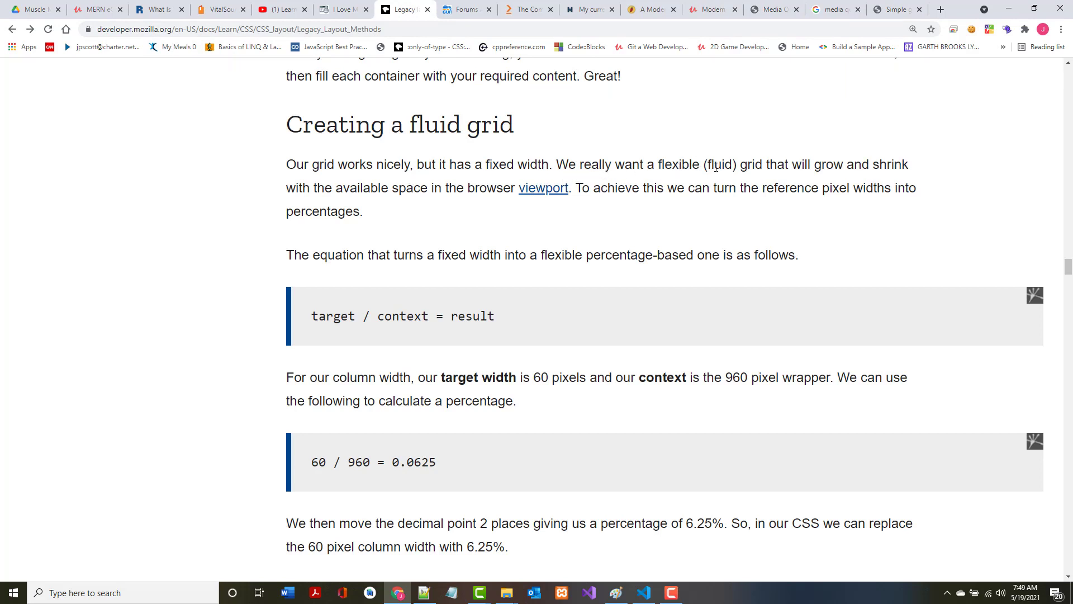
{"action": "mouse_move", "coordinate": [322, 250]}
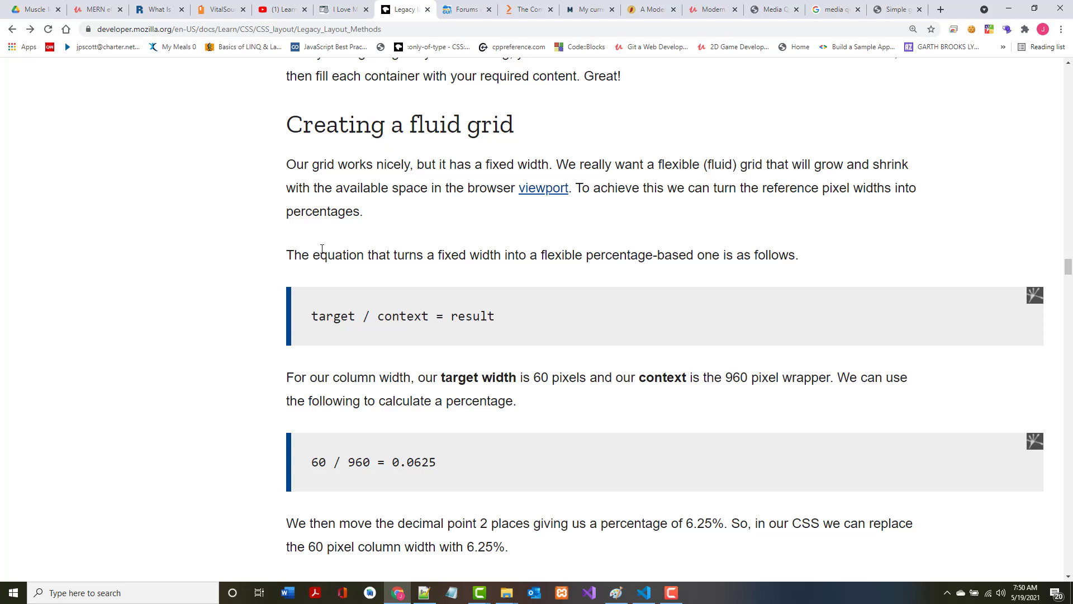
{"action": "mouse_move", "coordinate": [572, 205]}
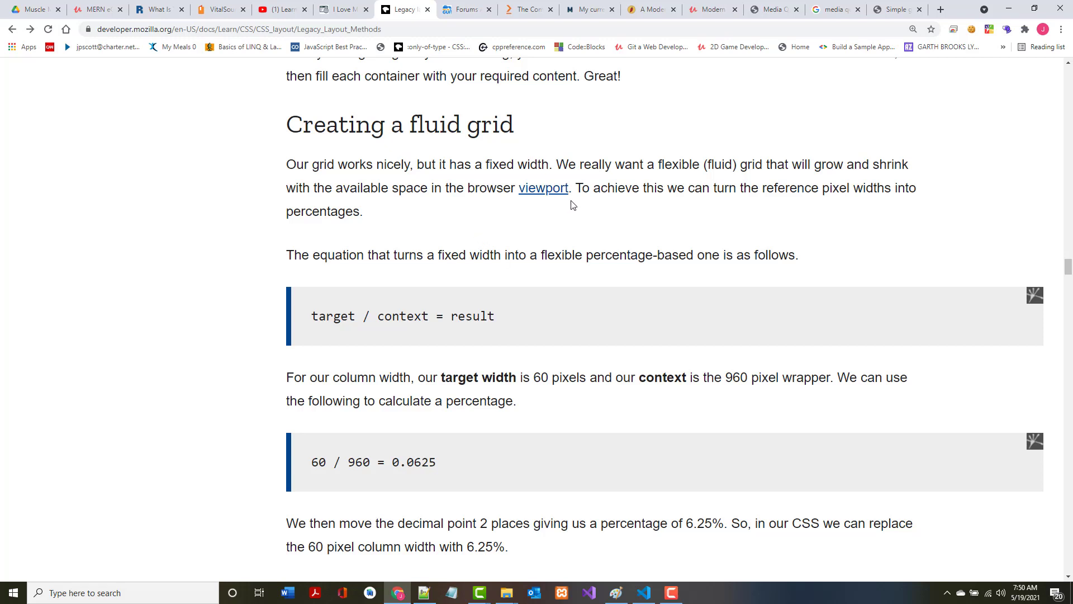
{"action": "mouse_move", "coordinate": [704, 220]}
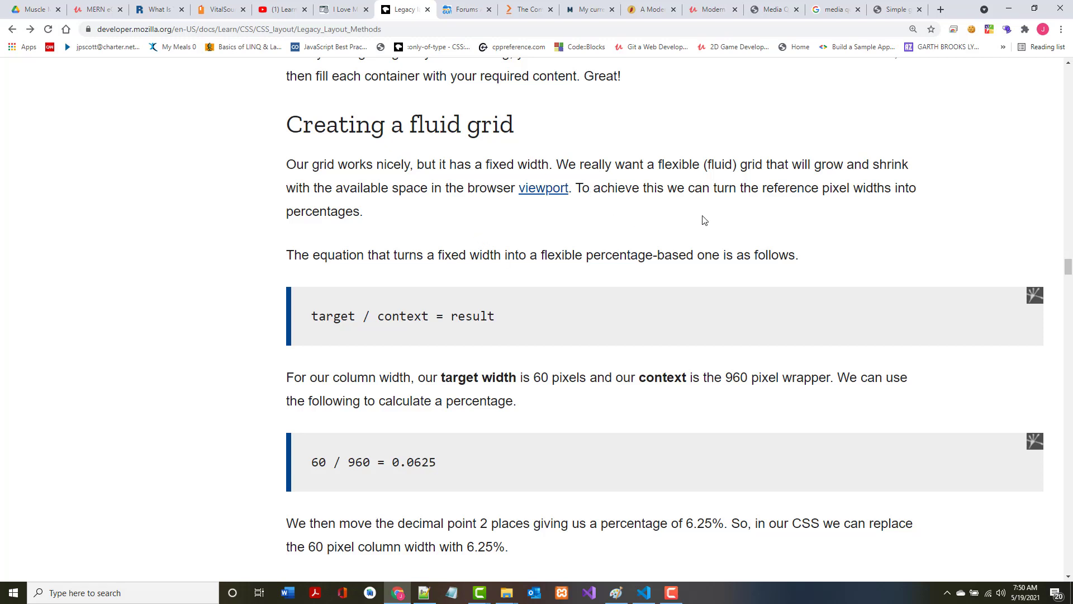
{"action": "mouse_move", "coordinate": [312, 309]}
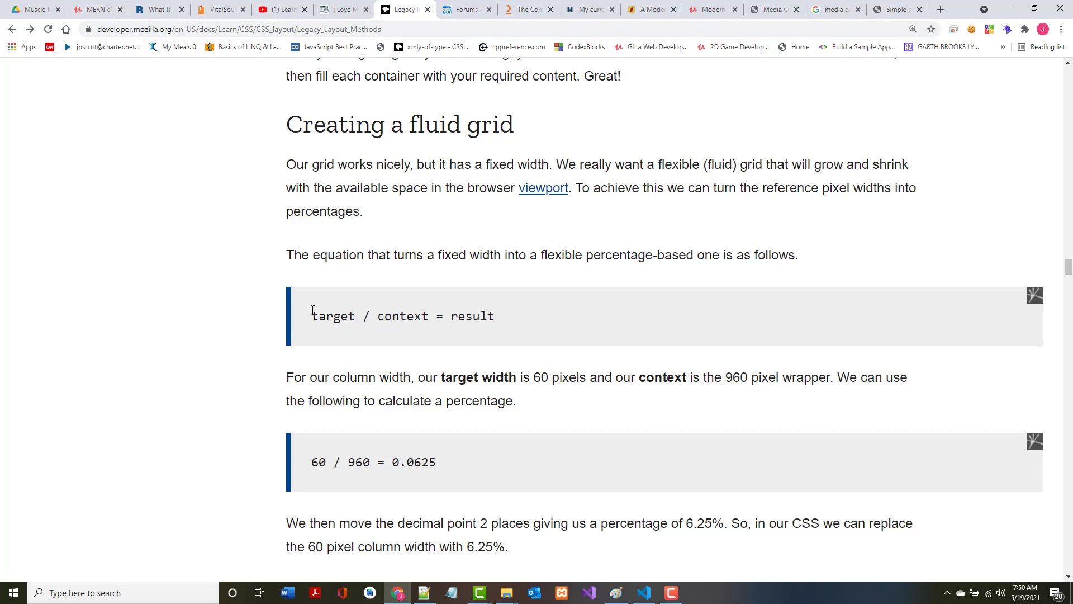
Highlight the target / context = result formula and open the simple-grid-finished.html example.
{"action": "triple_click", "coordinate": [402, 316]}
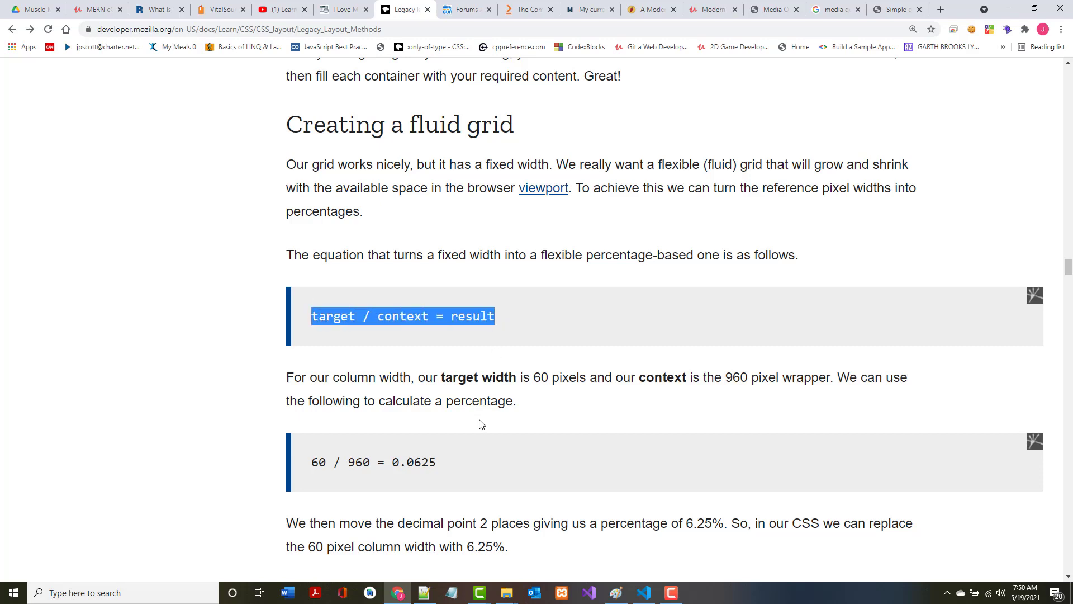
{"action": "scroll", "scroll_direction": "down", "scroll_amount": 3}
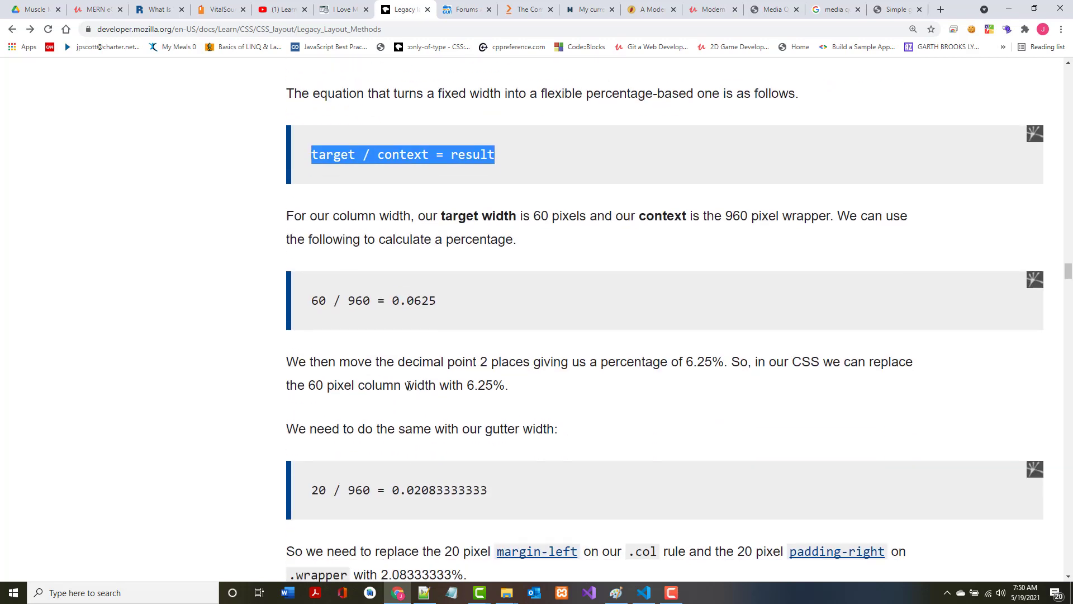
{"action": "scroll", "scroll_direction": "up", "scroll_amount": 3}
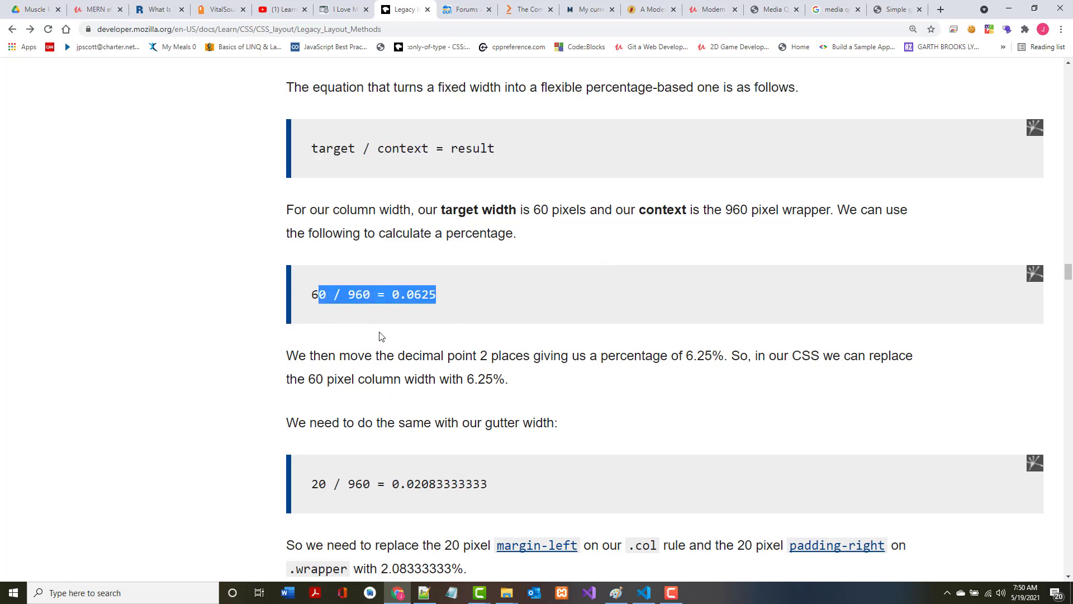
{"action": "mouse_move", "coordinate": [342, 372]}
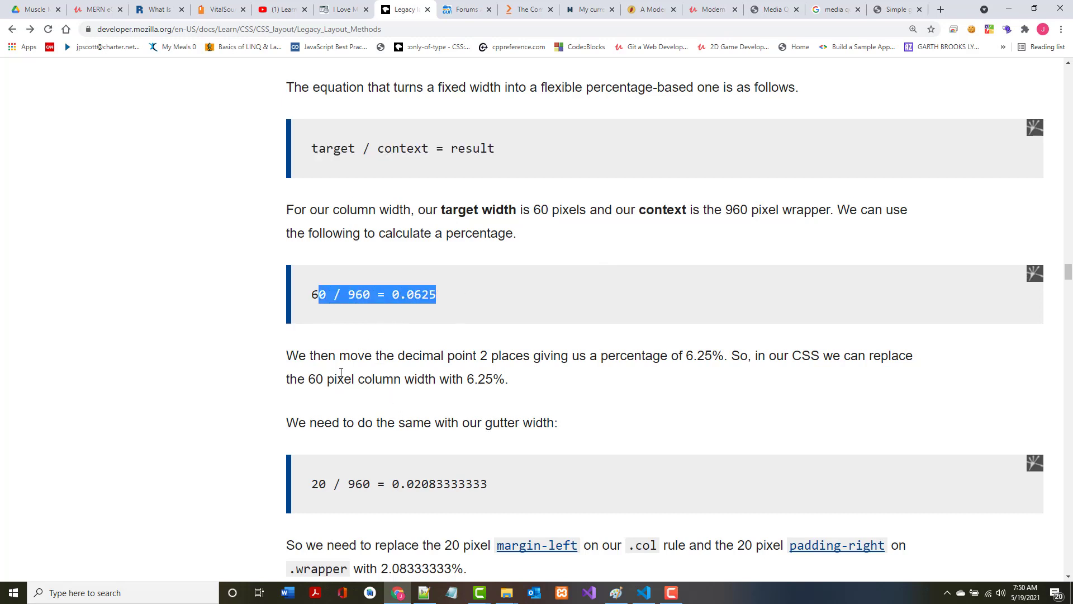
{"action": "scroll", "scroll_direction": "down", "scroll_amount": 3}
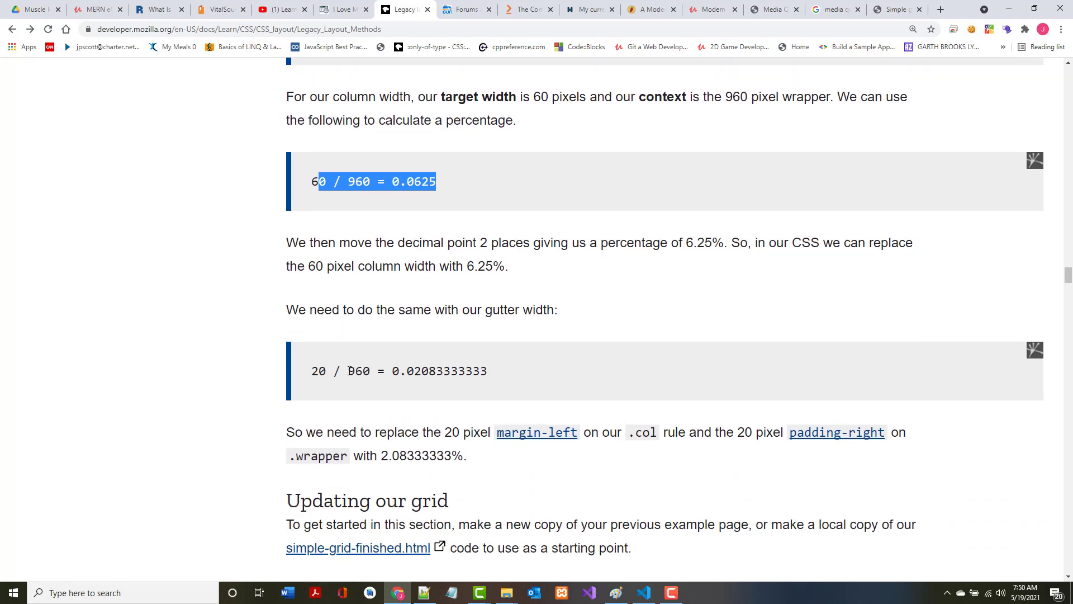
{"action": "scroll", "scroll_direction": "down", "scroll_amount": 3}
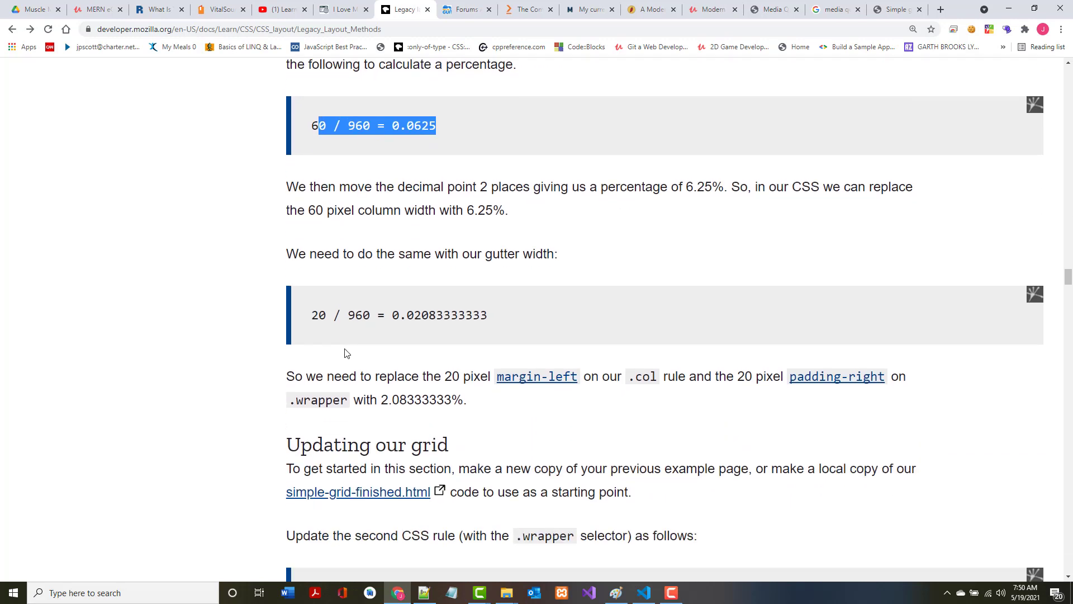
{"action": "scroll", "scroll_direction": "down", "scroll_amount": 3}
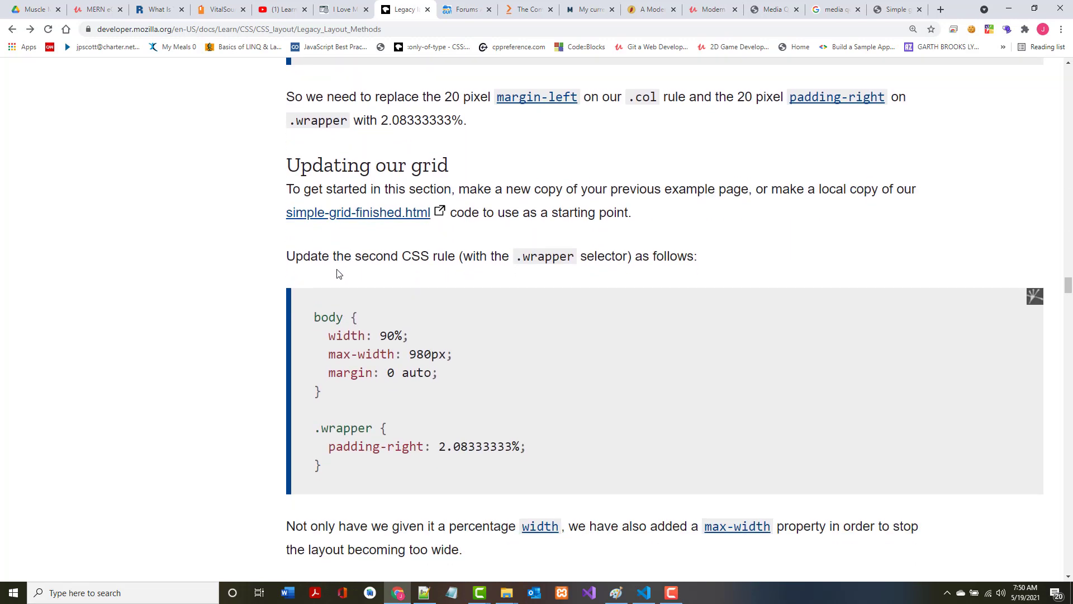
{"action": "scroll", "scroll_direction": "down", "scroll_amount": 3}
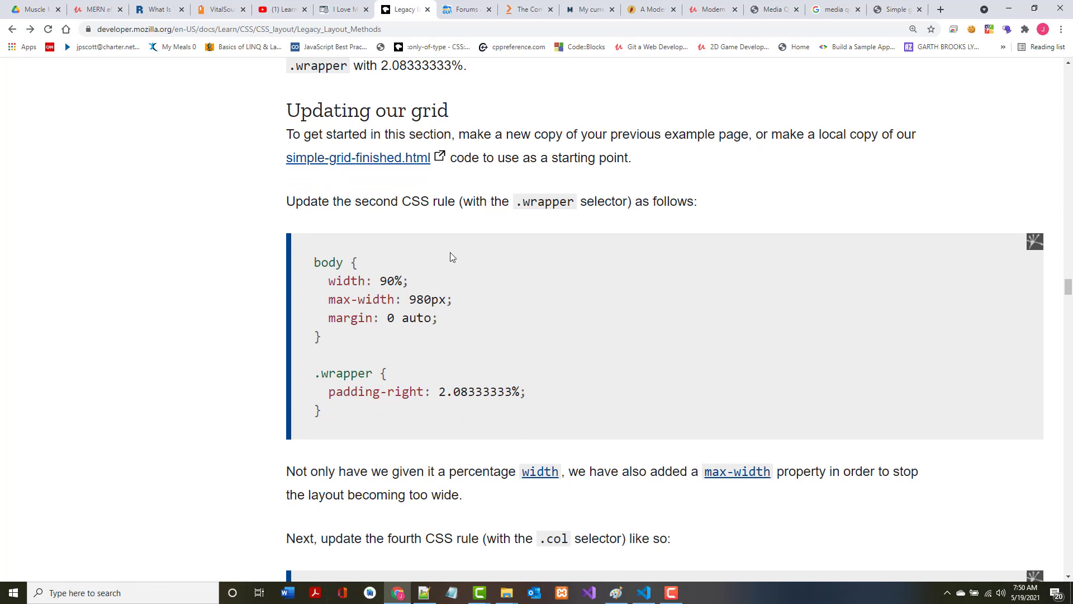
{"action": "left_click", "coordinate": [357, 158]}
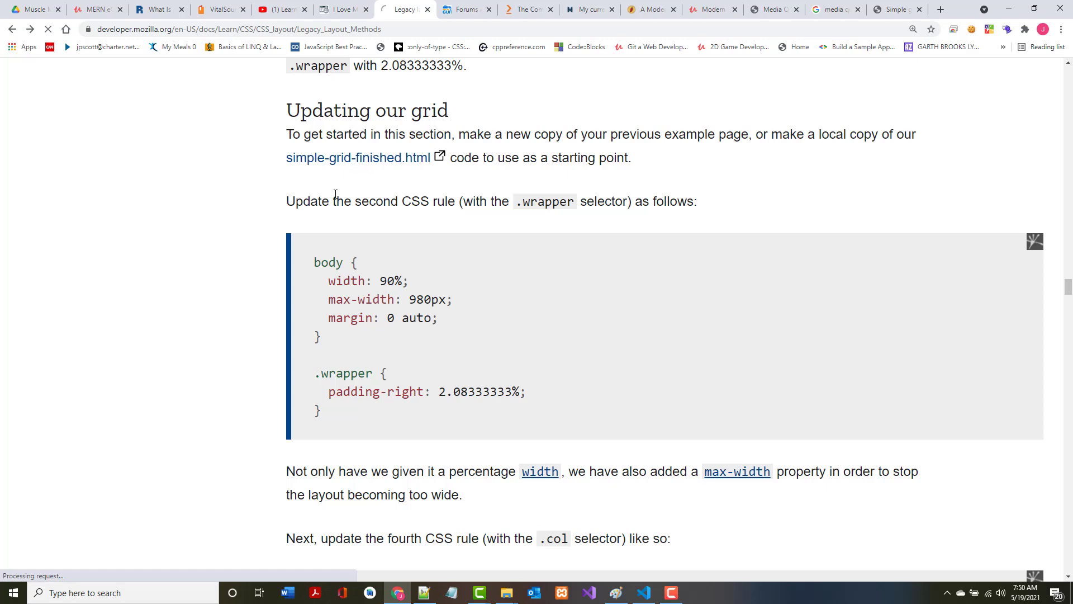
Select all 72 lines of the GitHub source and switch to download.html in Notepad++.
{"action": "left_click", "coordinate": [357, 158]}
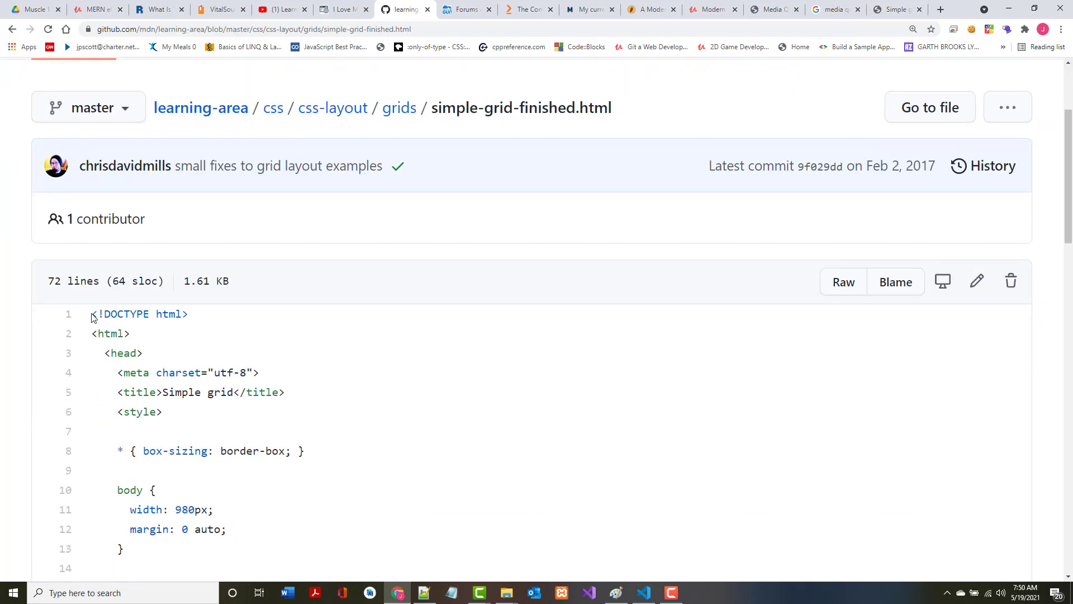
{"action": "scroll", "scroll_direction": "down", "scroll_amount": 3}
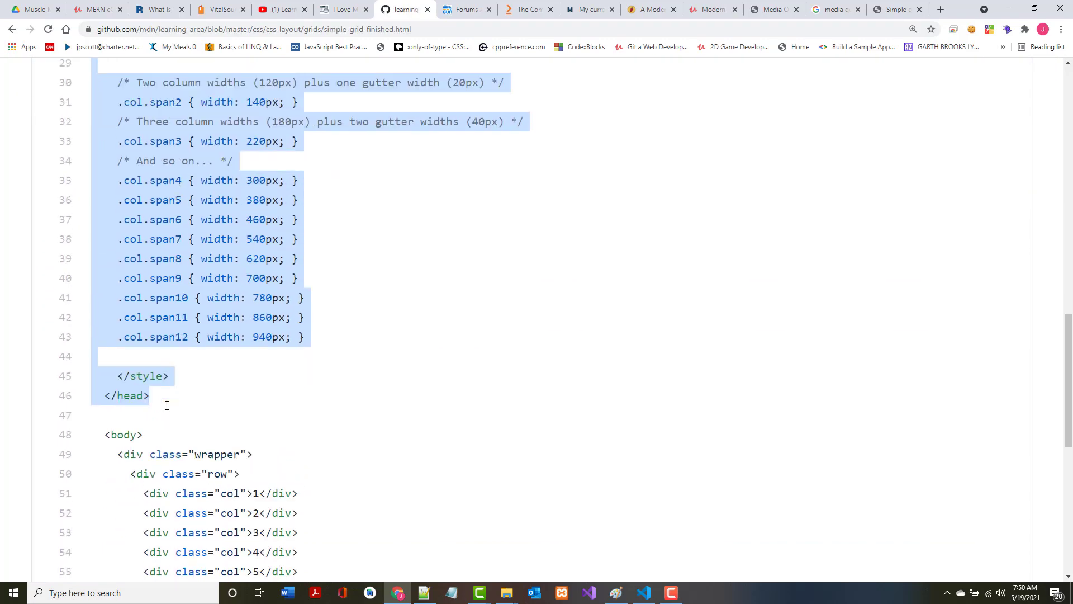
{"action": "scroll", "scroll_direction": "down", "scroll_amount": 3}
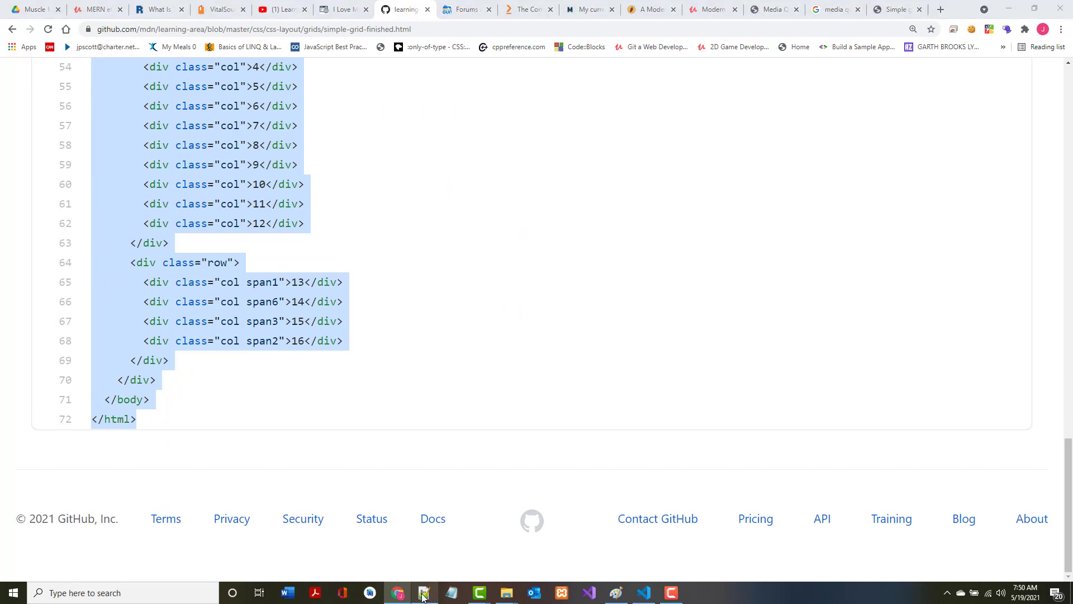
{"action": "left_click", "coordinate": [423, 593]}
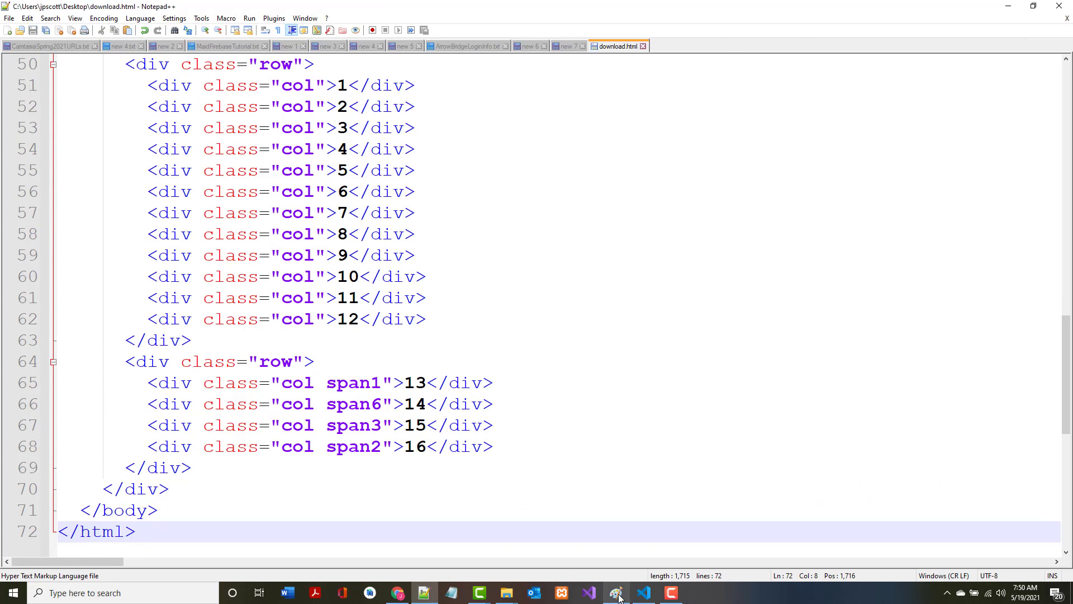
Reload download.html in Chrome to show the 12-column grid, then revisit the GitHub source.
{"action": "left_click", "coordinate": [397, 593]}
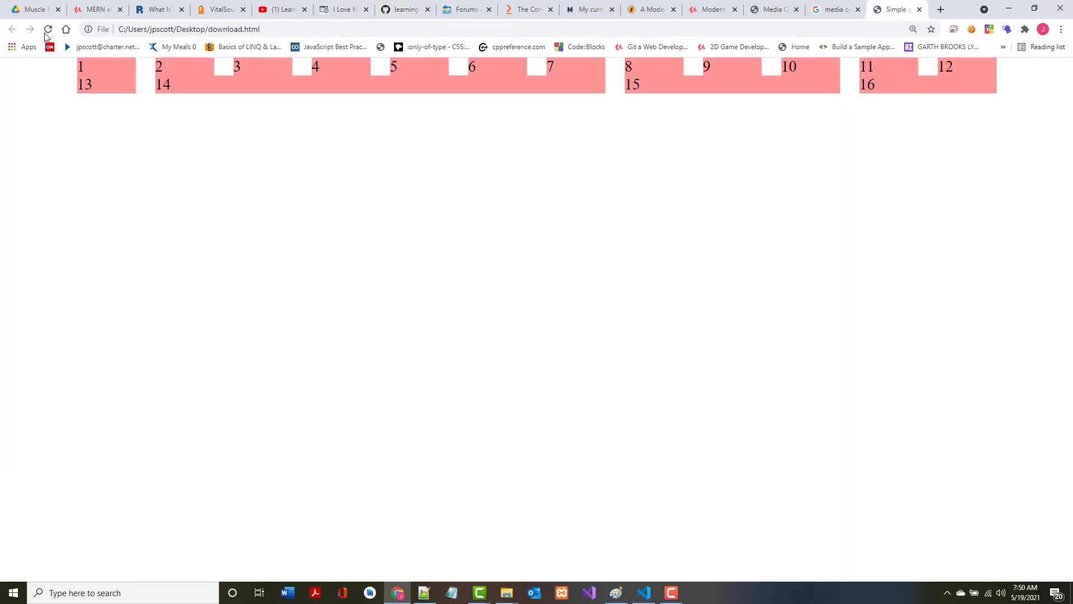
{"action": "left_click", "coordinate": [47, 28]}
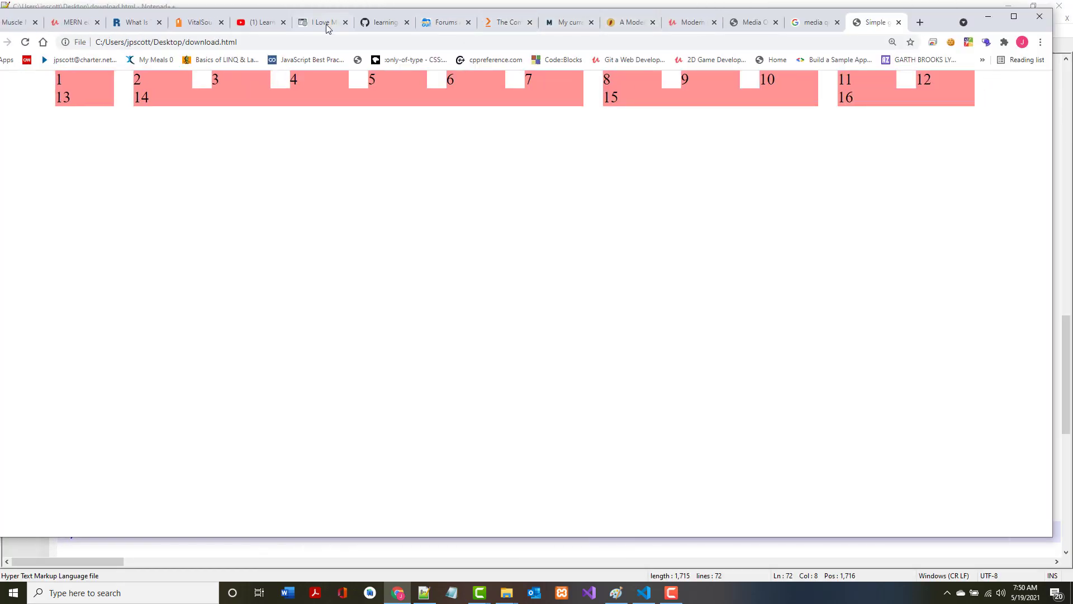
{"action": "left_click", "coordinate": [383, 21]}
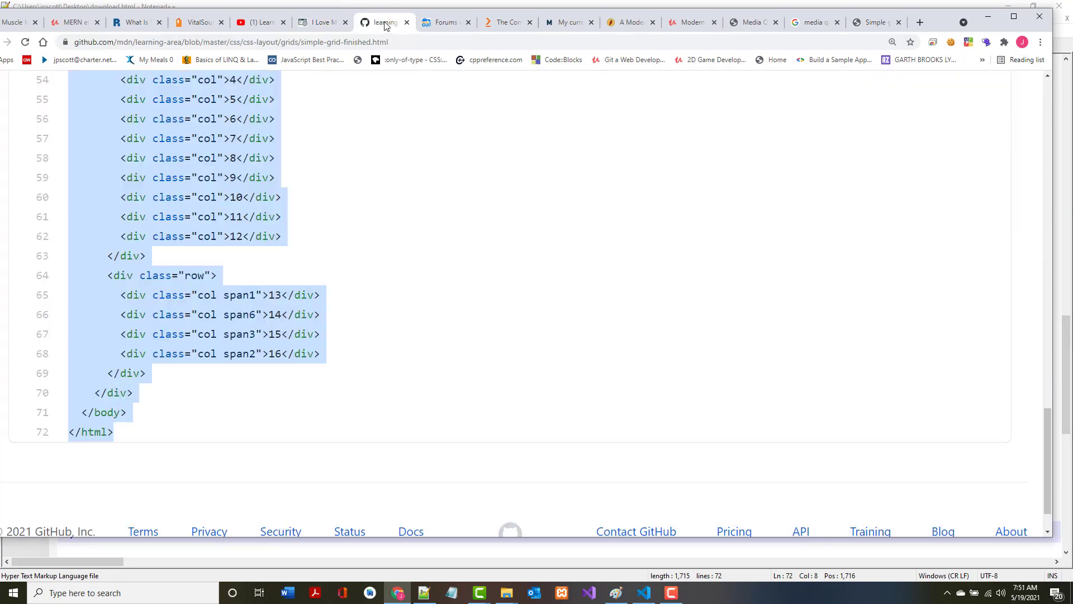
{"action": "scroll", "scroll_direction": "down", "scroll_amount": 3}
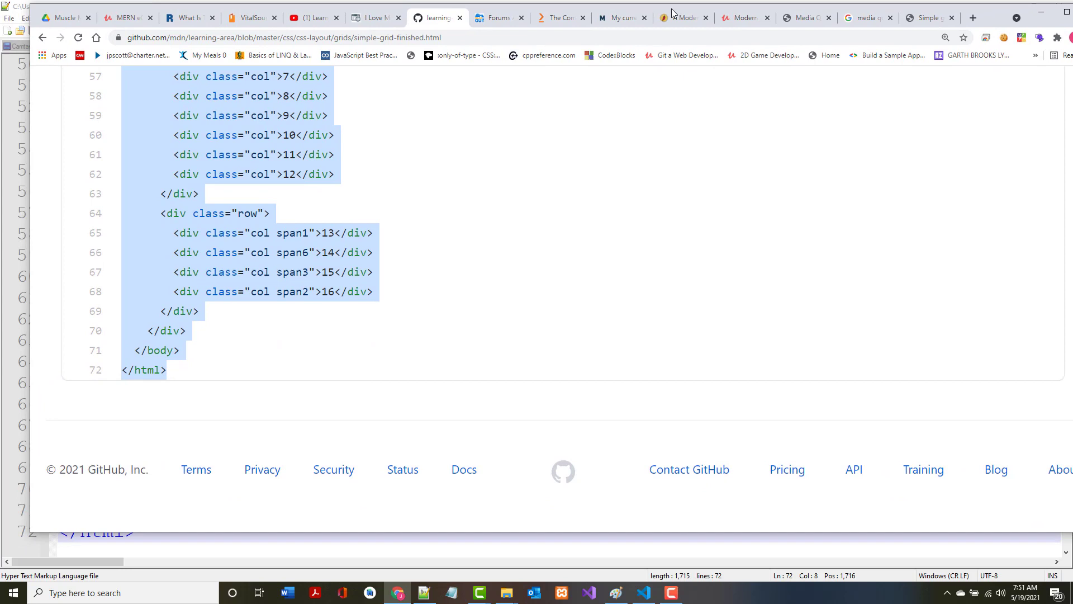
Highlight the body and .wrapper CSS rules in MDN's Updating our grid section.
{"action": "left_click", "coordinate": [439, 18]}
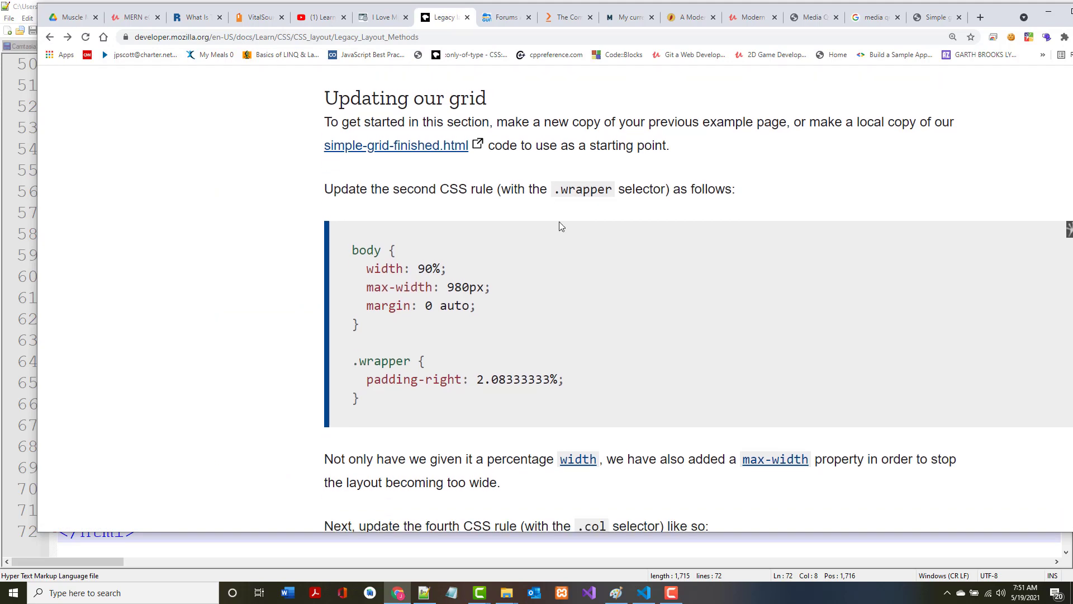
{"action": "scroll", "scroll_direction": "down", "scroll_amount": 3}
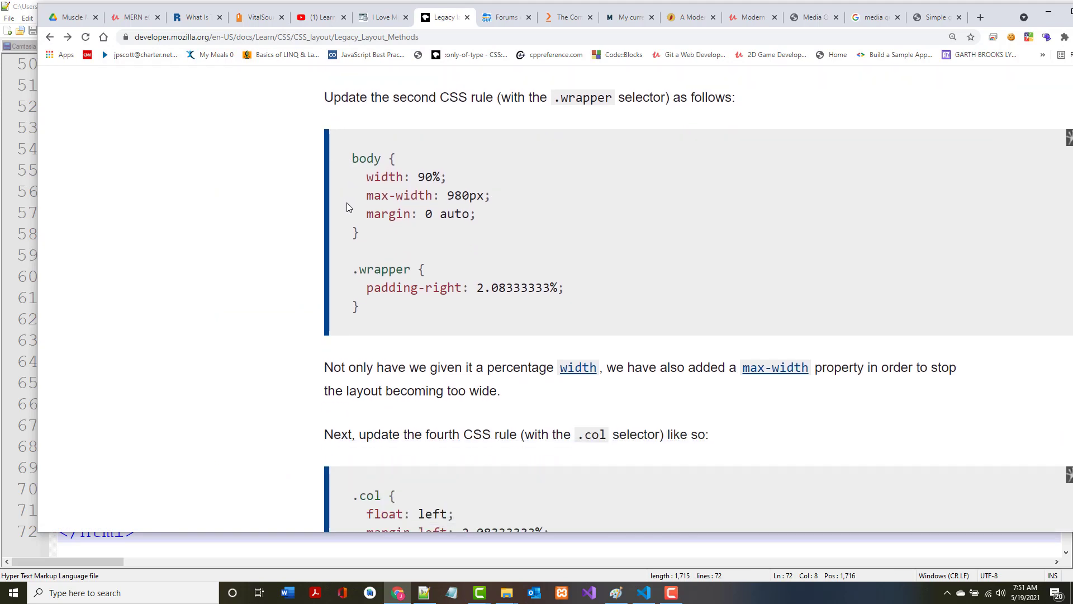
{"action": "double_click", "coordinate": [354, 158]}
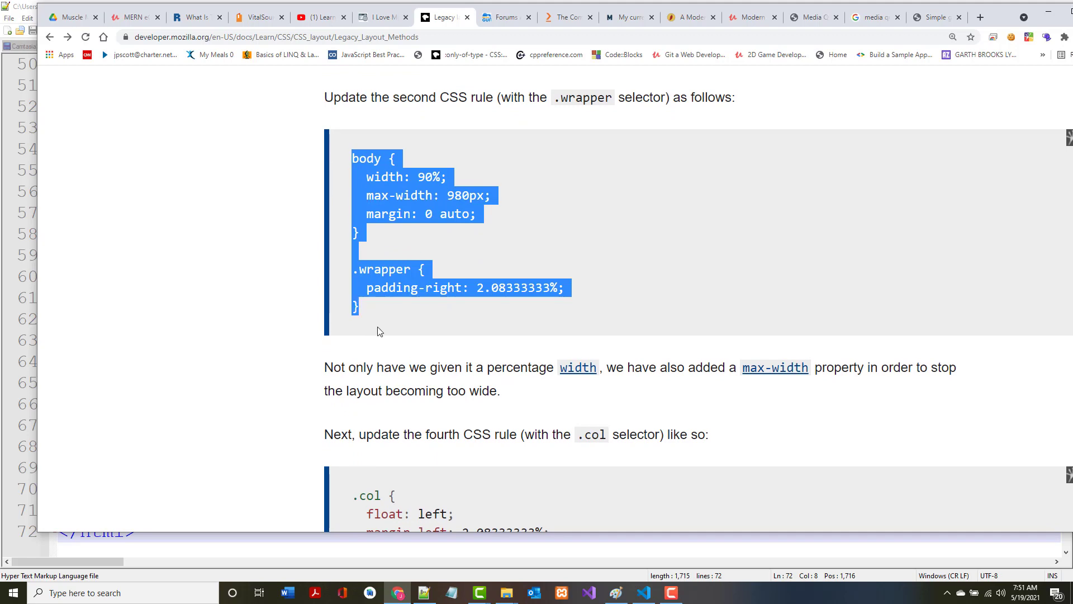
{"action": "mouse_move", "coordinate": [353, 577]}
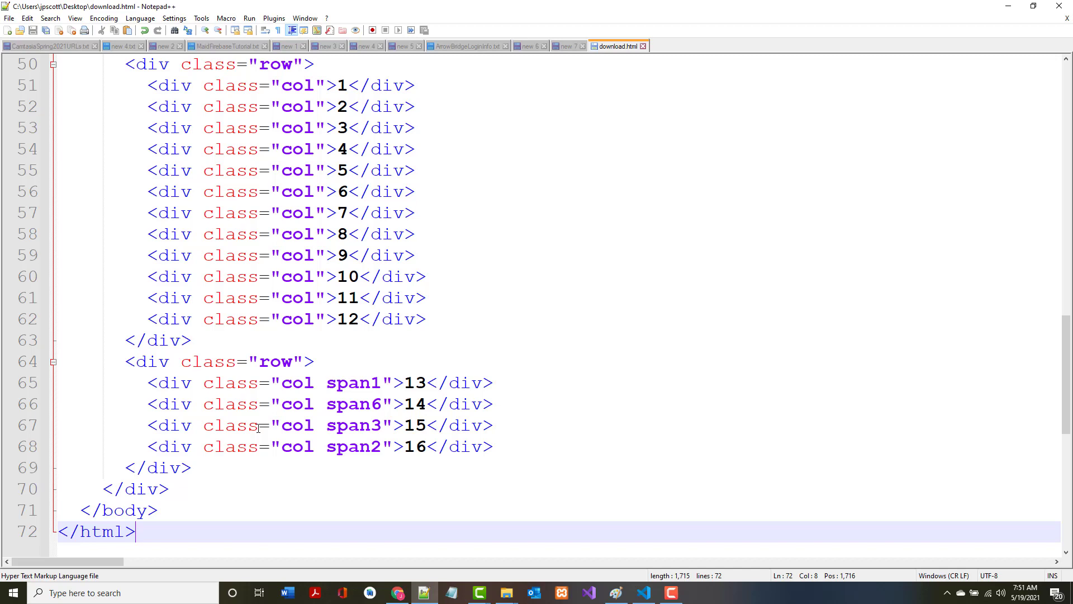
Paste the body and .wrapper rules into download.html's style block and indent them.
{"action": "scroll", "scroll_direction": "up", "scroll_amount": 3}
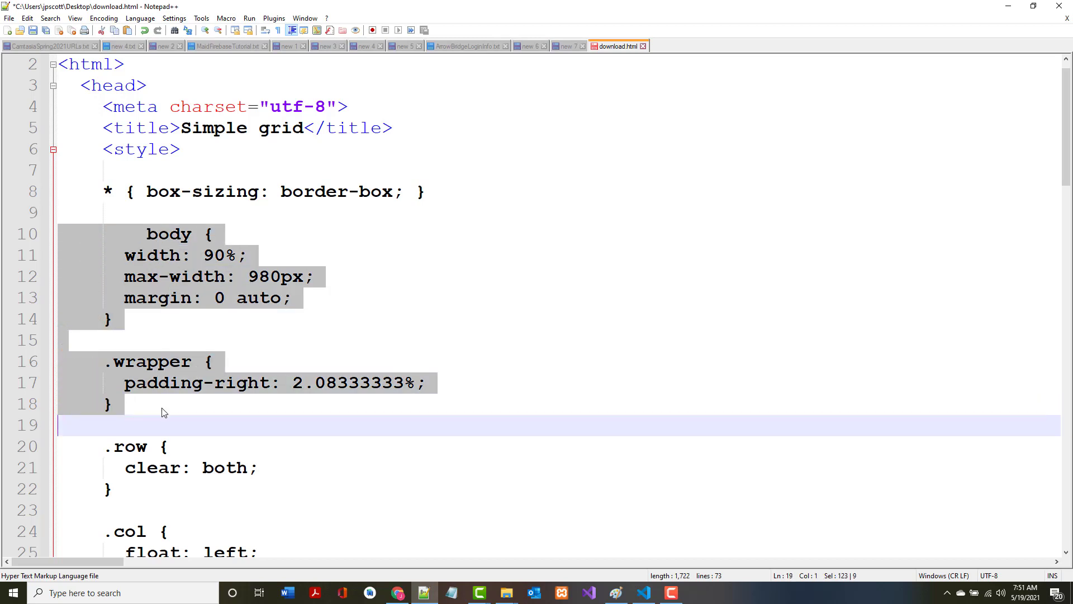
{"action": "left_click", "coordinate": [112, 318]}
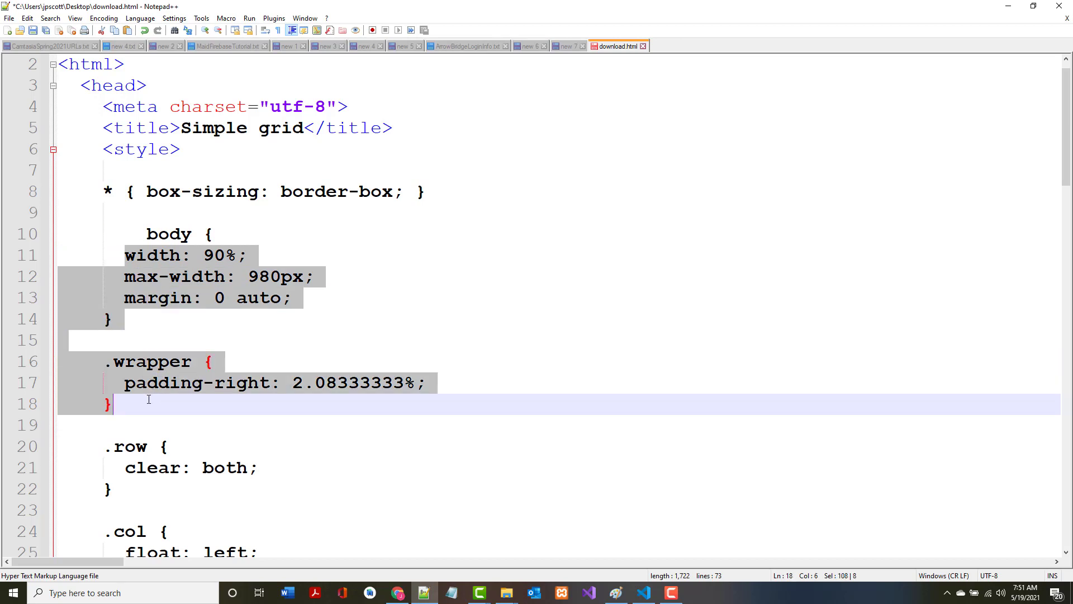
{"action": "mouse_move", "coordinate": [126, 350]}
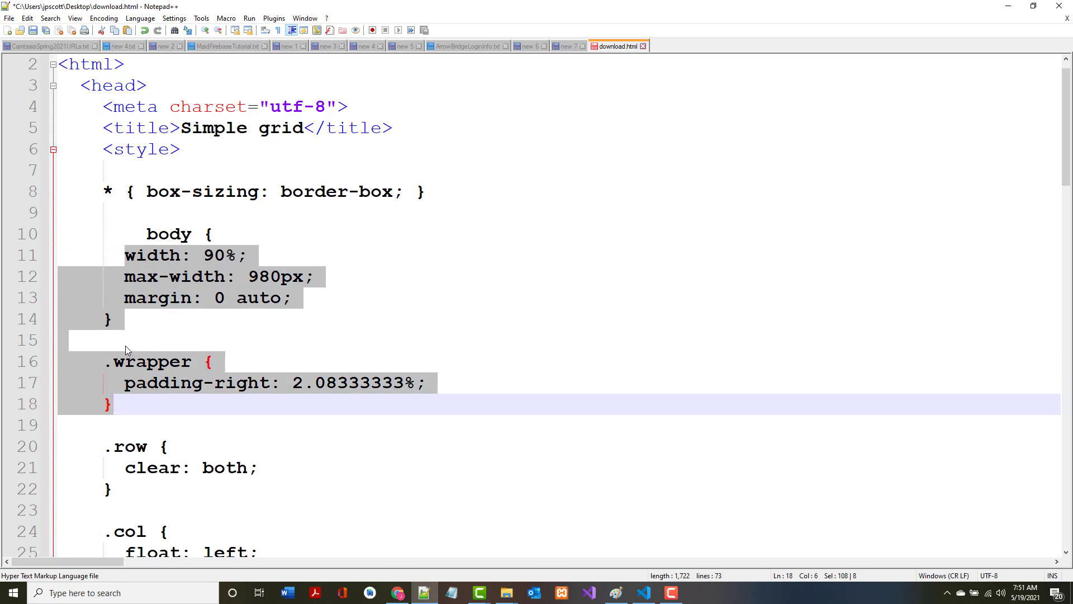
{"action": "key", "text": "Tab"}
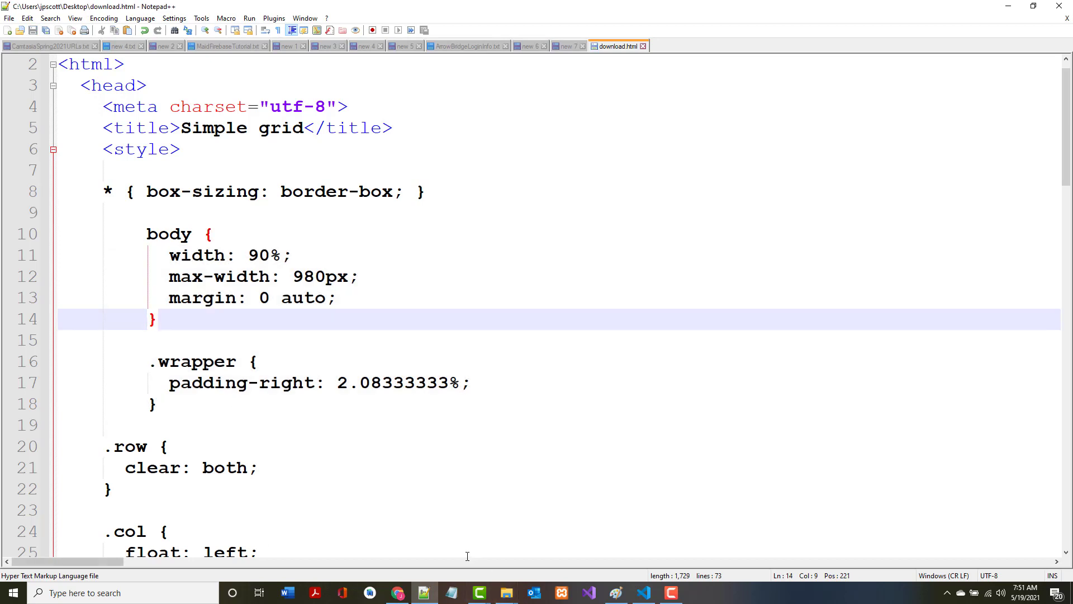
{"action": "mouse_move", "coordinate": [425, 592]}
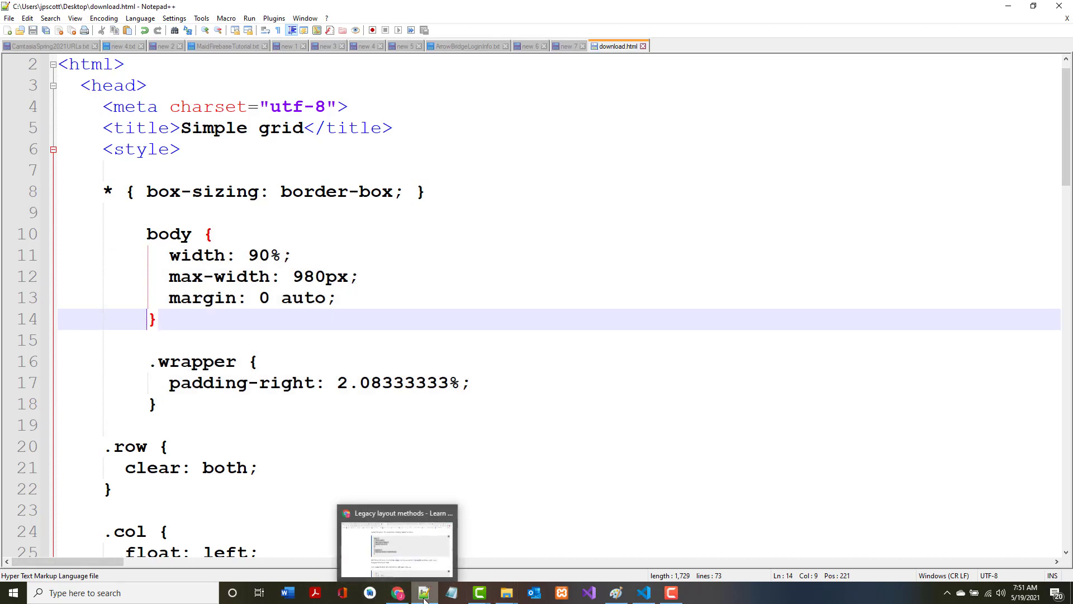
Copy the legacy tutorial's .col rule with 2.08333333% margin-left and 6.25% width.
{"action": "left_click", "coordinate": [397, 592]}
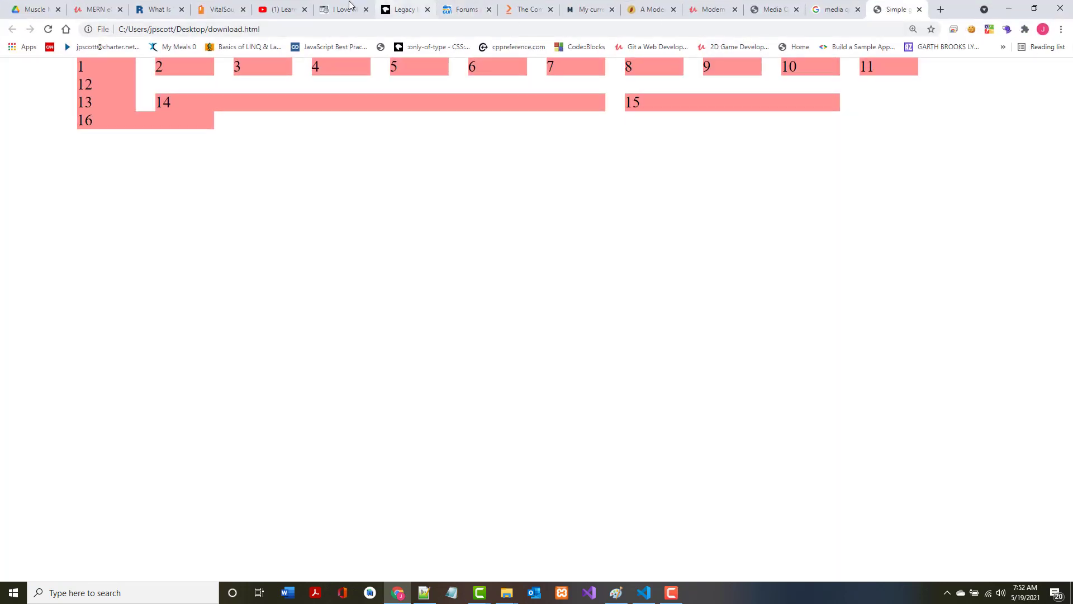
{"action": "left_click", "coordinate": [342, 9]}
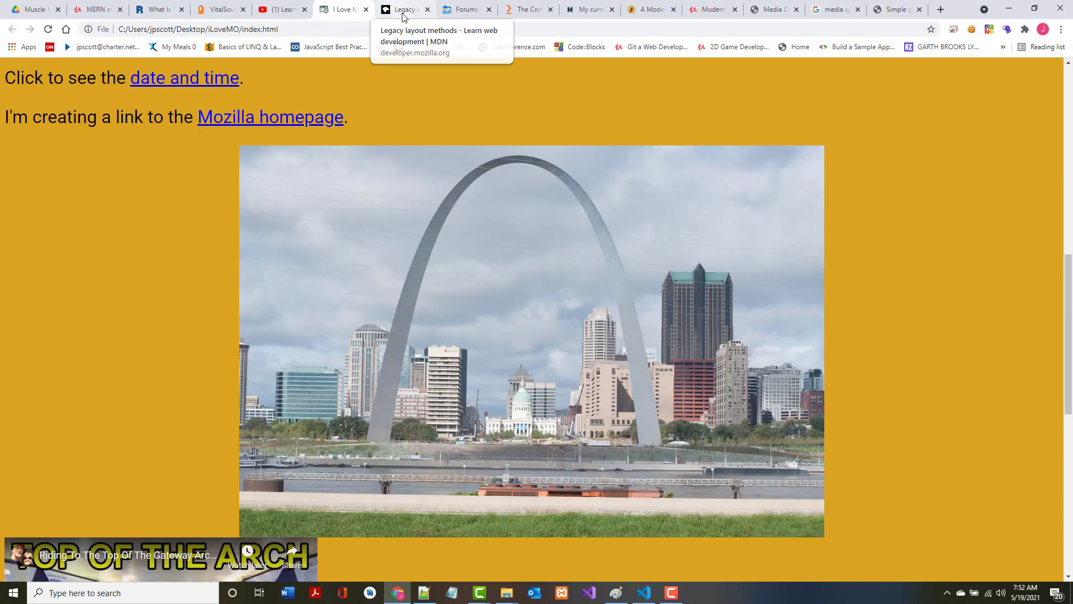
{"action": "left_click", "coordinate": [401, 9]}
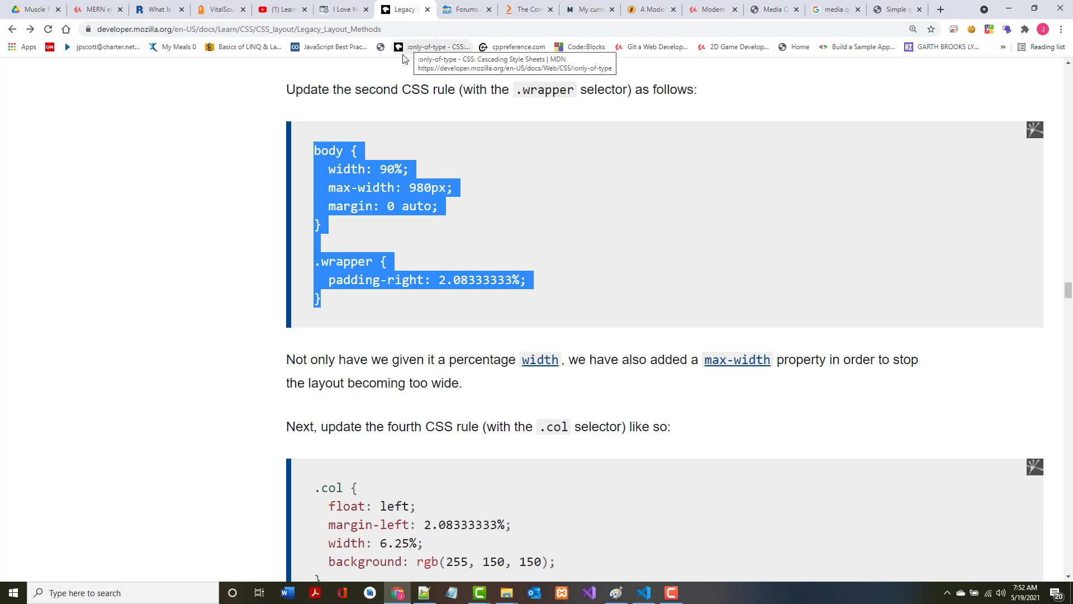
{"action": "scroll", "scroll_direction": "down", "scroll_amount": 3}
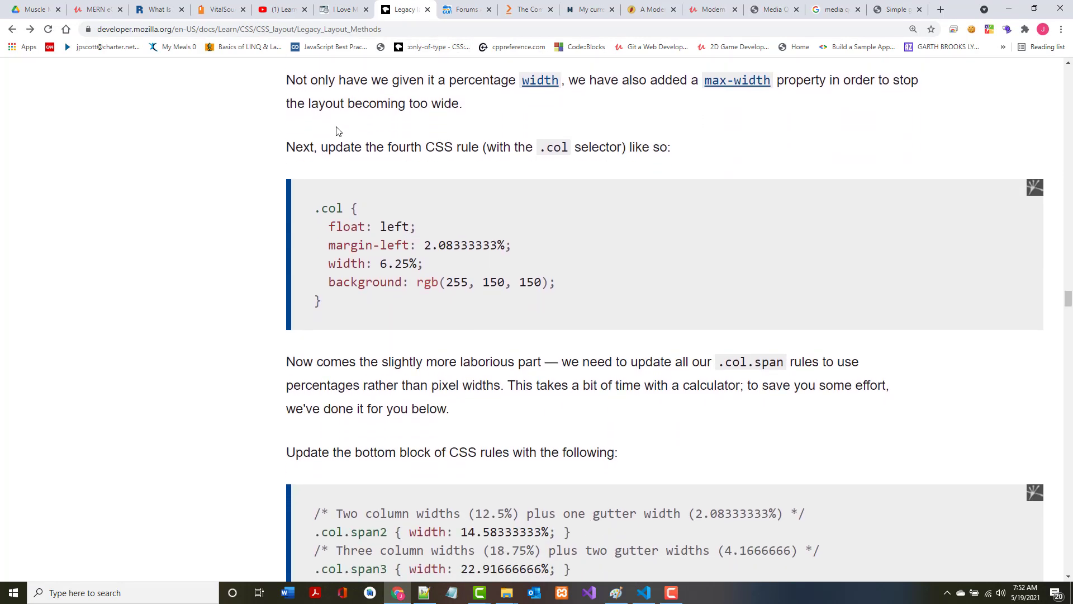
{"action": "scroll", "scroll_direction": "down", "scroll_amount": 3}
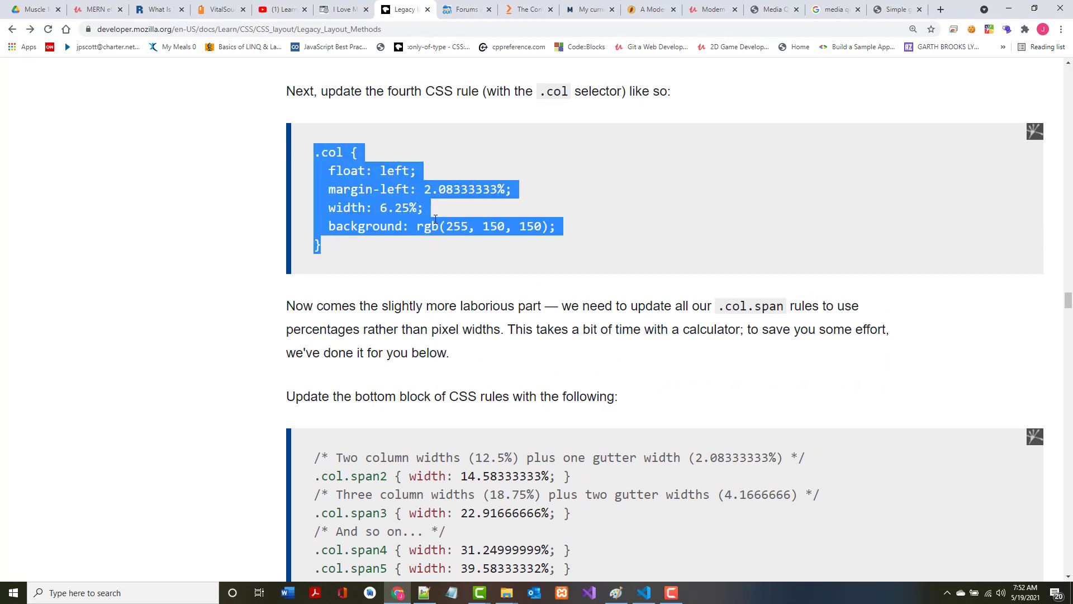
{"action": "mouse_move", "coordinate": [417, 312]}
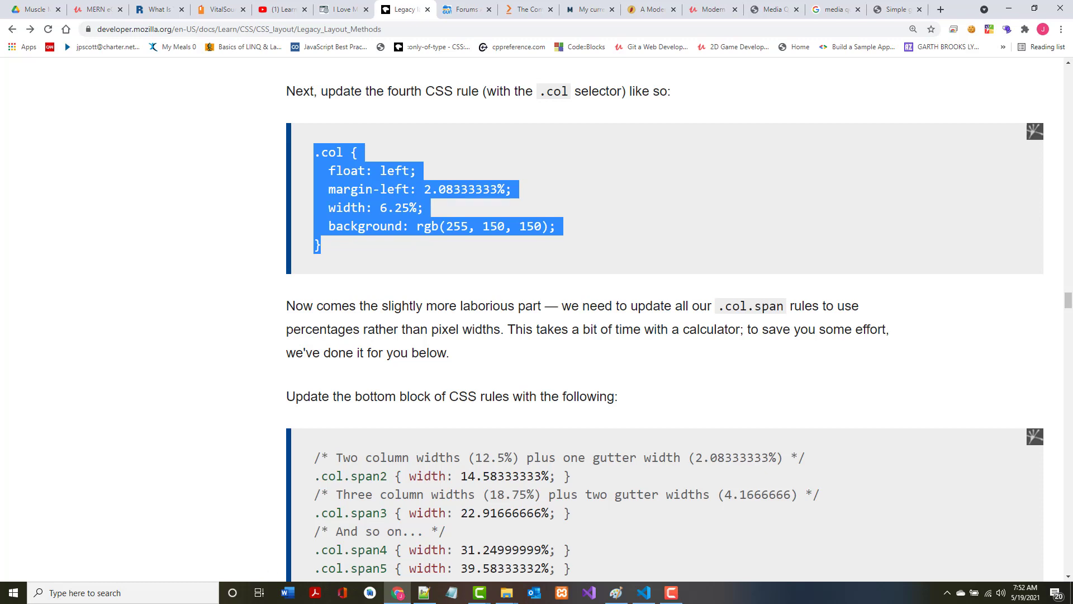
{"action": "left_click", "coordinate": [424, 592]}
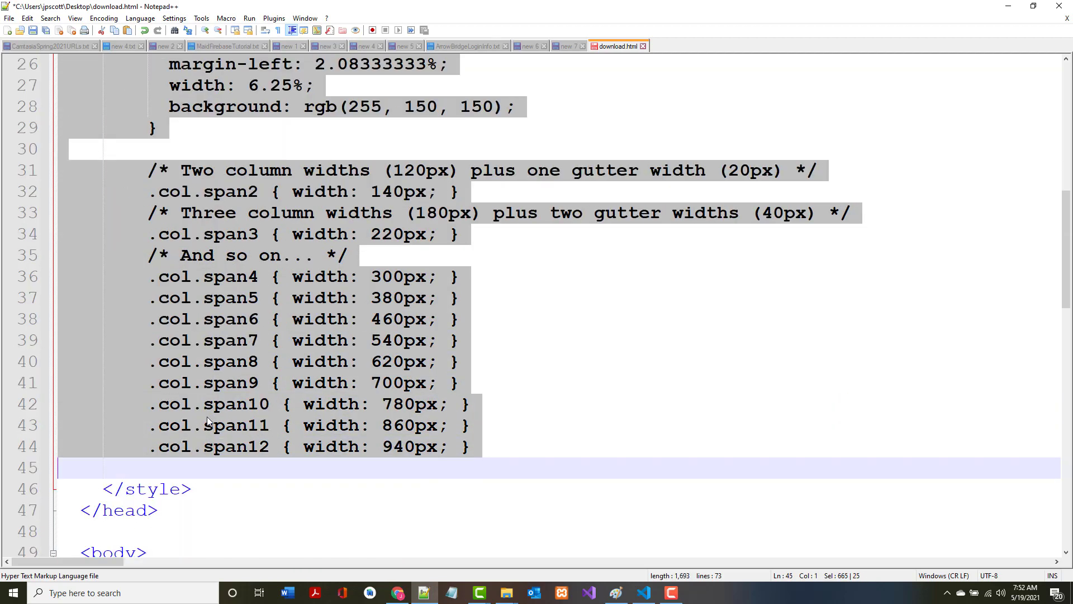
Paste the percentage .col rule over download.html's old rule and return to Chrome.
{"action": "scroll", "scroll_direction": "up", "scroll_amount": 3}
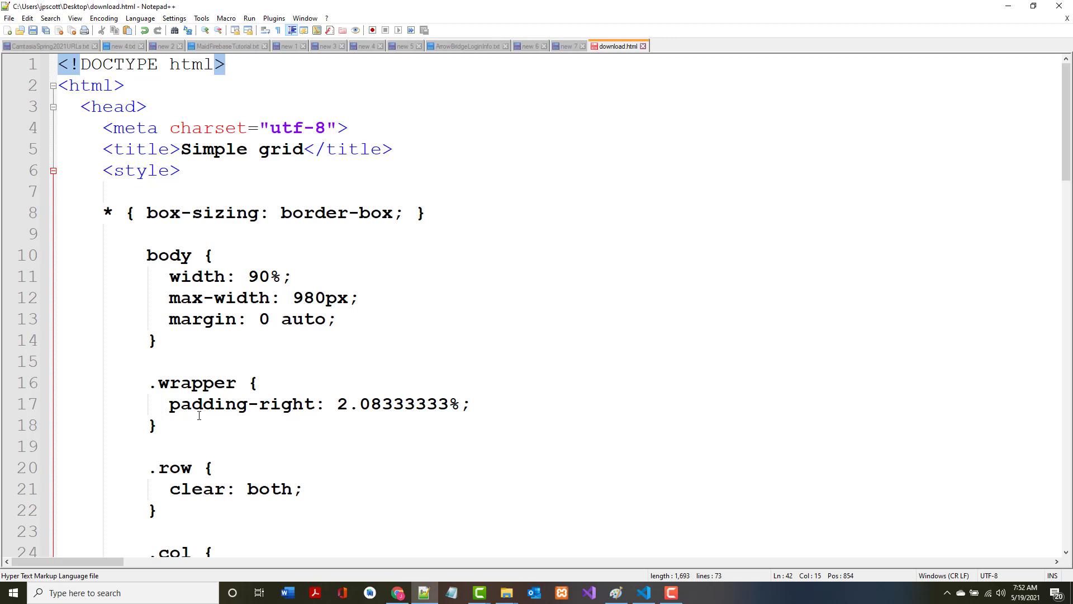
{"action": "left_click", "coordinate": [397, 593]}
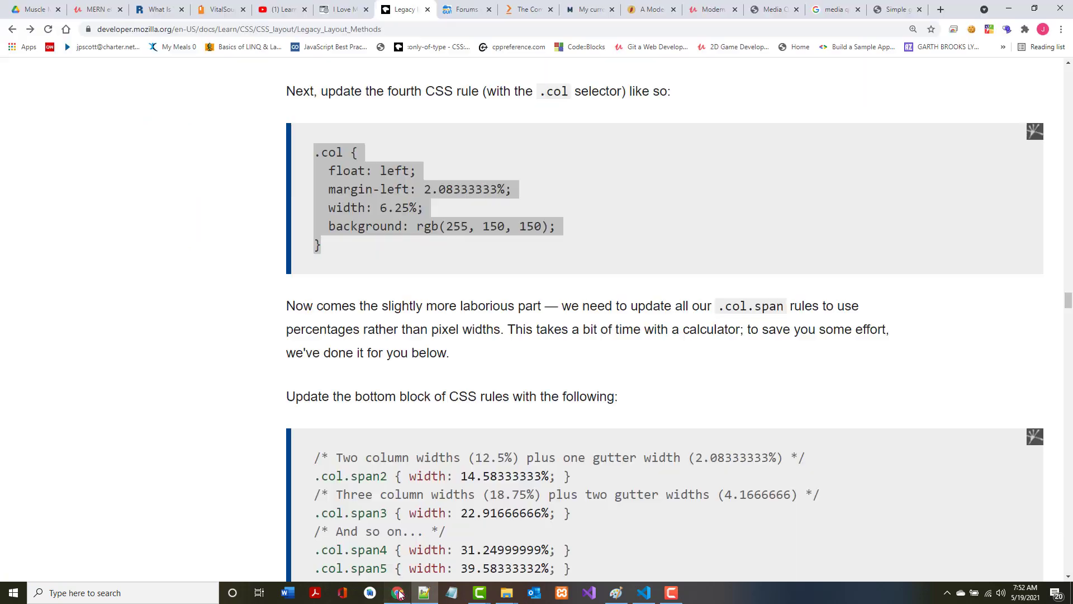
Copy the .col.span2–span12 percentage widths, 14.58333333% to 97.91666663%, for Notepad++.
{"action": "scroll", "scroll_direction": "down", "scroll_amount": 3}
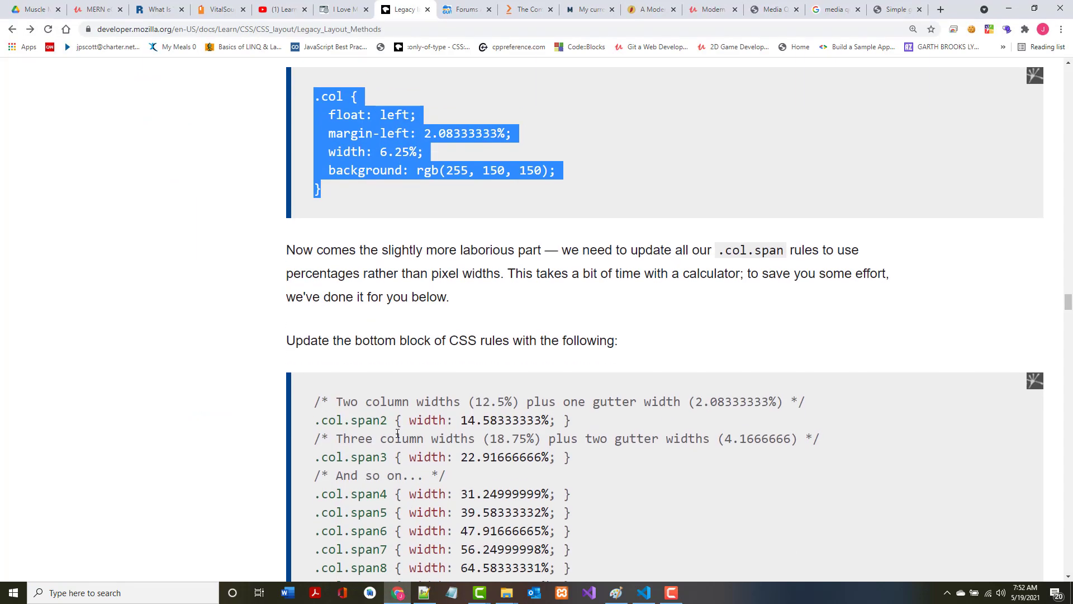
{"action": "scroll", "scroll_direction": "down", "scroll_amount": 3}
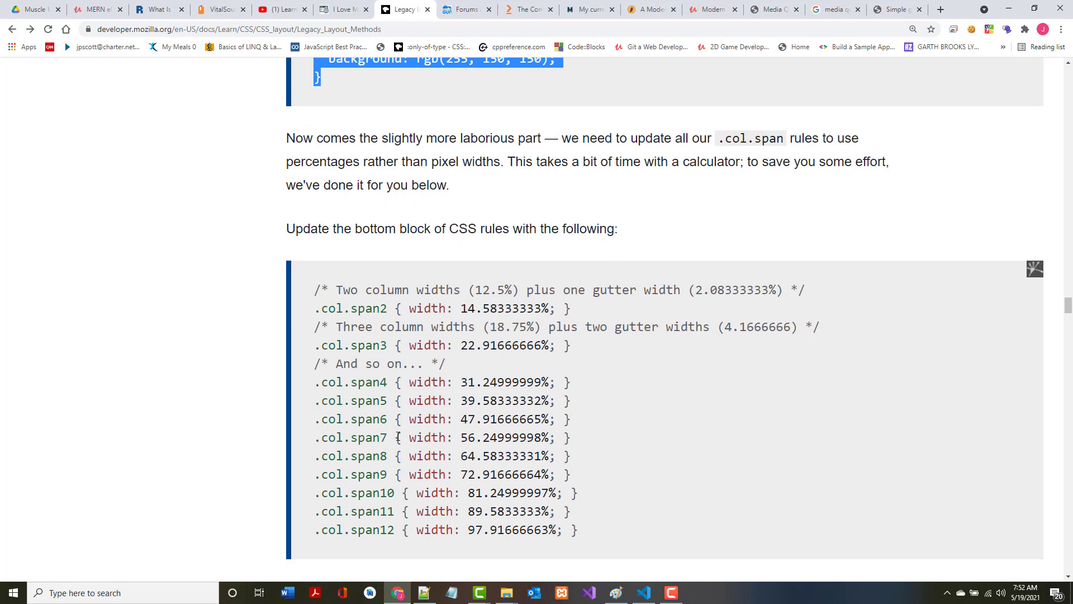
{"action": "mouse_move", "coordinate": [448, 248]}
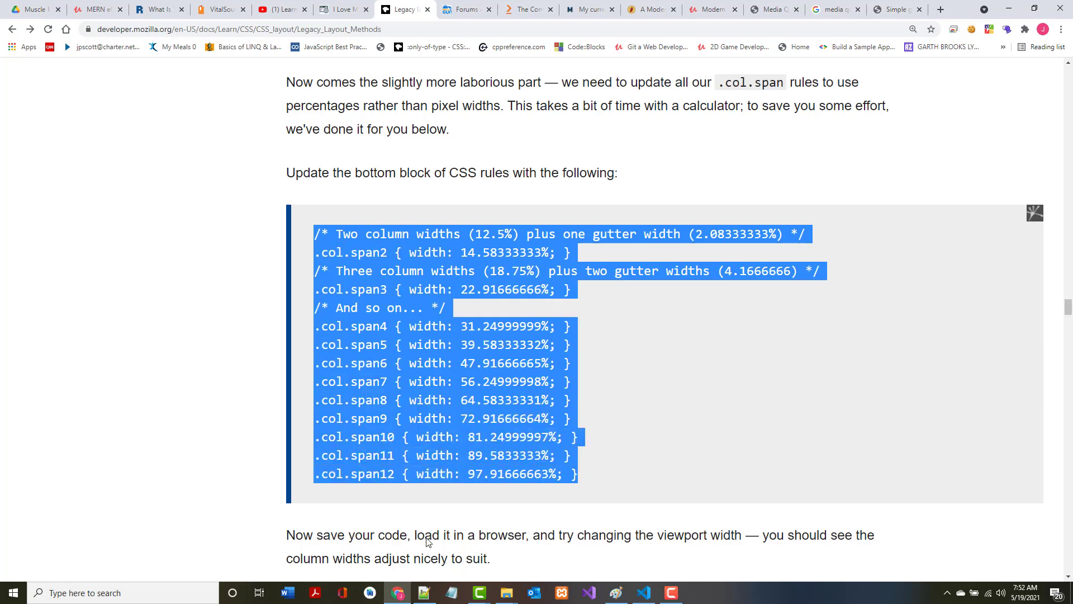
{"action": "left_click", "coordinate": [424, 593]}
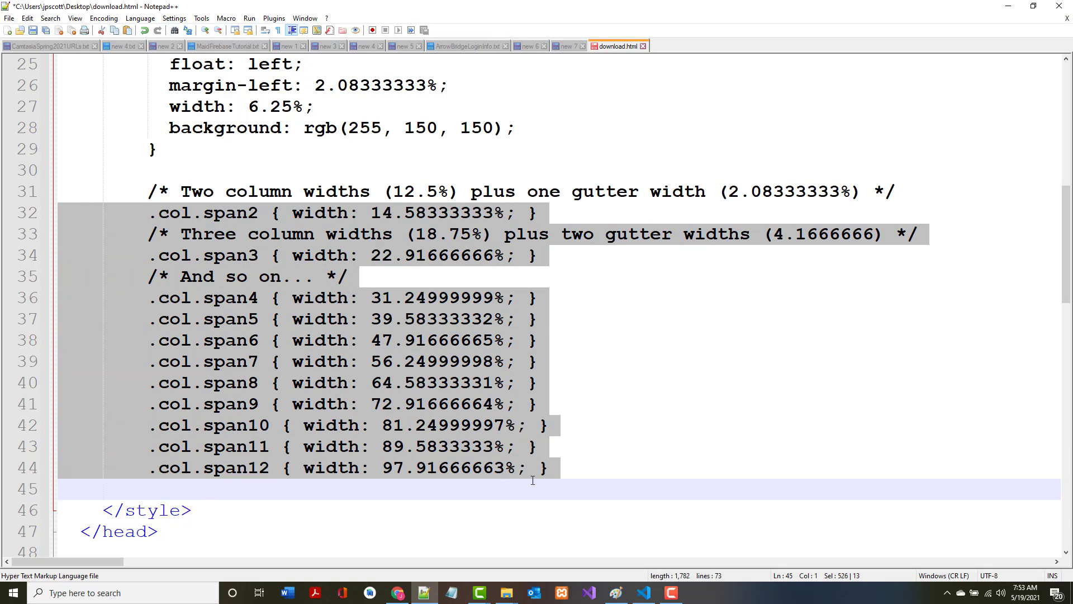
Paste the percentage span widths, delete blank line 45, and reload download.html in Chrome.
{"action": "left_click", "coordinate": [192, 509]}
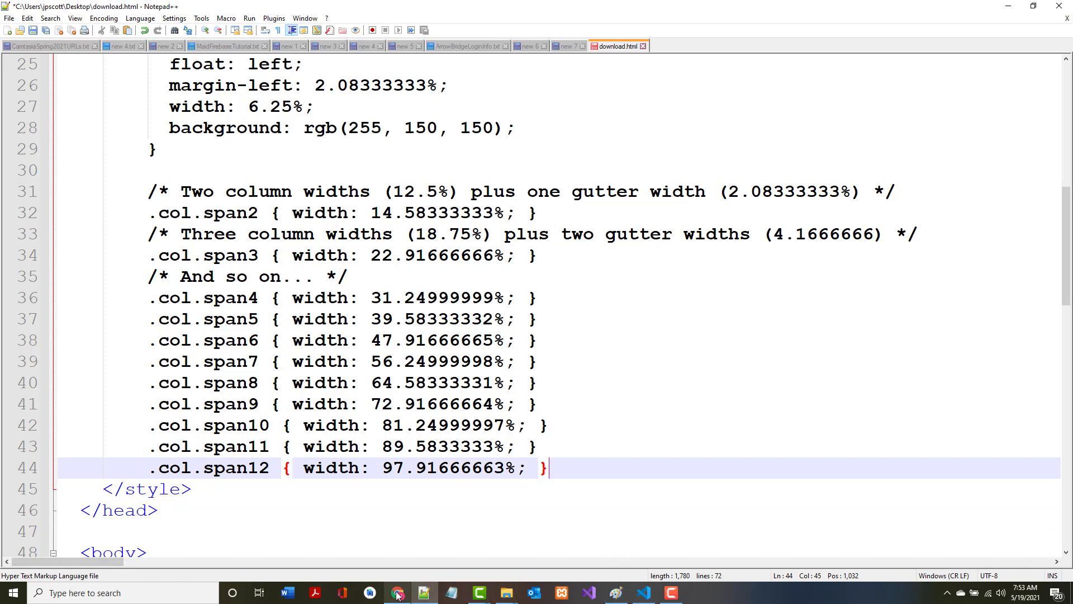
{"action": "left_click", "coordinate": [396, 592]}
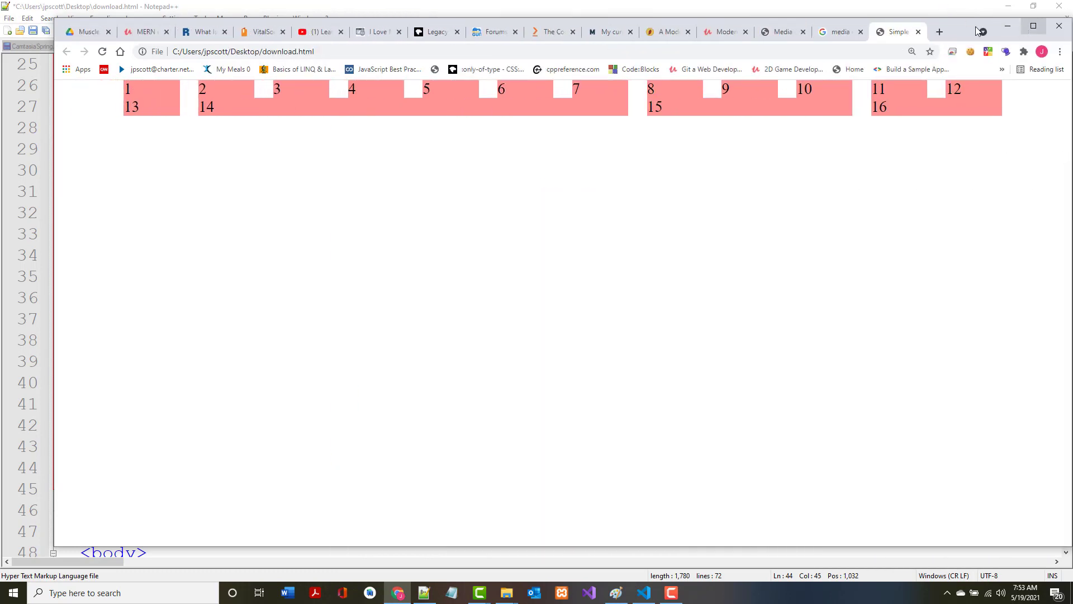
{"action": "mouse_move", "coordinate": [376, 31]}
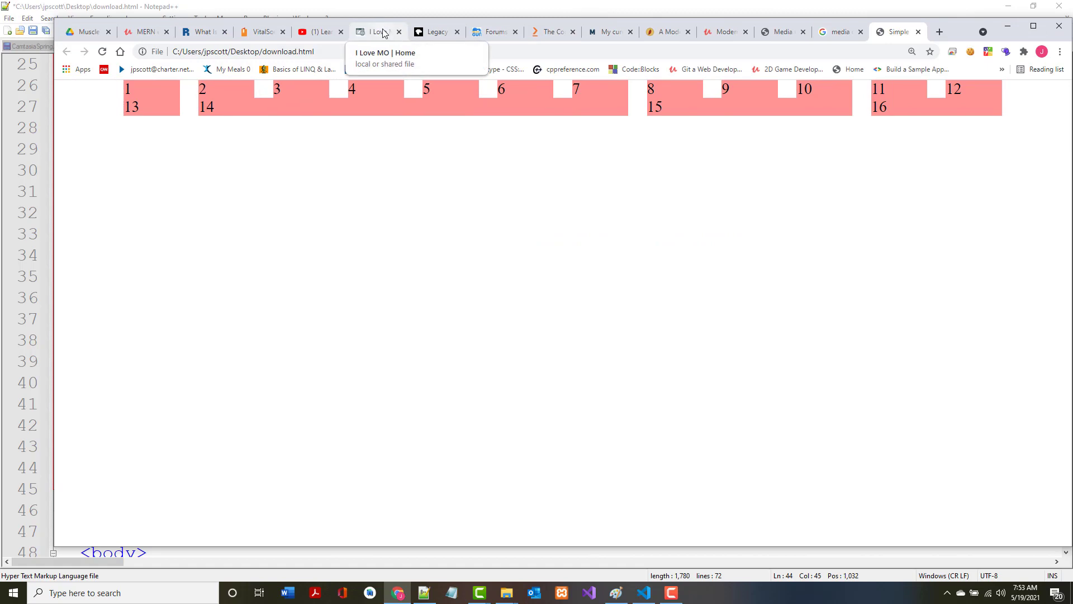
Copy MDN's calc()-based .col.span2–.col.span12 width rules for download.html.
{"action": "left_click", "coordinate": [436, 31]}
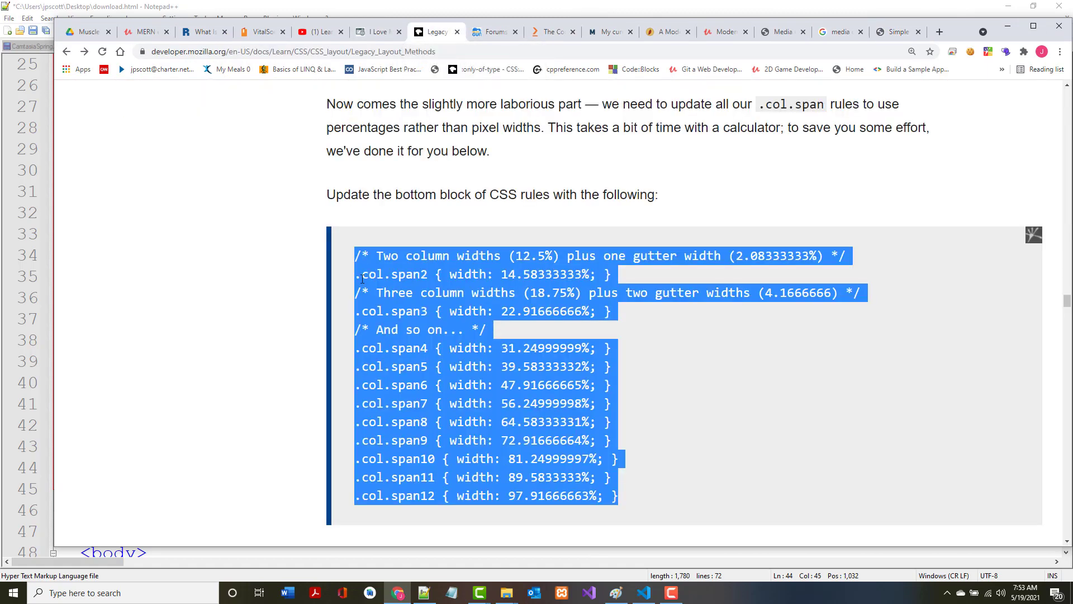
{"action": "scroll", "scroll_direction": "down", "scroll_amount": 3}
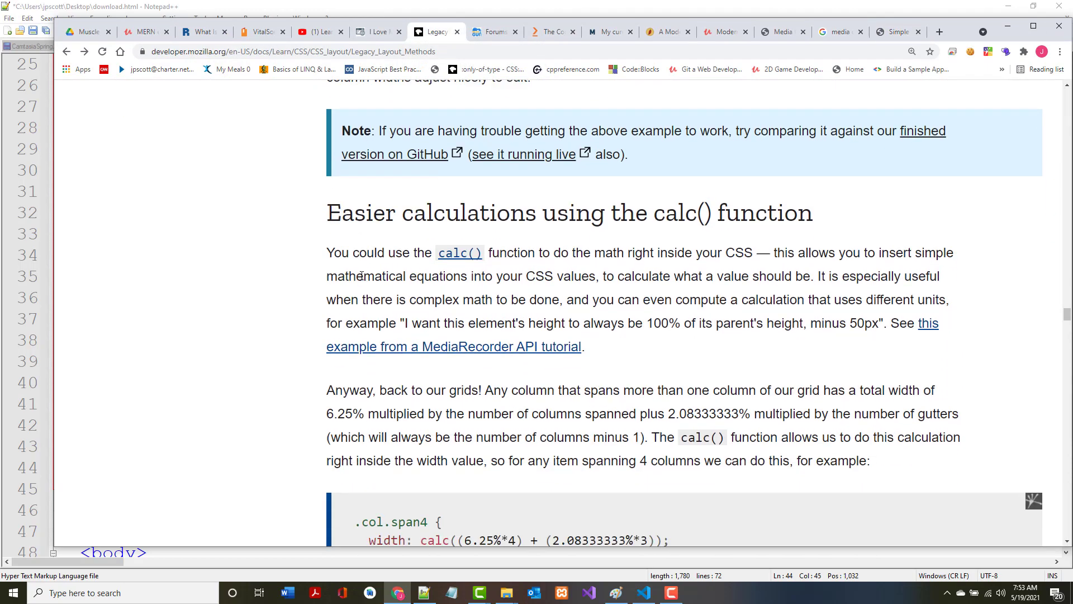
{"action": "scroll", "scroll_direction": "down", "scroll_amount": 3}
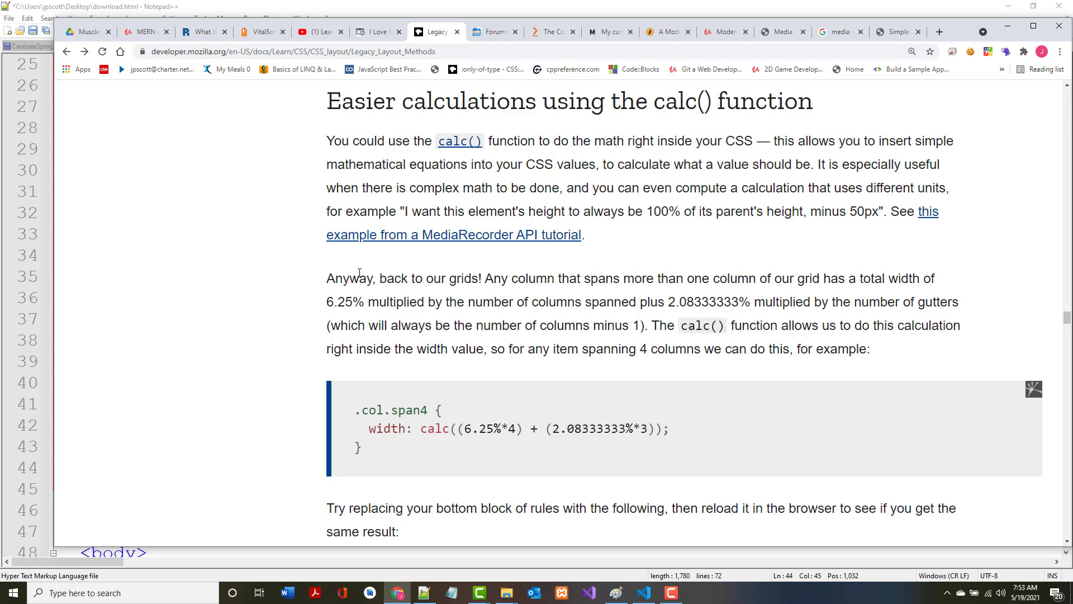
{"action": "scroll", "scroll_direction": "down", "scroll_amount": 3}
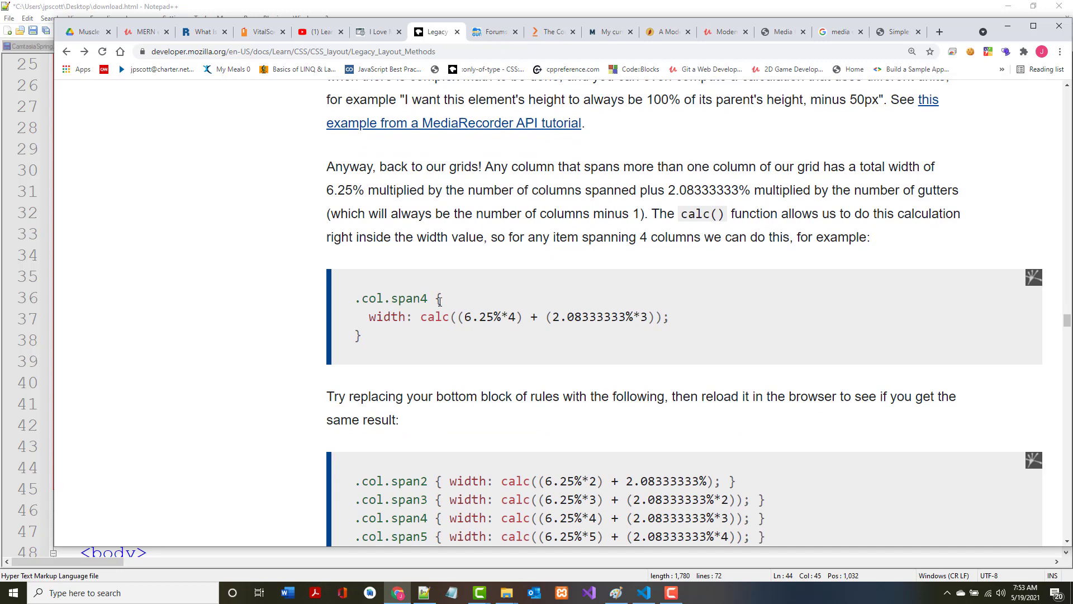
{"action": "scroll", "scroll_direction": "down", "scroll_amount": 3}
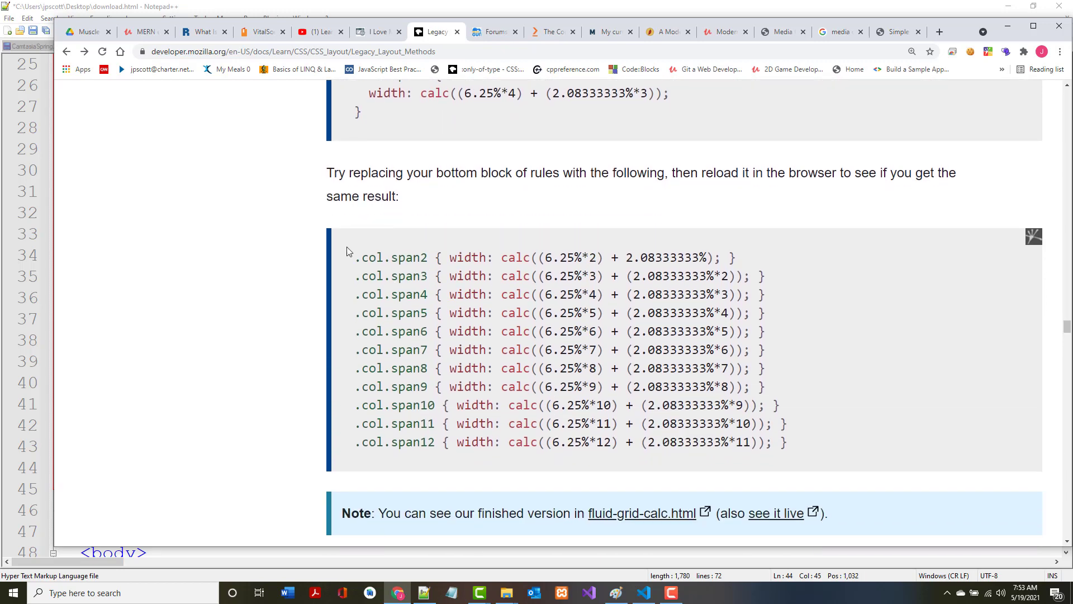
{"action": "mouse_move", "coordinate": [682, 192]}
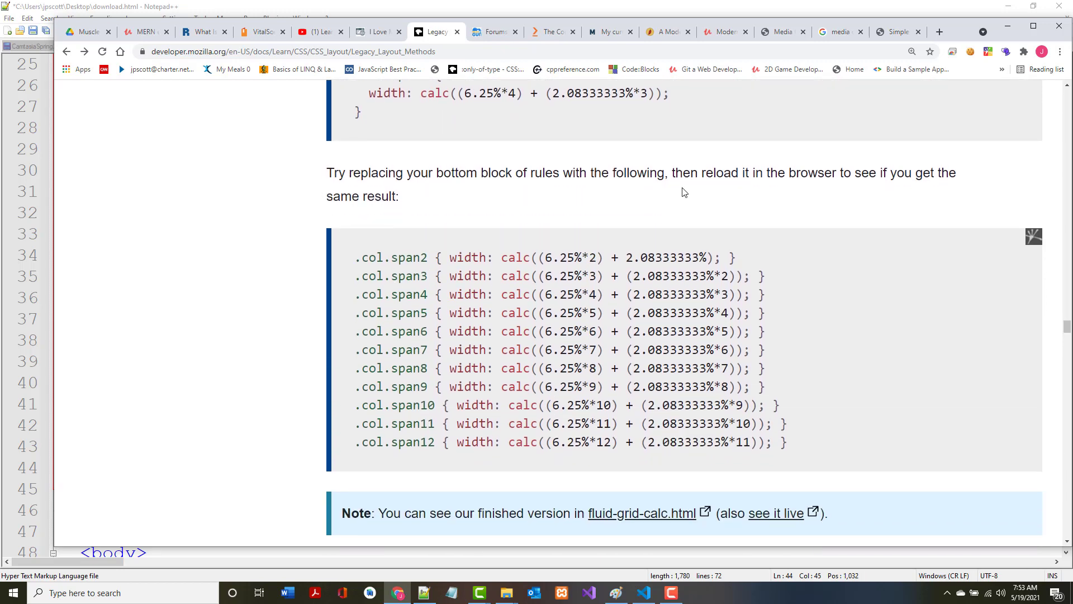
{"action": "mouse_move", "coordinate": [353, 264]}
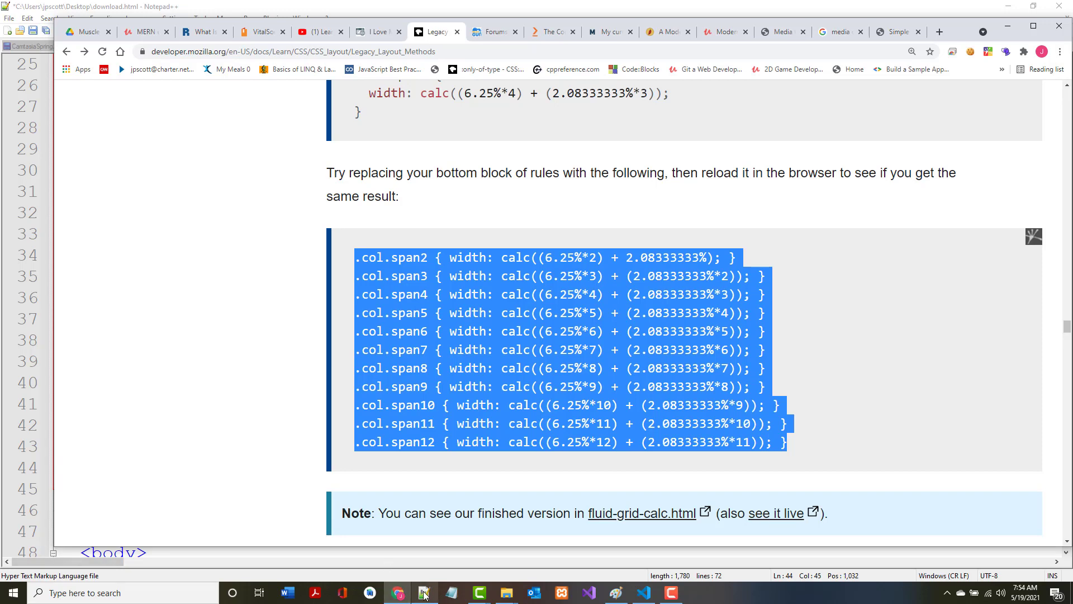
{"action": "left_click", "coordinate": [424, 593]}
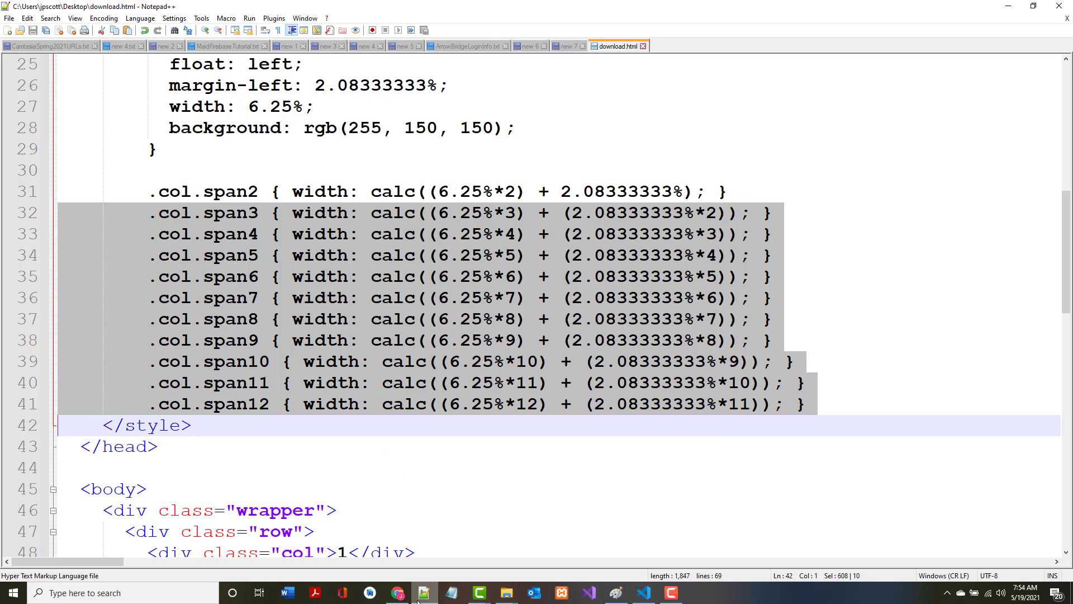
Bring Chrome back to the front, showing MDN's calc() section.
{"action": "left_click", "coordinate": [397, 593]}
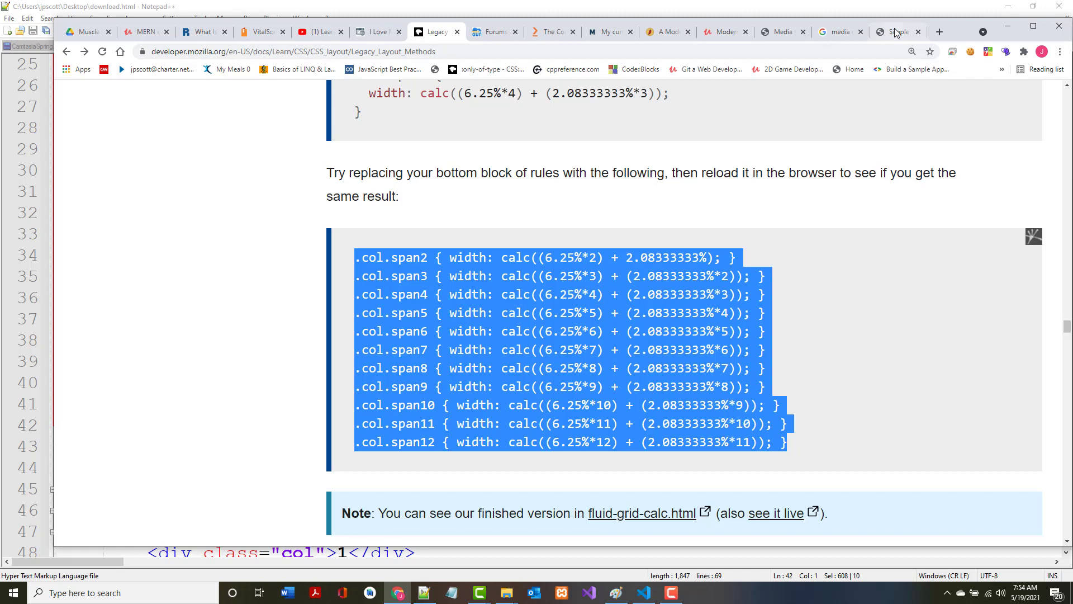
{"action": "left_click", "coordinate": [897, 31]}
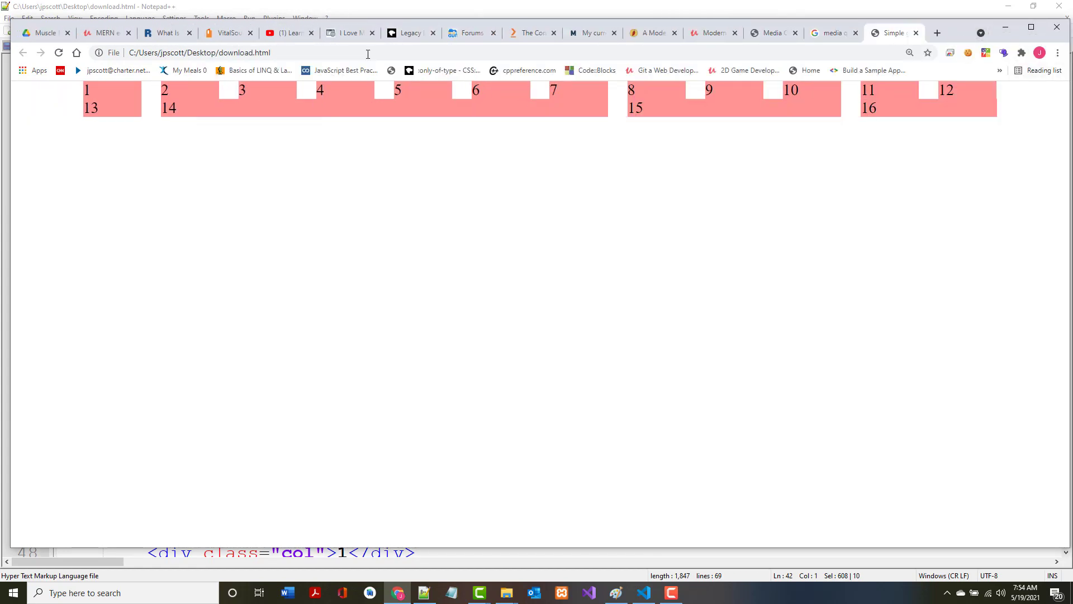
{"action": "left_click", "coordinate": [407, 33]}
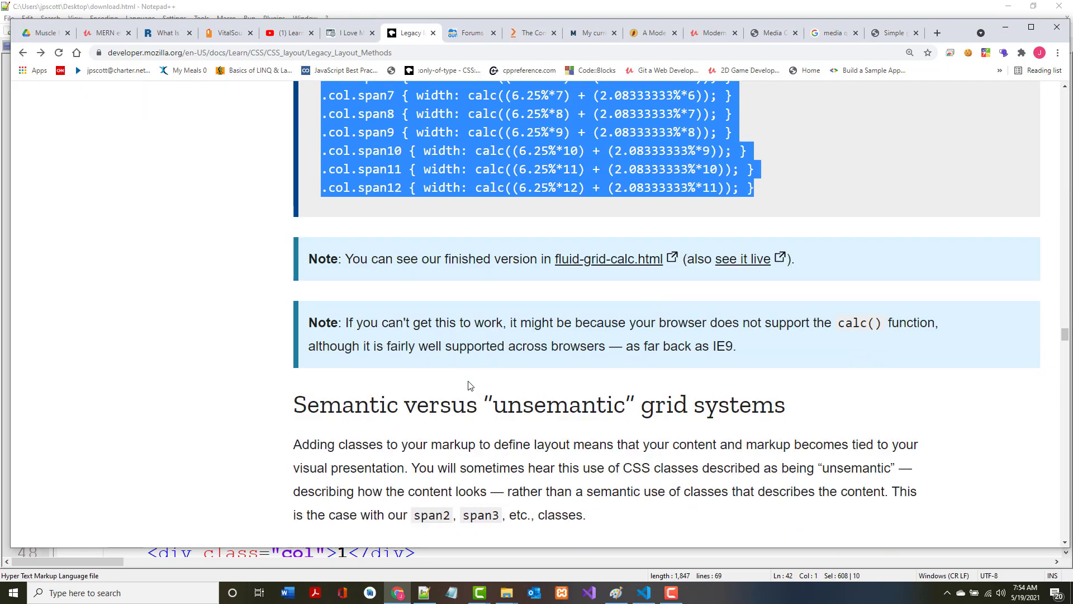
{"action": "scroll", "scroll_direction": "down", "scroll_amount": 3}
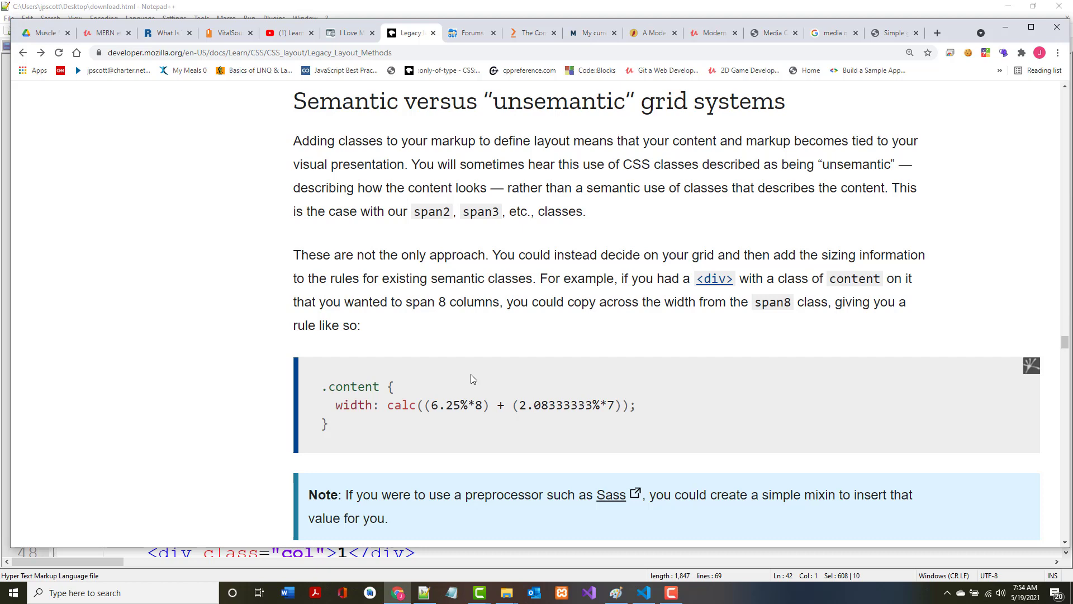
{"action": "scroll", "scroll_direction": "down", "scroll_amount": 3}
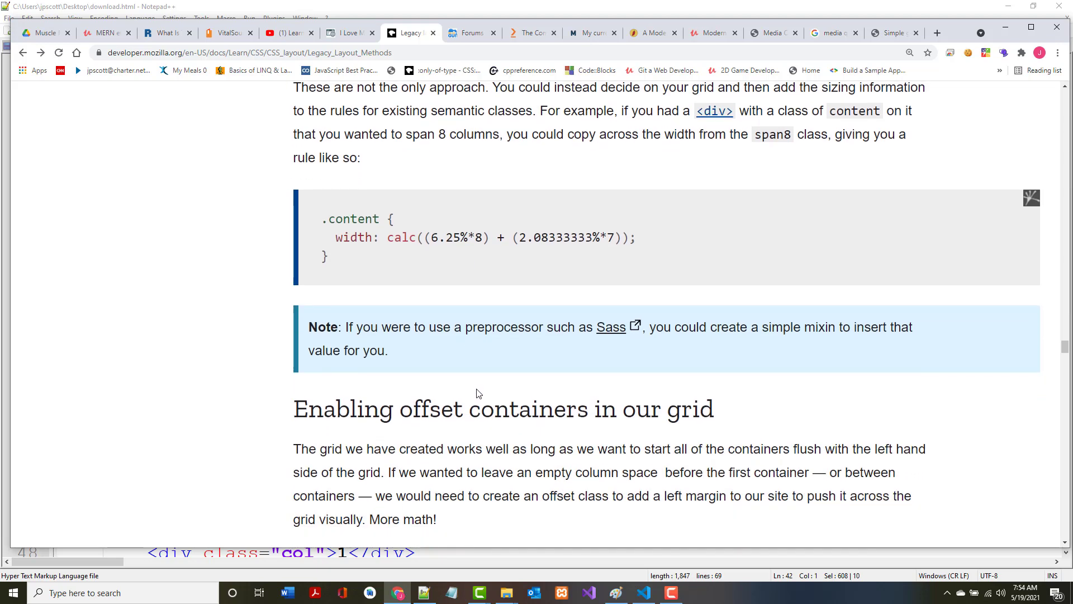
{"action": "mouse_move", "coordinate": [504, 408]}
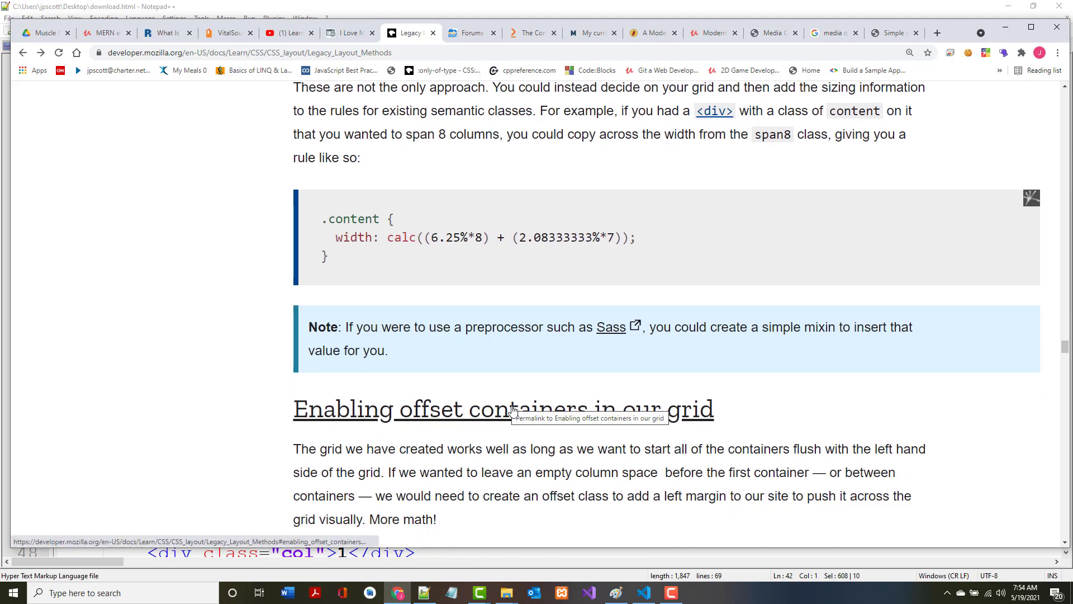
{"action": "mouse_move", "coordinate": [419, 252]}
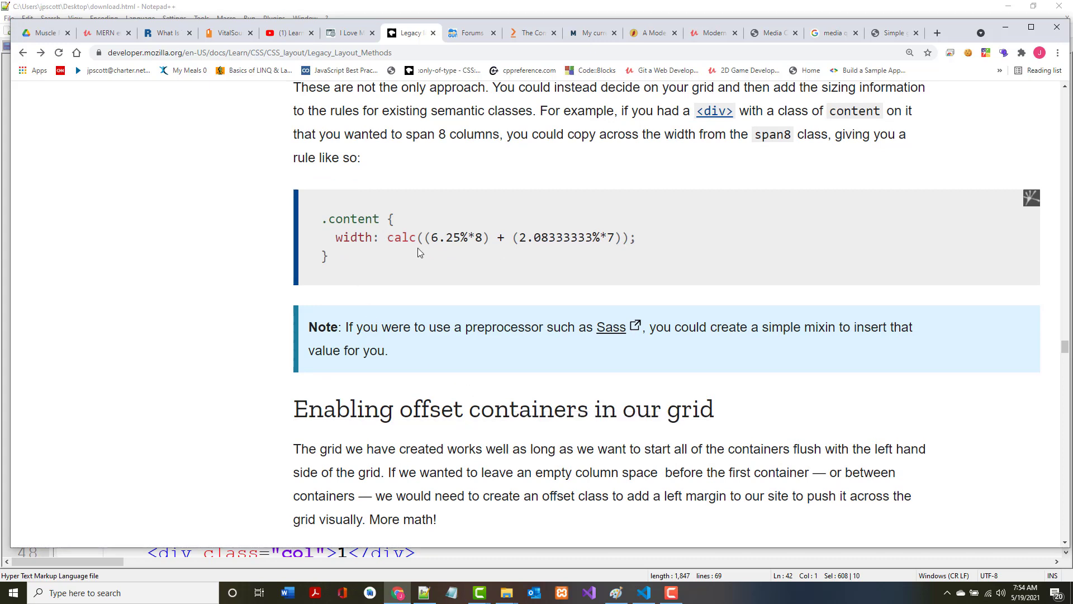
{"action": "mouse_move", "coordinate": [433, 251]}
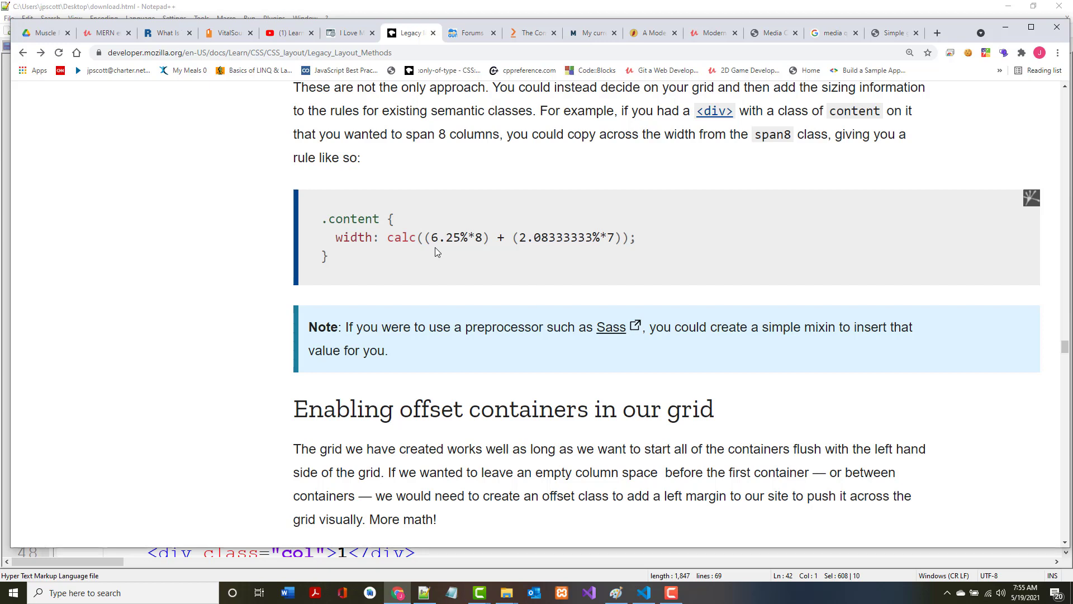
{"action": "scroll", "scroll_direction": "down", "scroll_amount": 3}
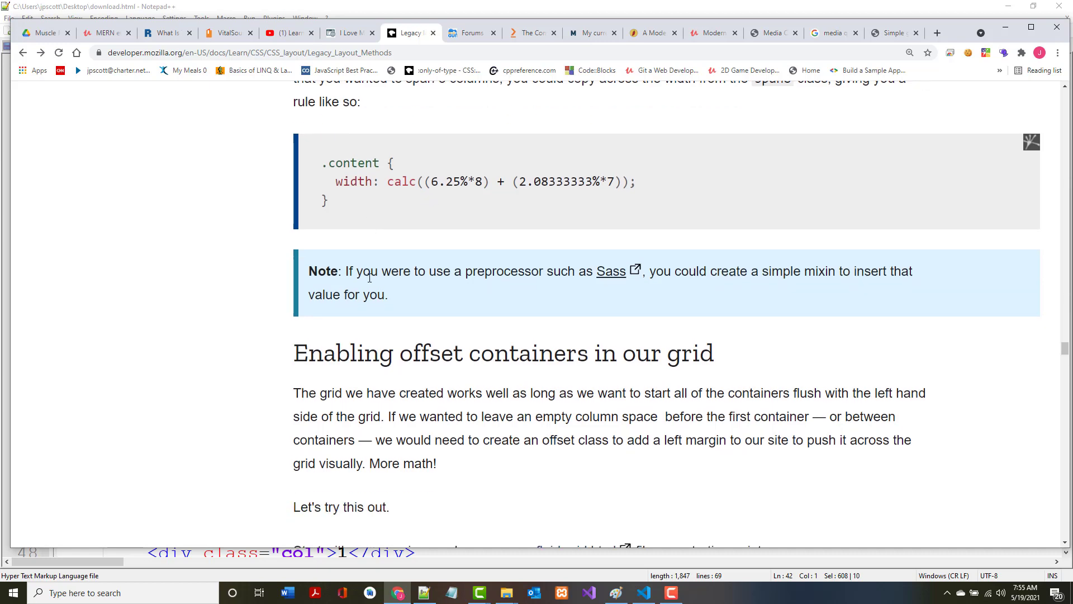
{"action": "mouse_move", "coordinate": [609, 283]}
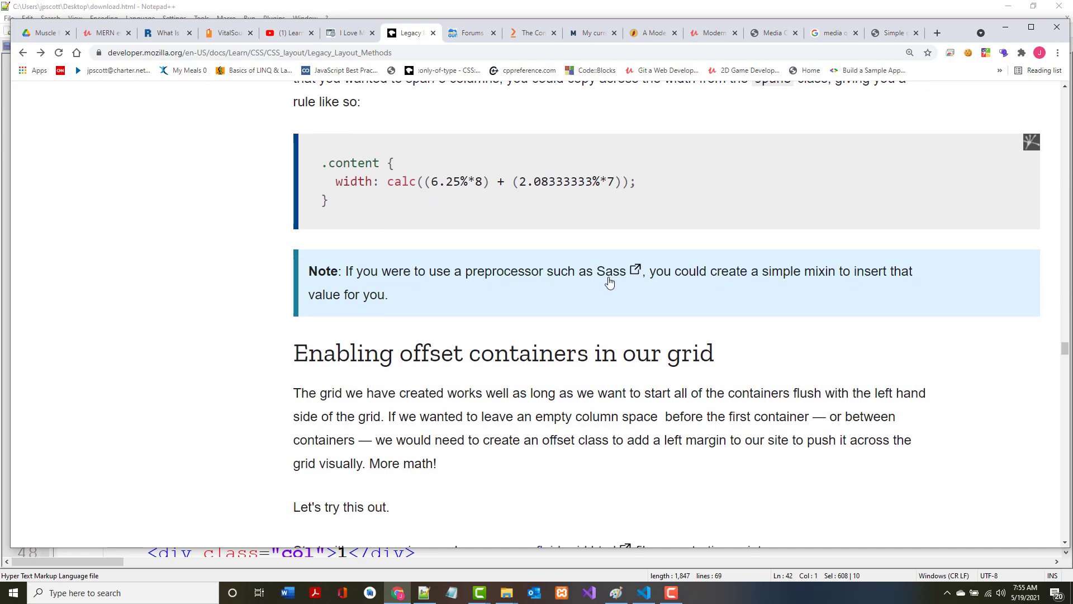
{"action": "mouse_move", "coordinate": [609, 278]}
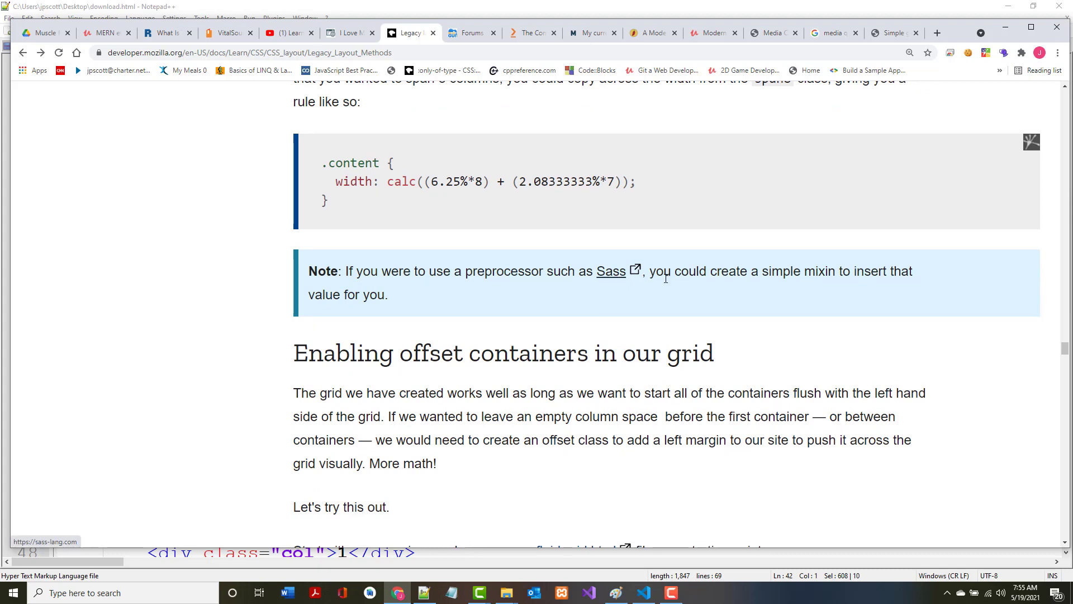
{"action": "mouse_move", "coordinate": [610, 275]}
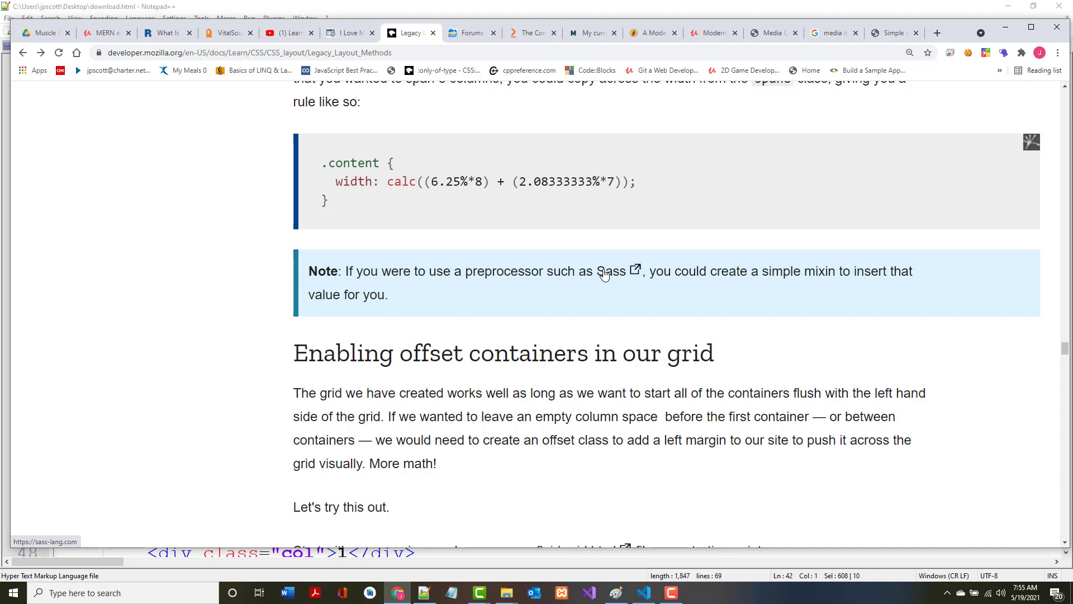
{"action": "scroll", "scroll_direction": "down", "scroll_amount": 3}
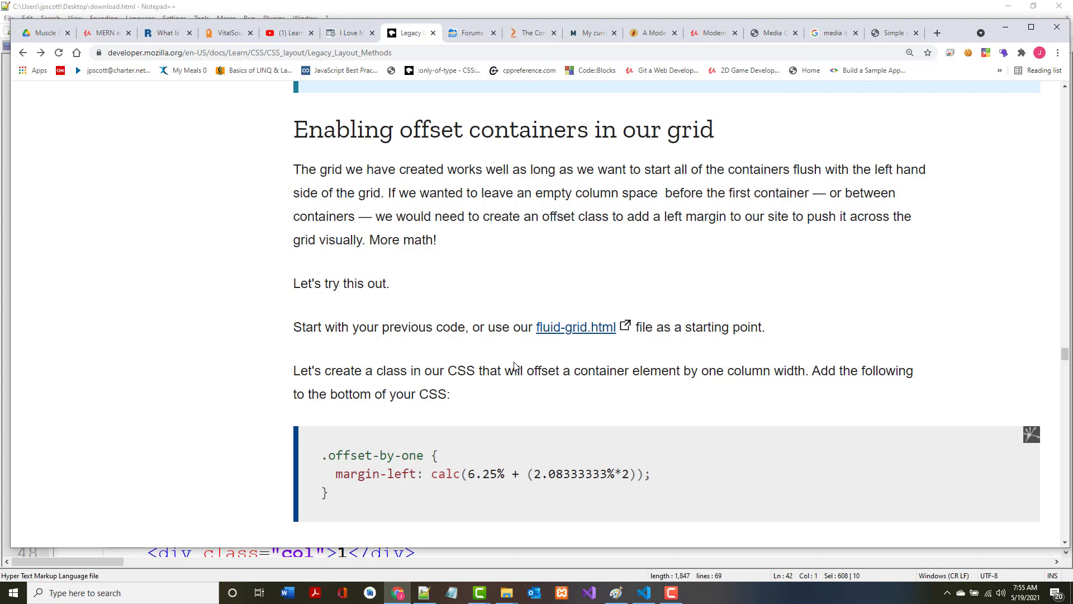
{"action": "mouse_move", "coordinate": [460, 447]}
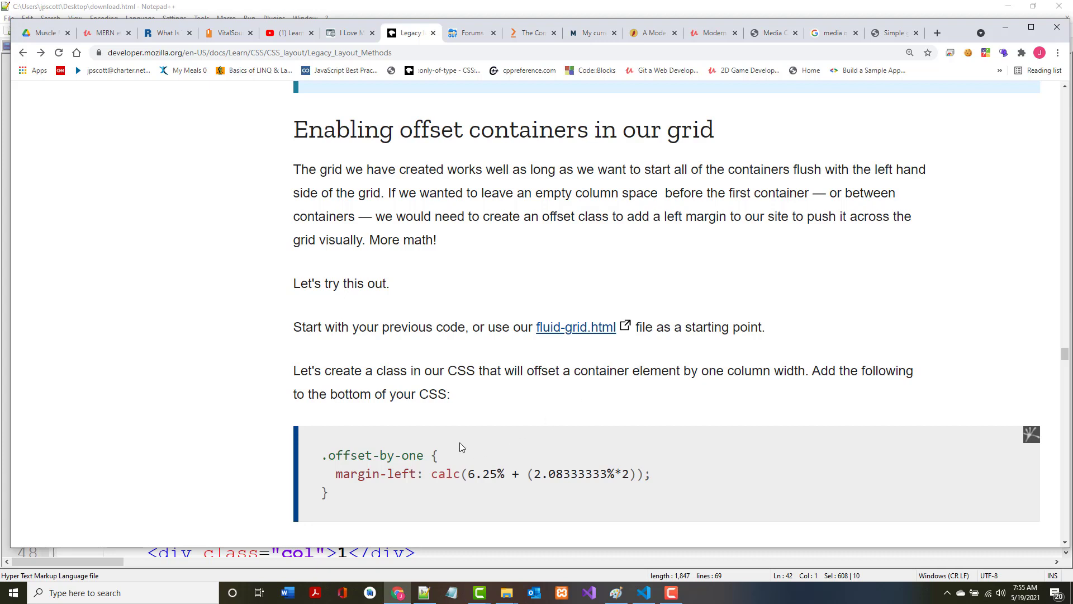
{"action": "scroll", "scroll_direction": "down", "scroll_amount": 3}
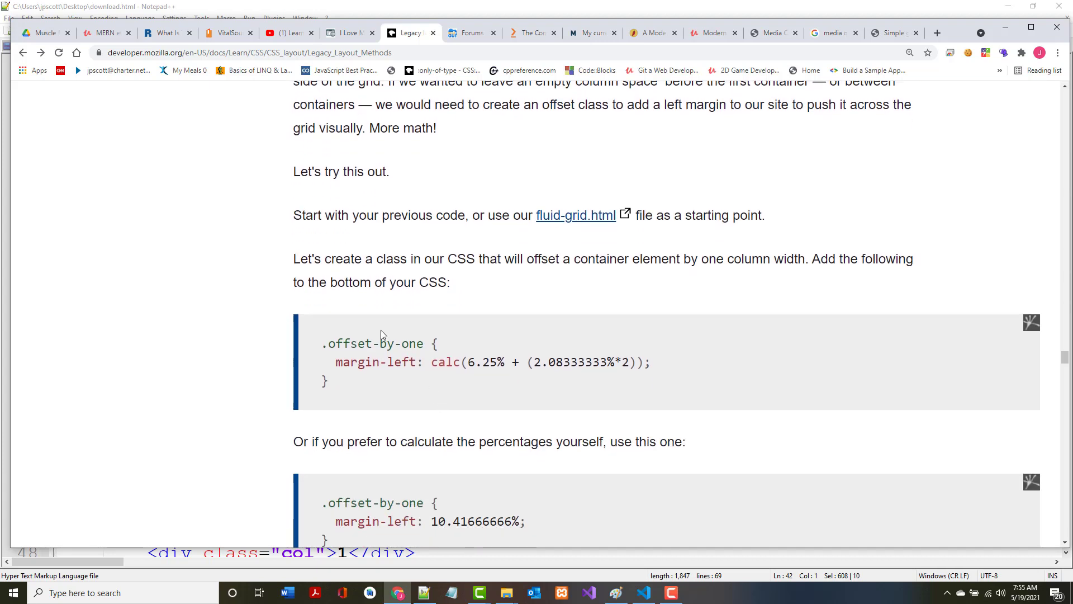
{"action": "mouse_move", "coordinate": [433, 293]}
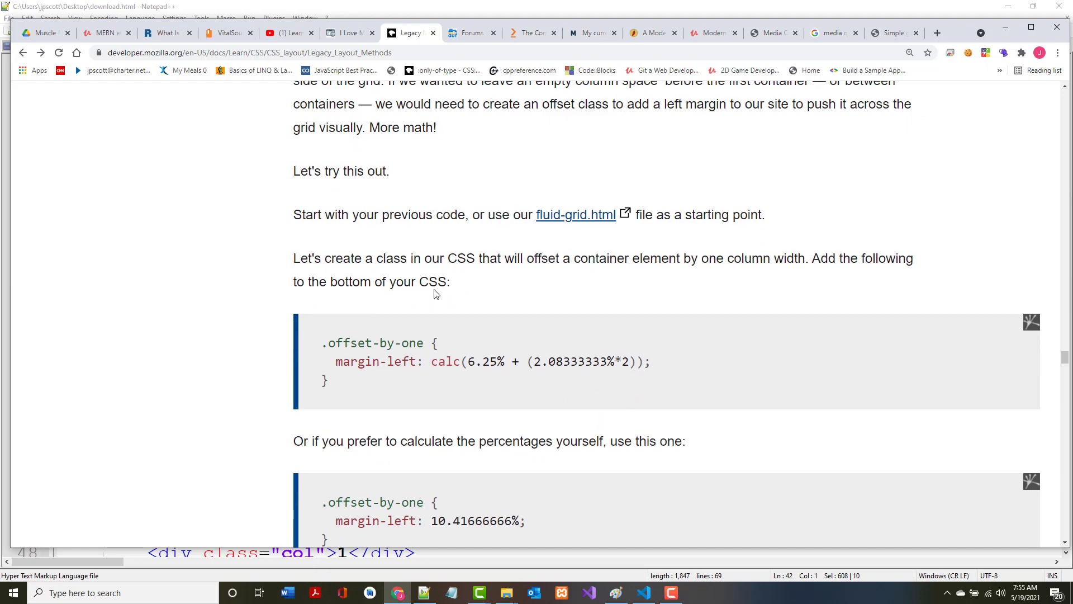
{"action": "scroll", "scroll_direction": "down", "scroll_amount": 3}
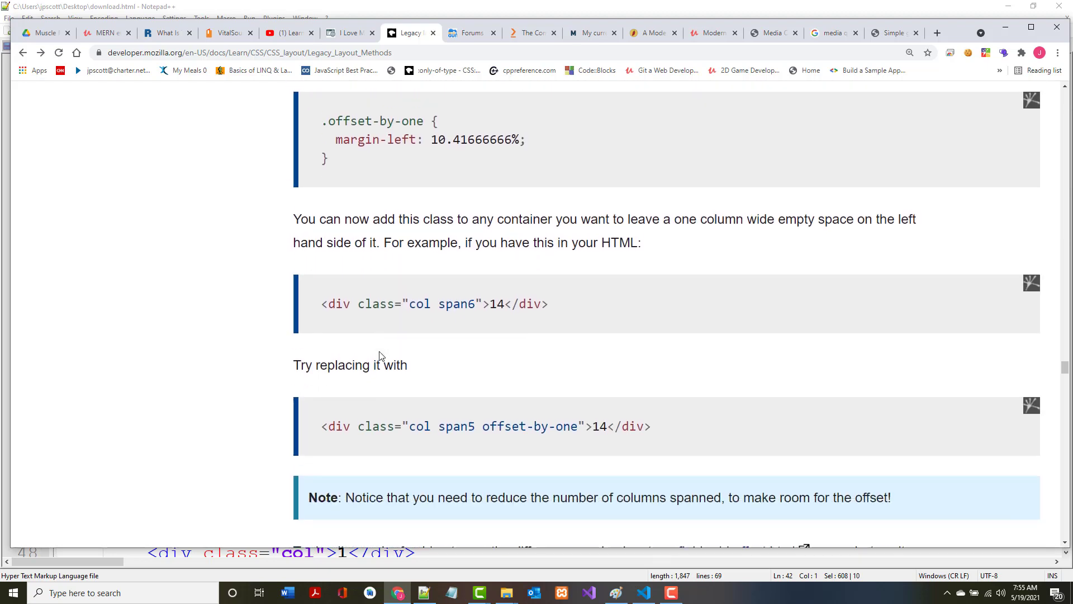
{"action": "scroll", "scroll_direction": "down", "scroll_amount": 3}
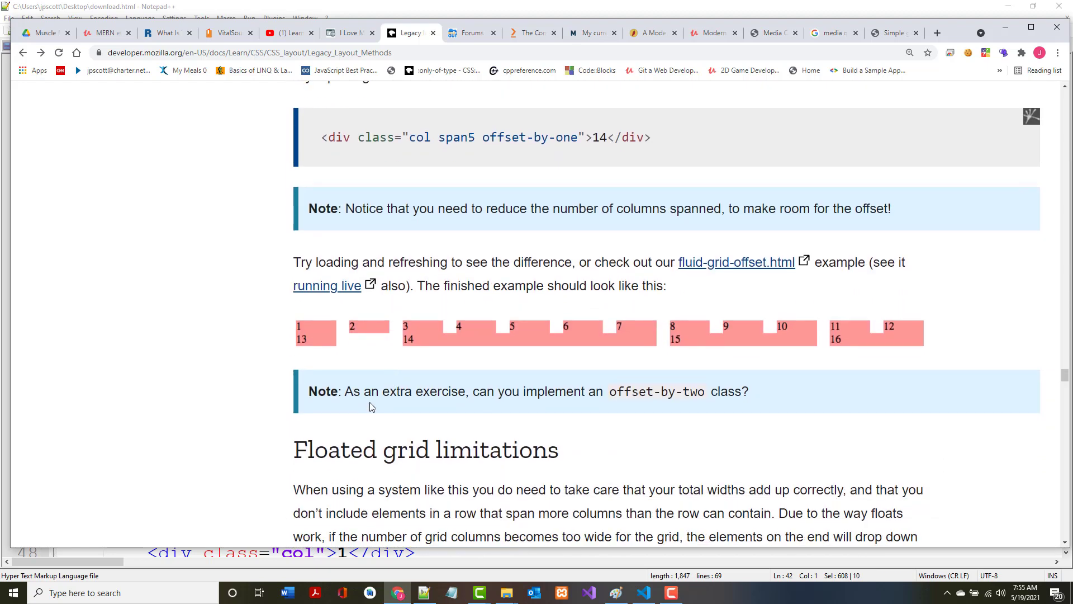
{"action": "mouse_move", "coordinate": [374, 403]}
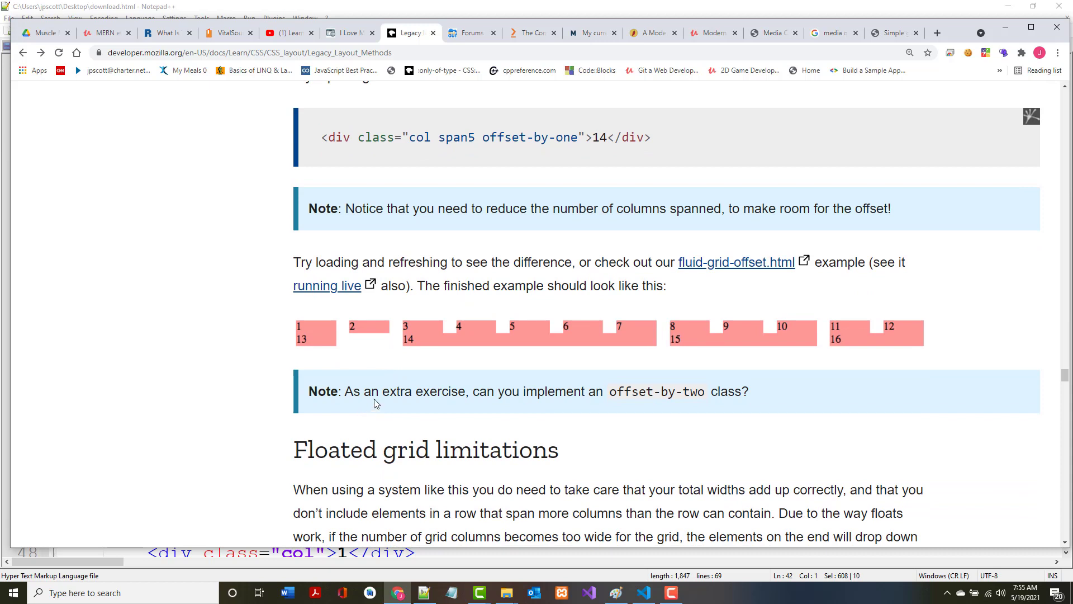
{"action": "mouse_move", "coordinate": [336, 286]}
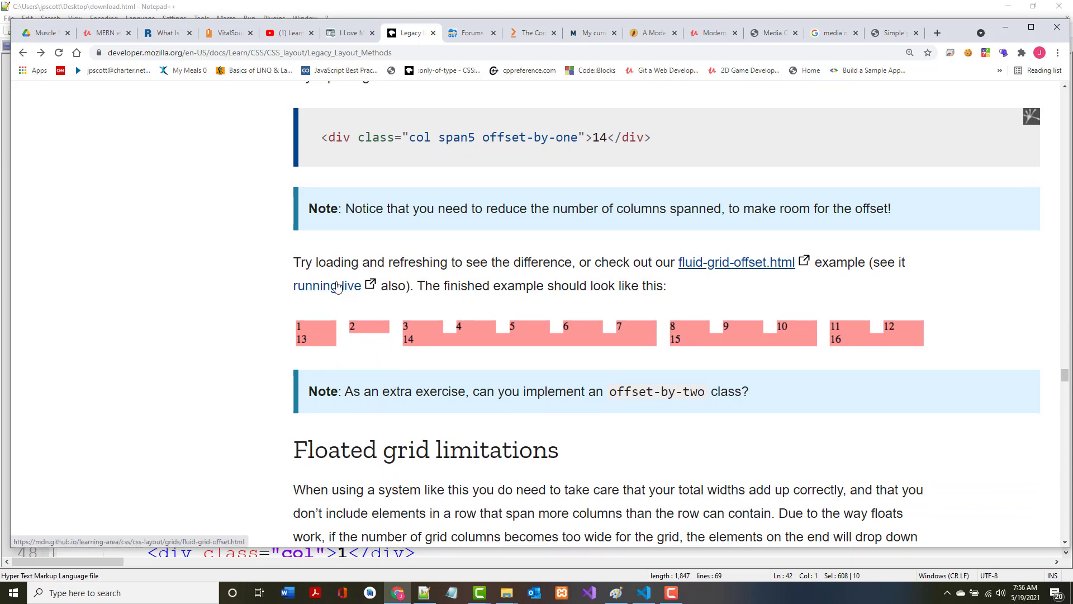
Compare MDN's live offset grid example with the reloaded download.html preview, then go back to the article.
{"action": "left_click", "coordinate": [736, 262]}
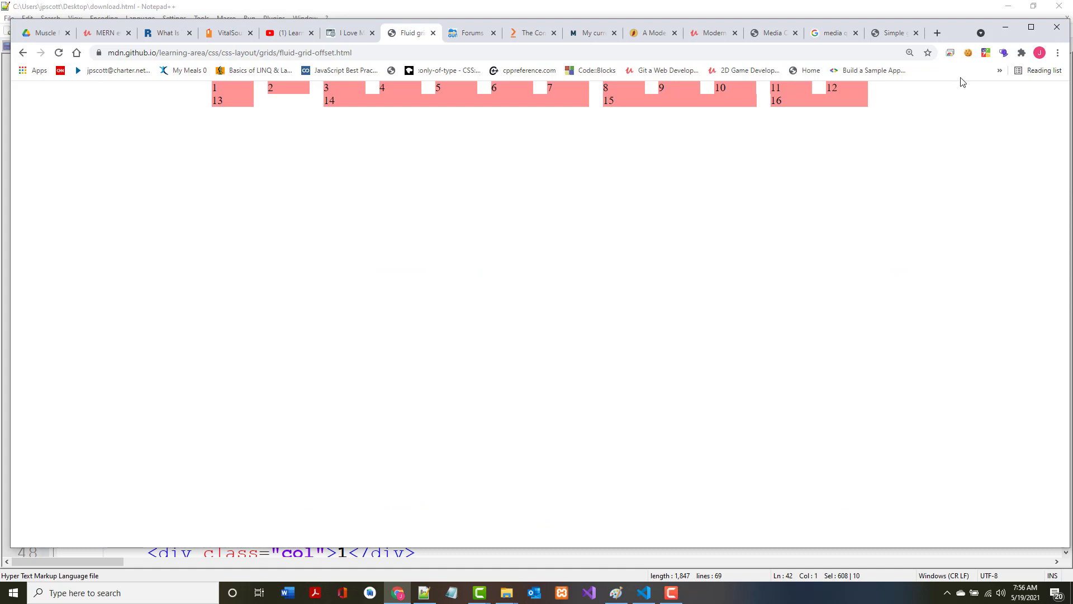
{"action": "mouse_move", "coordinate": [1070, 91]}
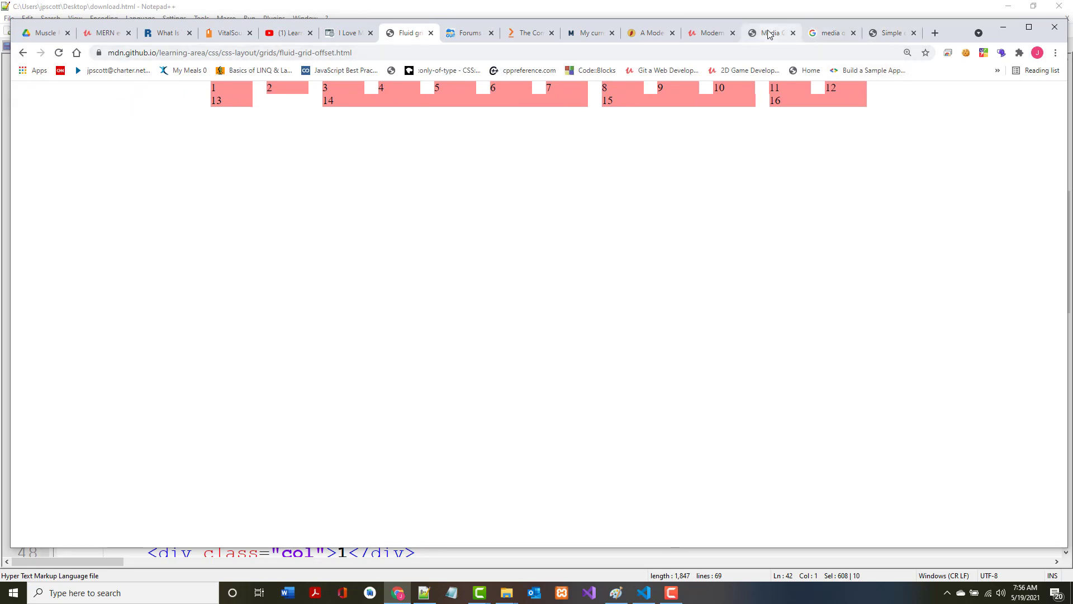
{"action": "left_click", "coordinate": [766, 32]}
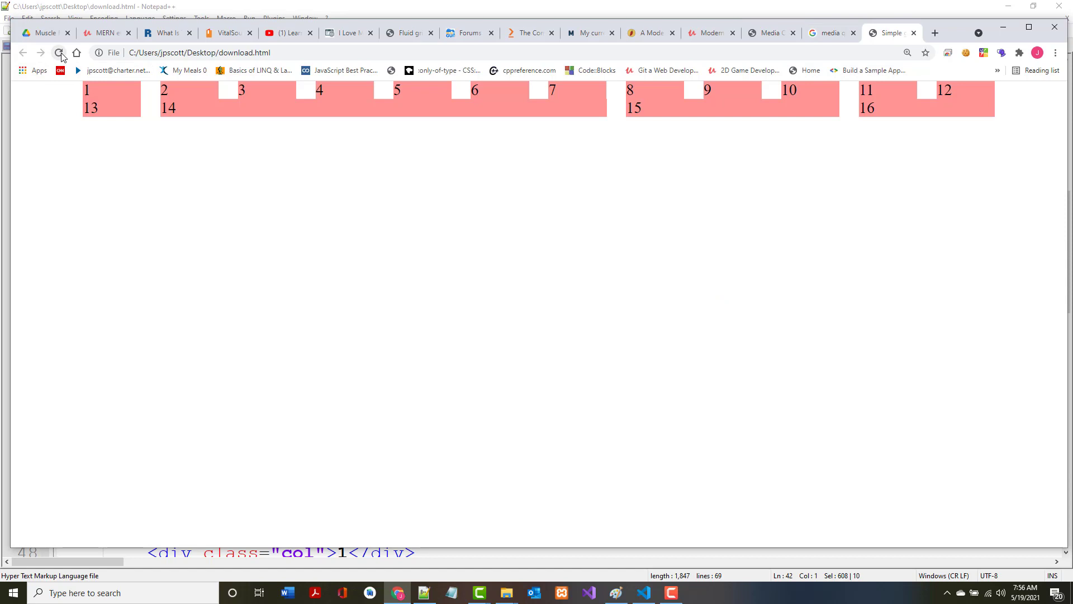
{"action": "left_click", "coordinate": [60, 53]}
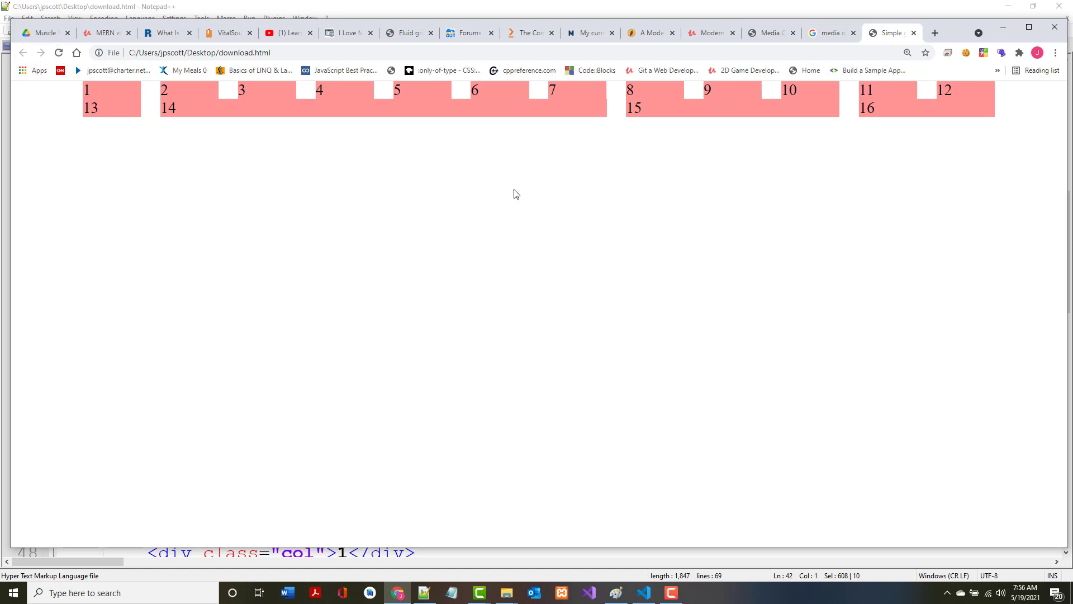
{"action": "mouse_move", "coordinate": [375, 78]}
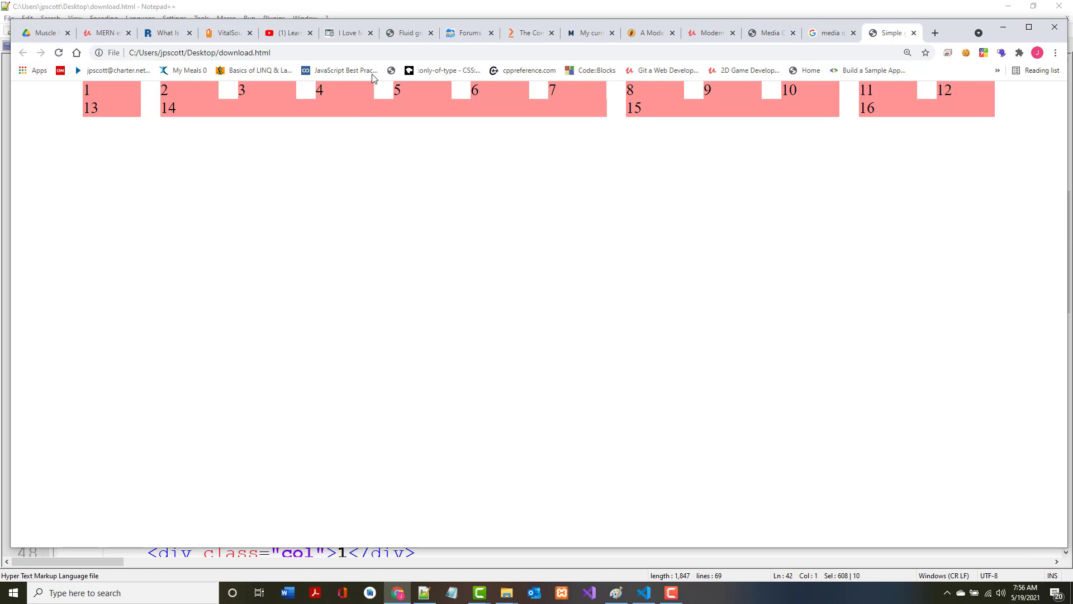
{"action": "left_click", "coordinate": [406, 33]}
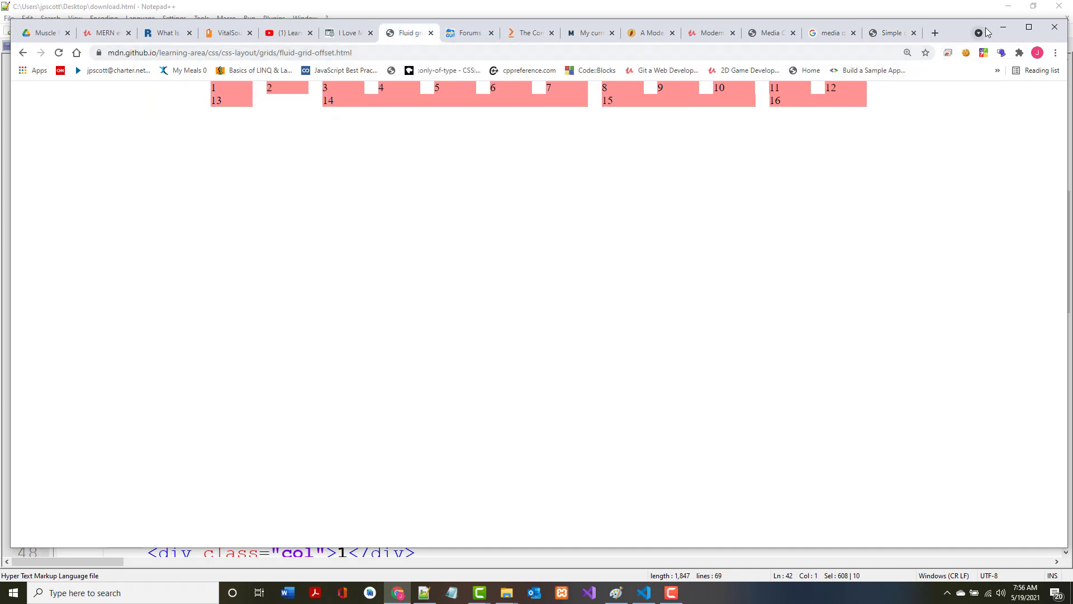
{"action": "left_click", "coordinate": [58, 53]}
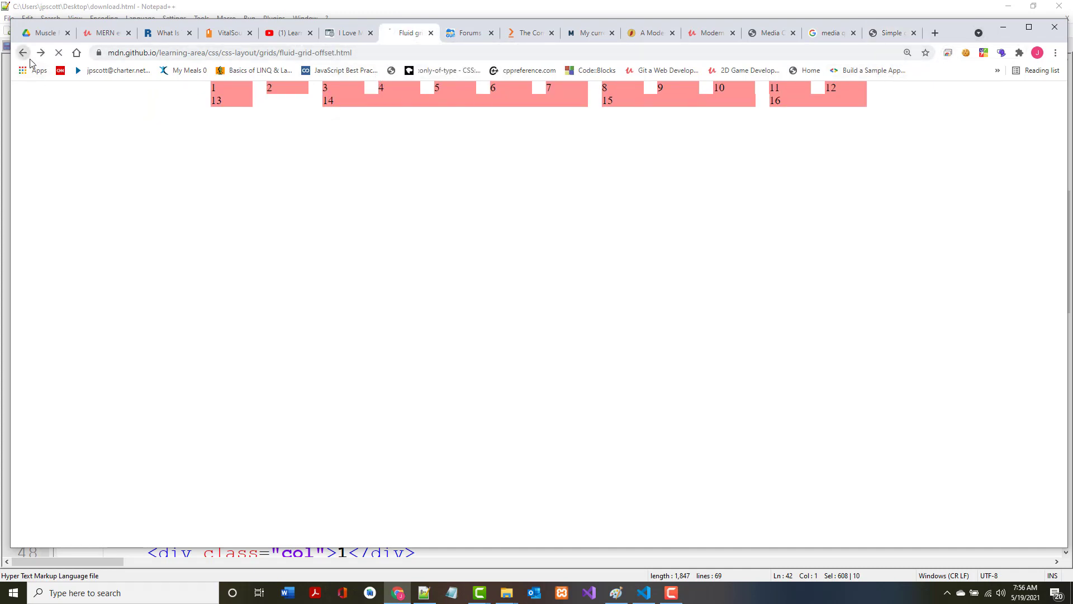
{"action": "left_click", "coordinate": [22, 52]}
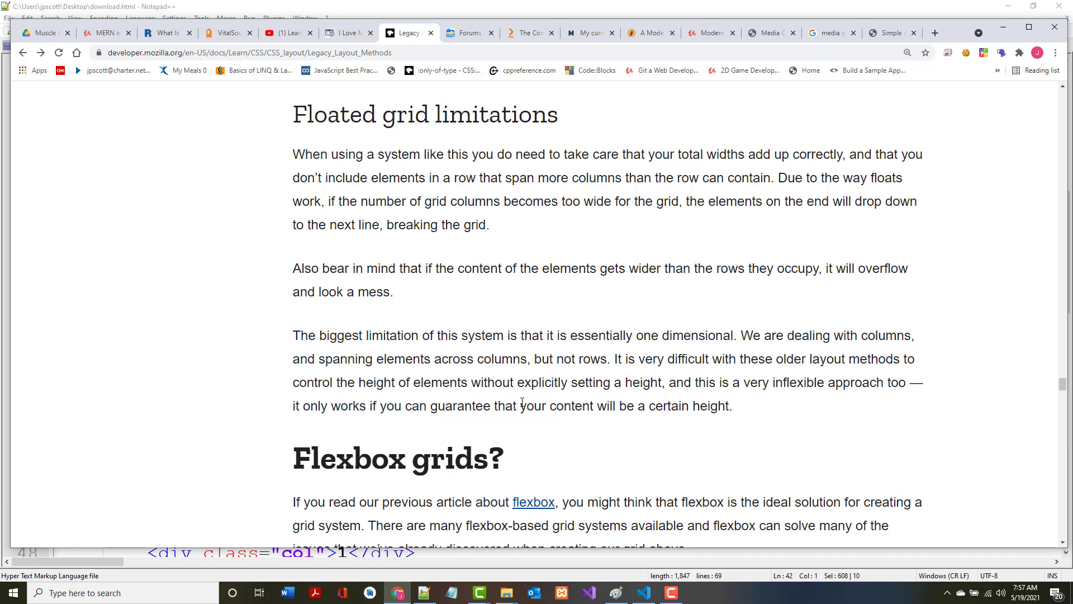
{"action": "scroll", "scroll_direction": "down", "scroll_amount": 3}
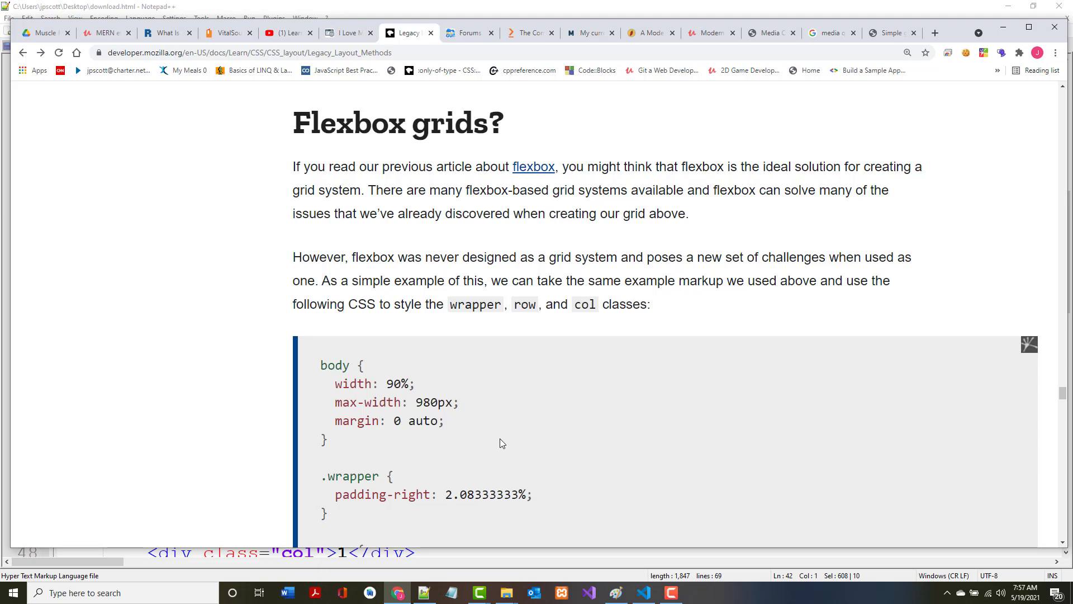
{"action": "mouse_move", "coordinate": [576, 262]}
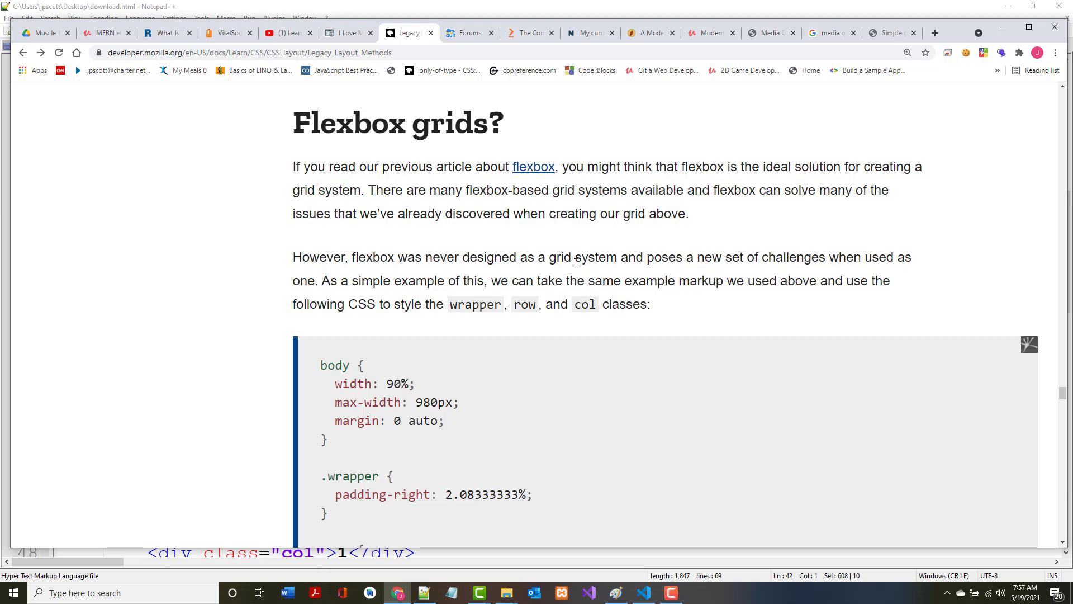
{"action": "mouse_move", "coordinate": [400, 311]}
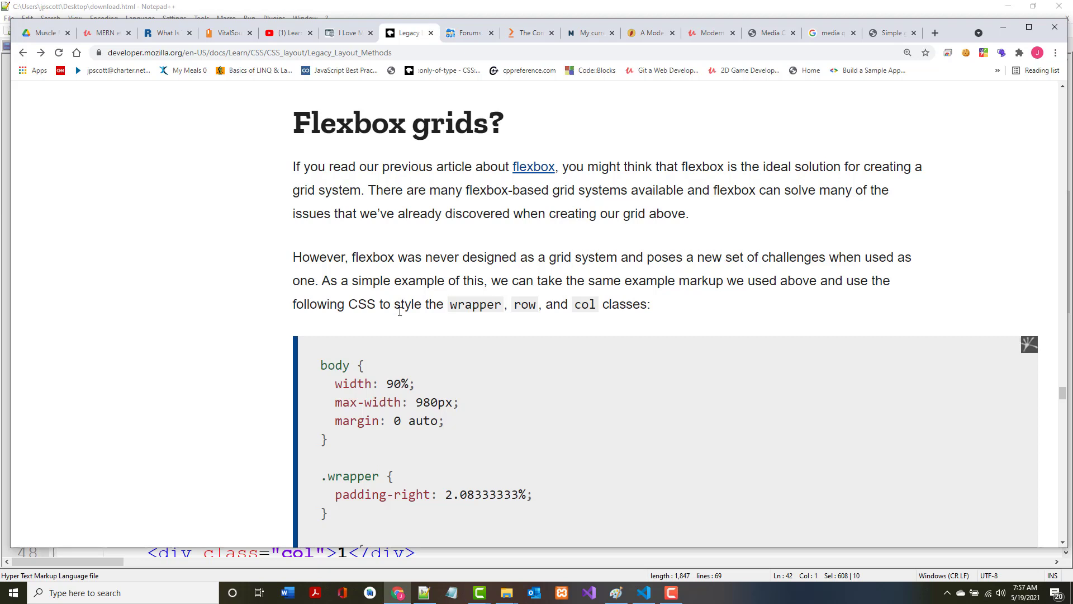
{"action": "mouse_move", "coordinate": [570, 272]}
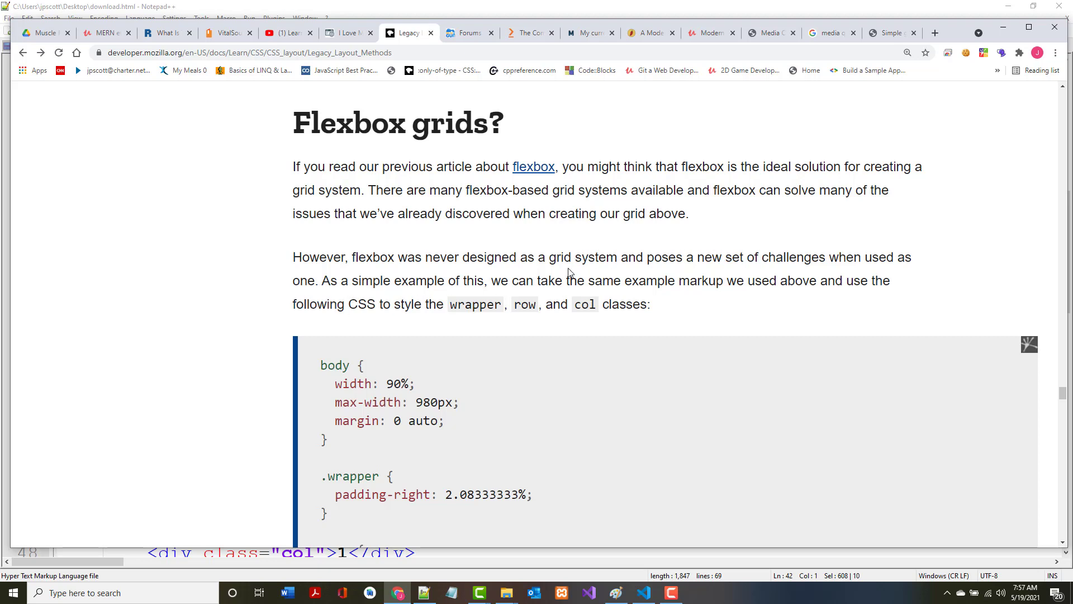
{"action": "mouse_move", "coordinate": [497, 333]}
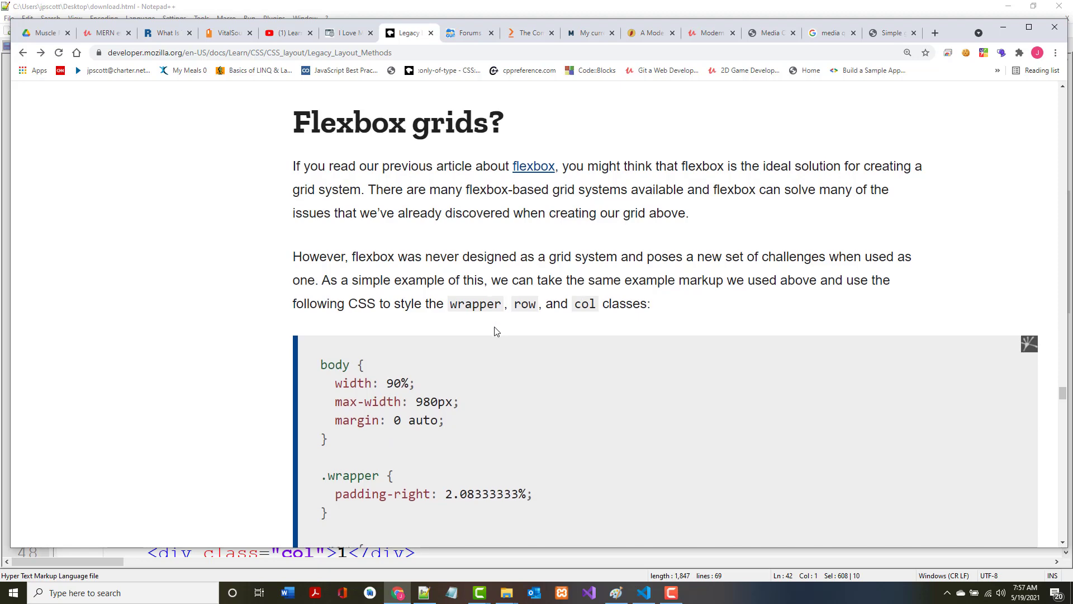
{"action": "scroll", "scroll_direction": "down", "scroll_amount": 3}
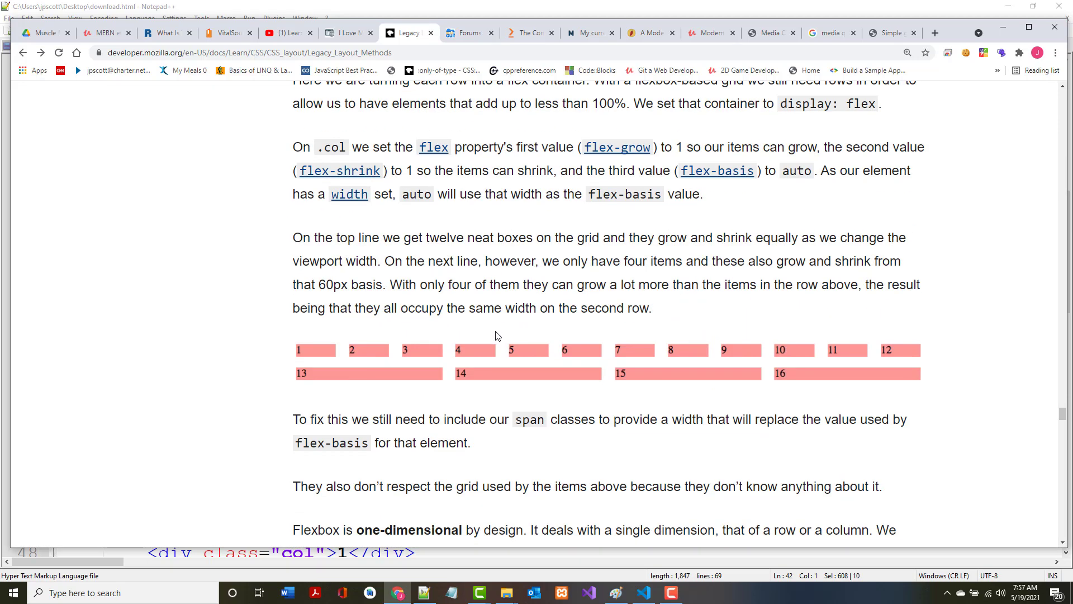
{"action": "scroll", "scroll_direction": "down", "scroll_amount": 3}
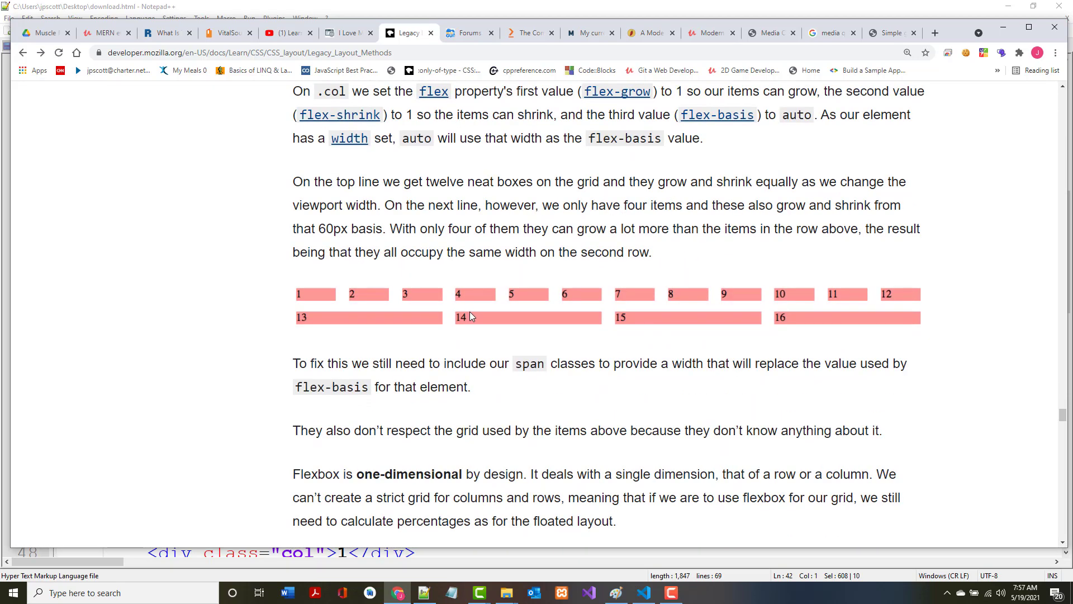
{"action": "mouse_move", "coordinate": [494, 341]}
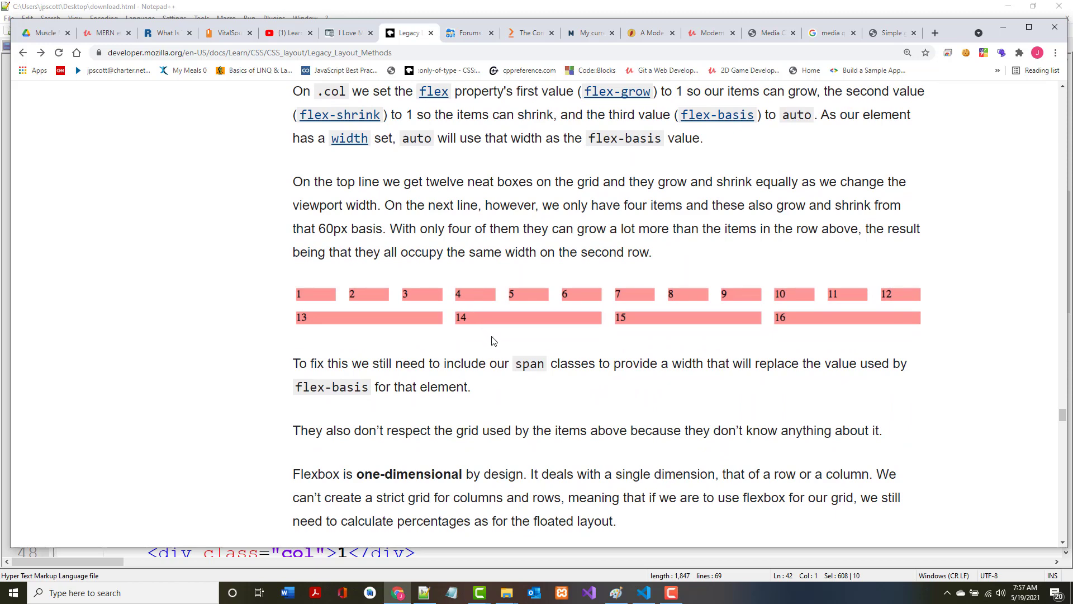
{"action": "scroll", "scroll_direction": "down", "scroll_amount": 3}
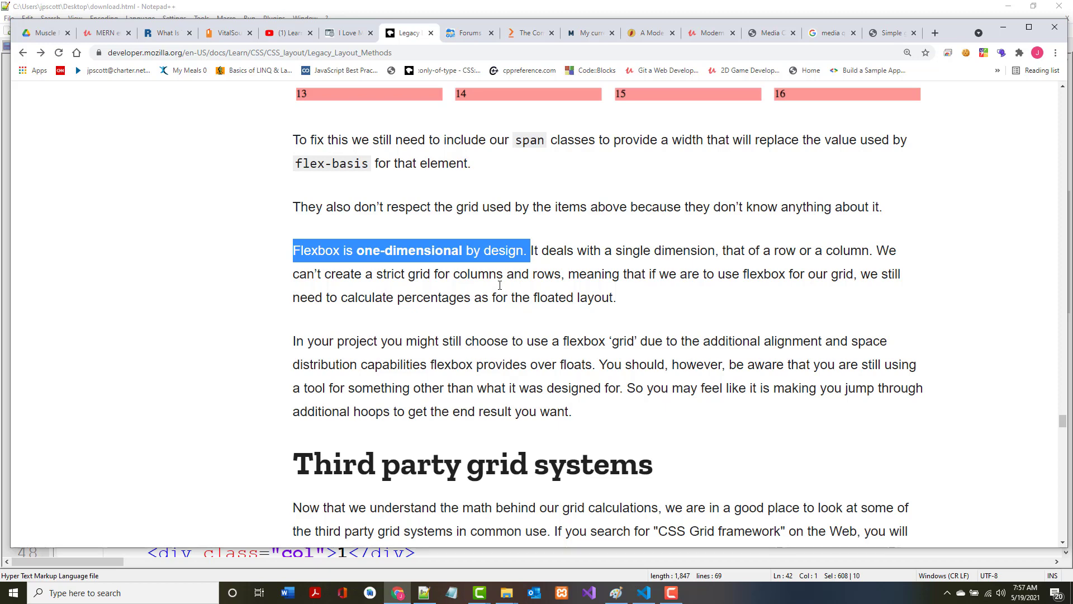
{"action": "scroll", "scroll_direction": "down", "scroll_amount": 3}
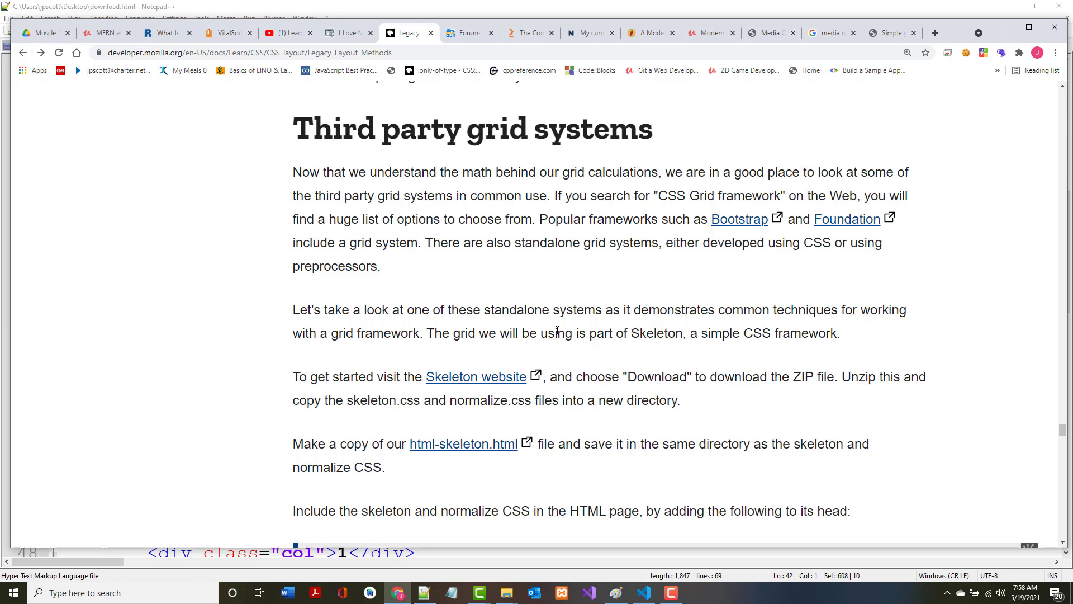
{"action": "mouse_move", "coordinate": [894, 231]}
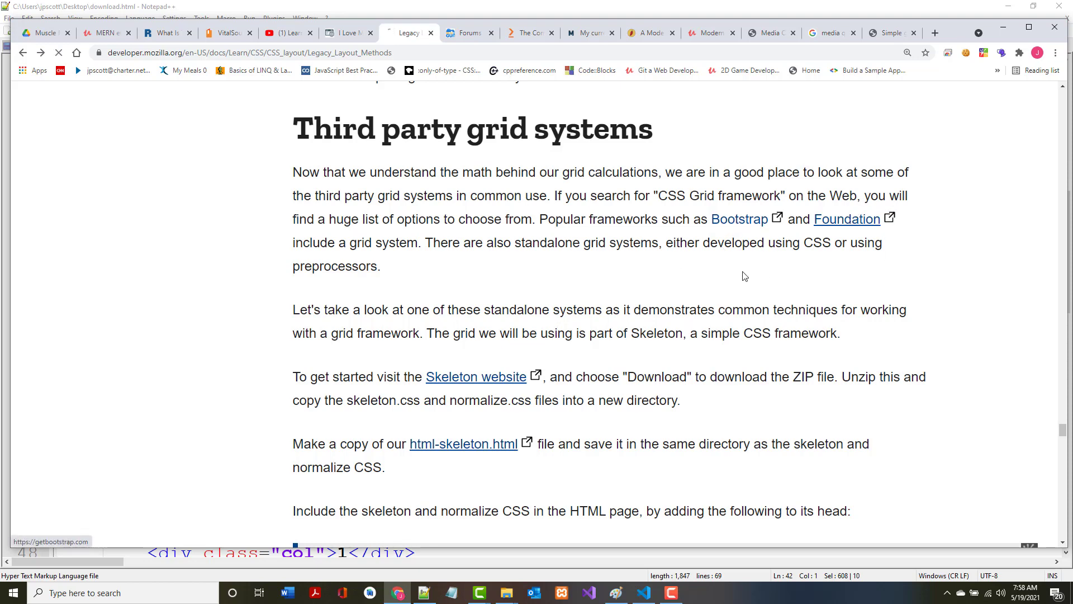
Open getbootstrap.com from the MDN article and scroll its Introduction docs to the starter template.
{"action": "left_click", "coordinate": [739, 219]}
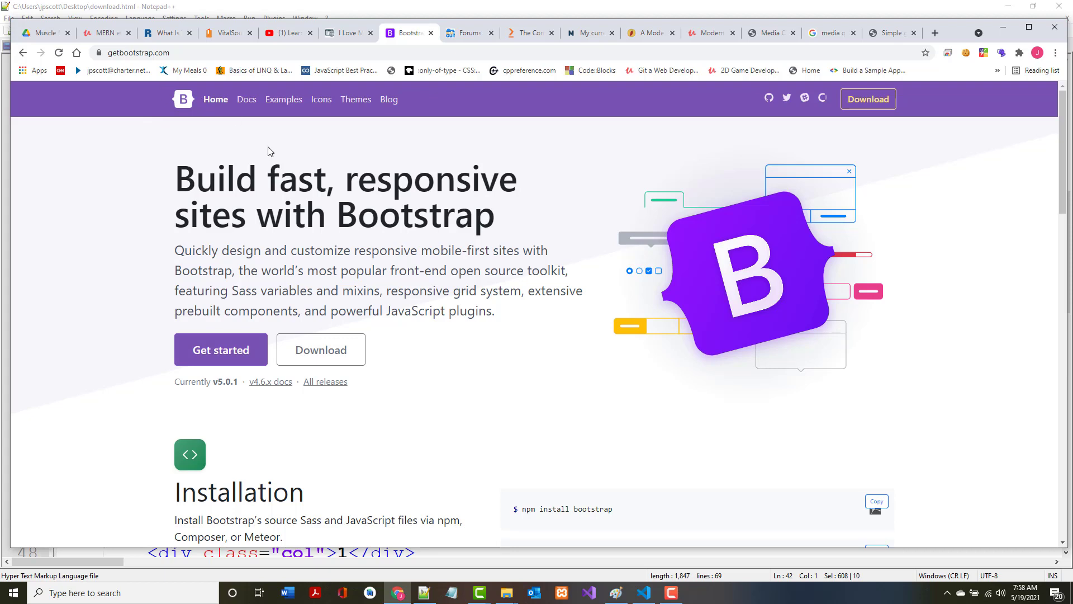
{"action": "scroll", "scroll_direction": "down", "scroll_amount": 3}
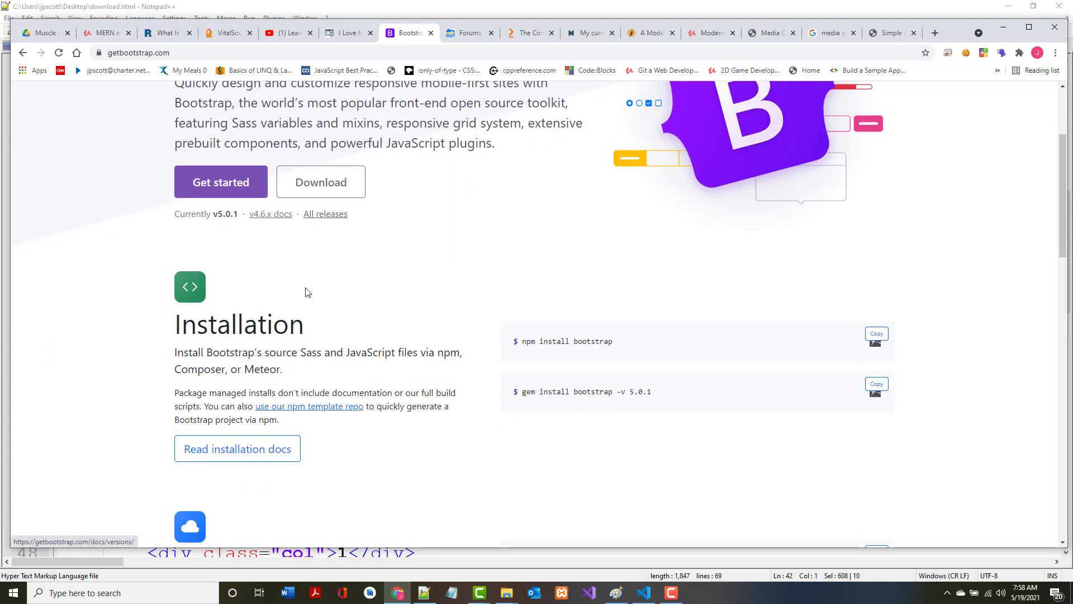
{"action": "mouse_move", "coordinate": [598, 256]}
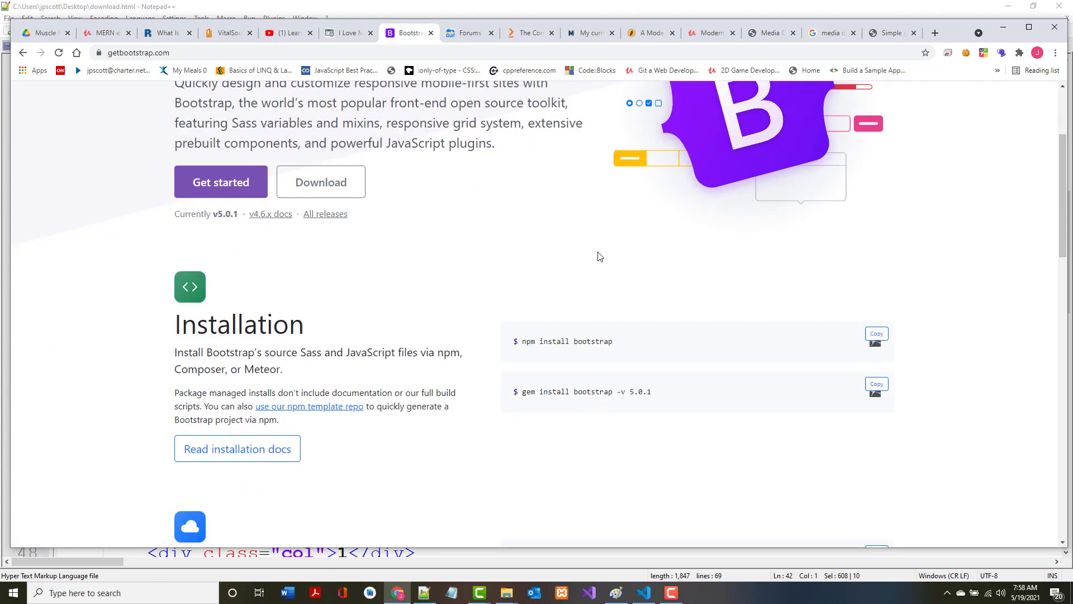
{"action": "scroll", "scroll_direction": "up", "scroll_amount": 3}
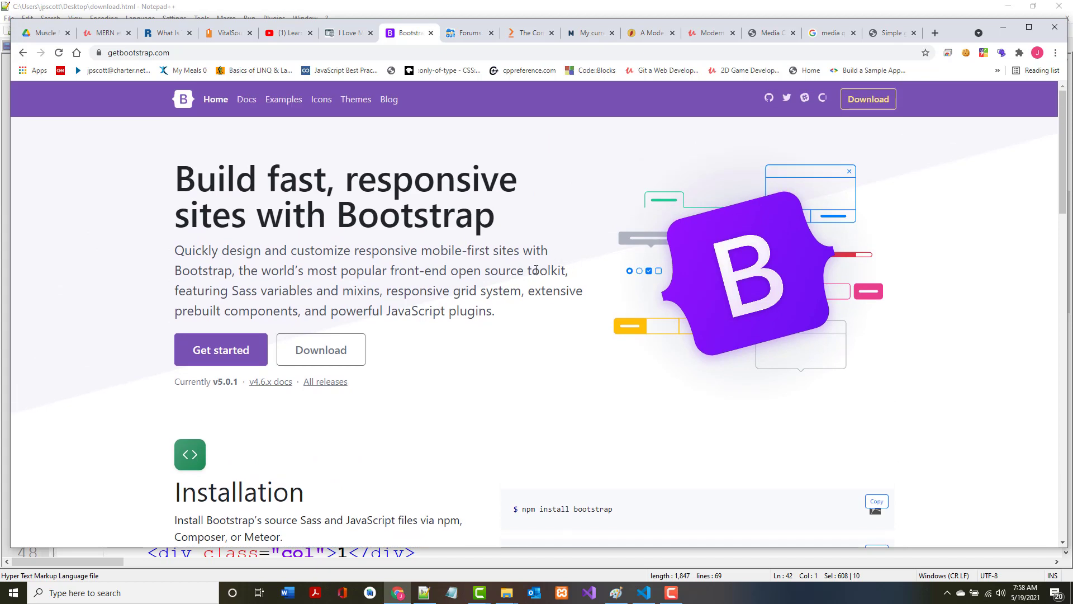
{"action": "mouse_move", "coordinate": [221, 349]}
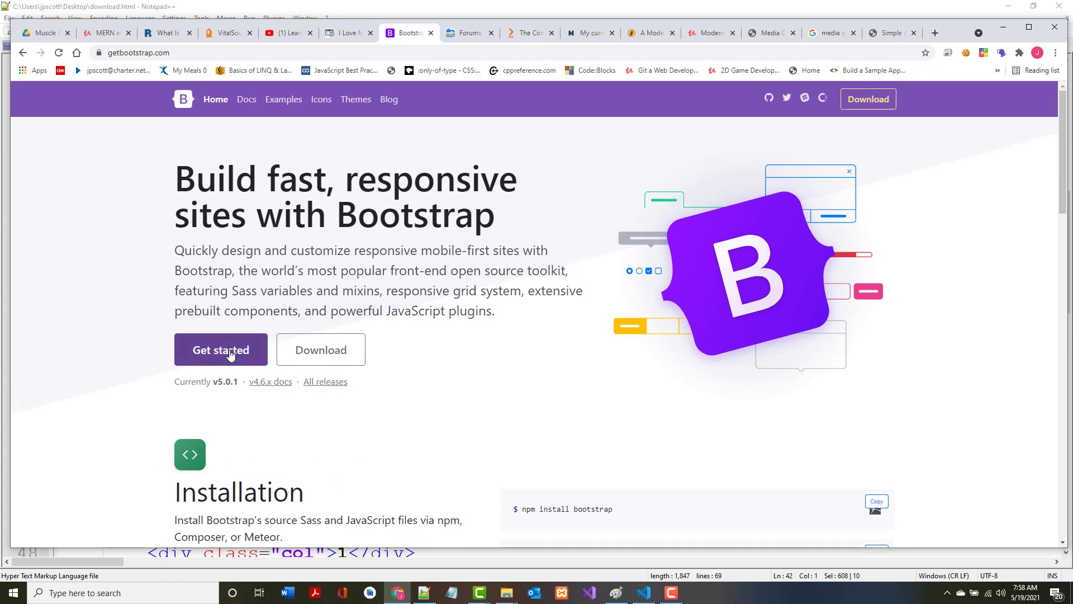
{"action": "mouse_move", "coordinate": [220, 350]}
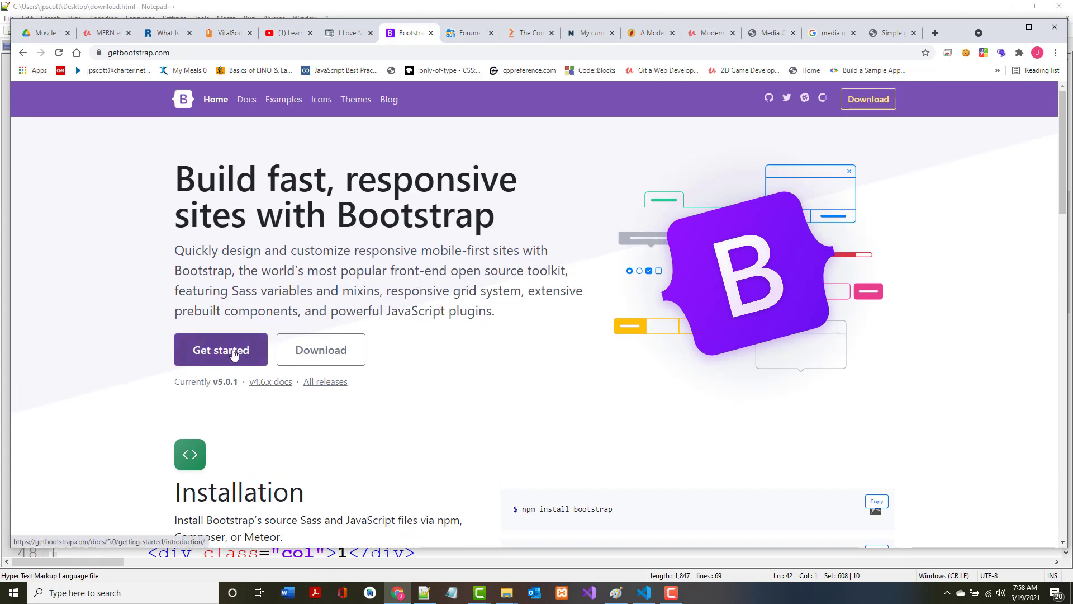
{"action": "left_click", "coordinate": [220, 350]}
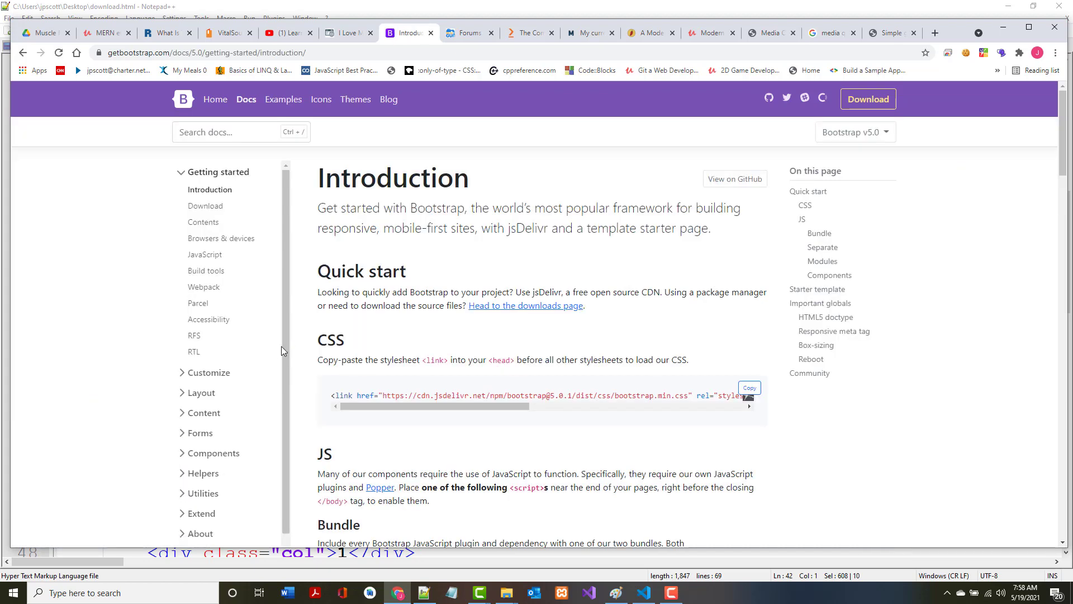
{"action": "scroll", "scroll_direction": "down", "scroll_amount": 3}
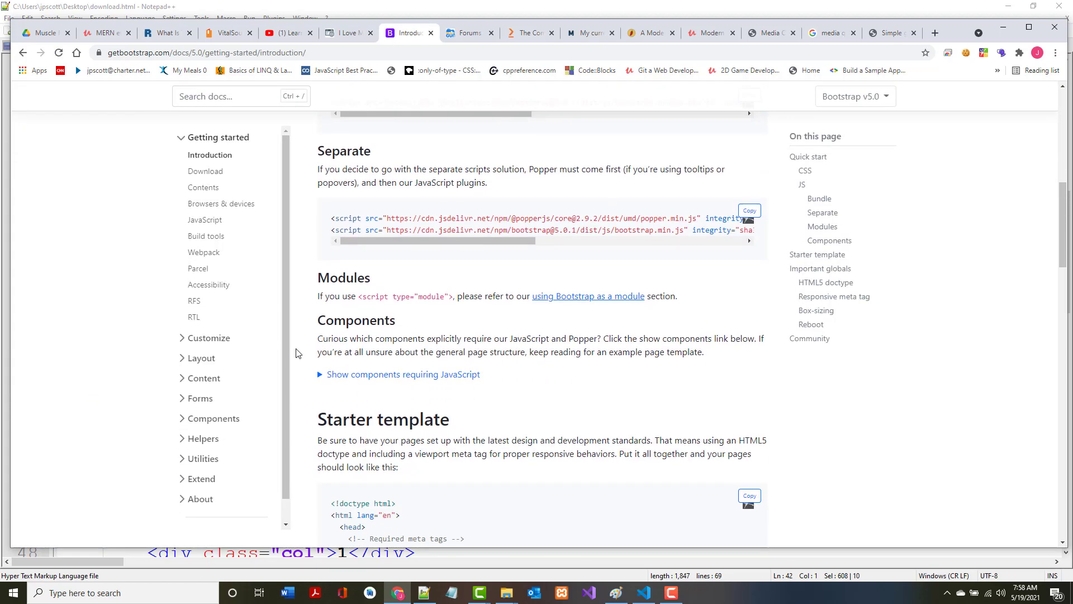
{"action": "scroll", "scroll_direction": "down", "scroll_amount": 3}
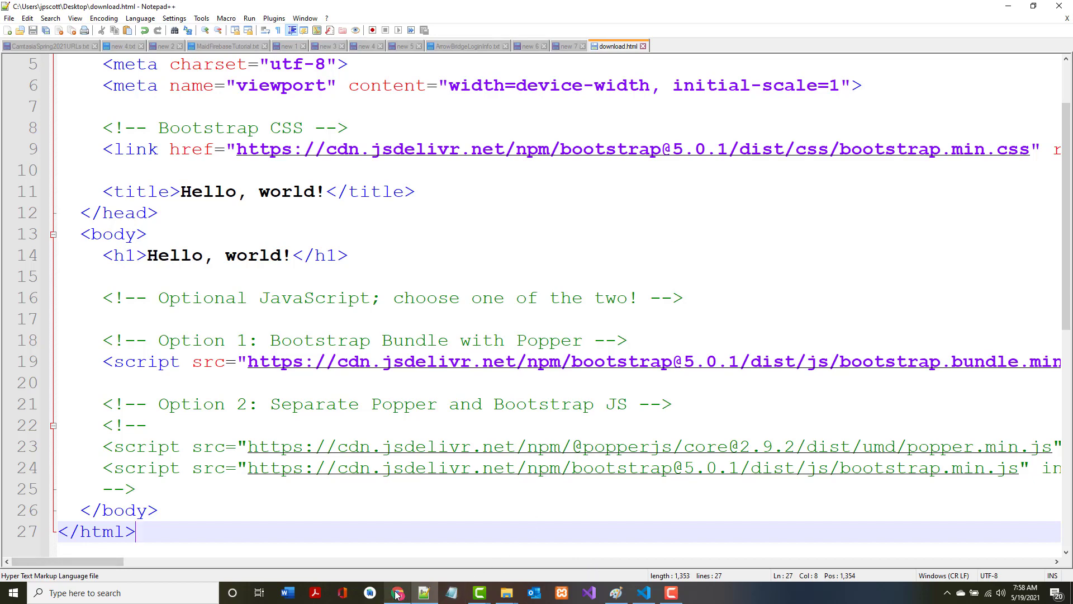
{"action": "mouse_move", "coordinate": [397, 593]}
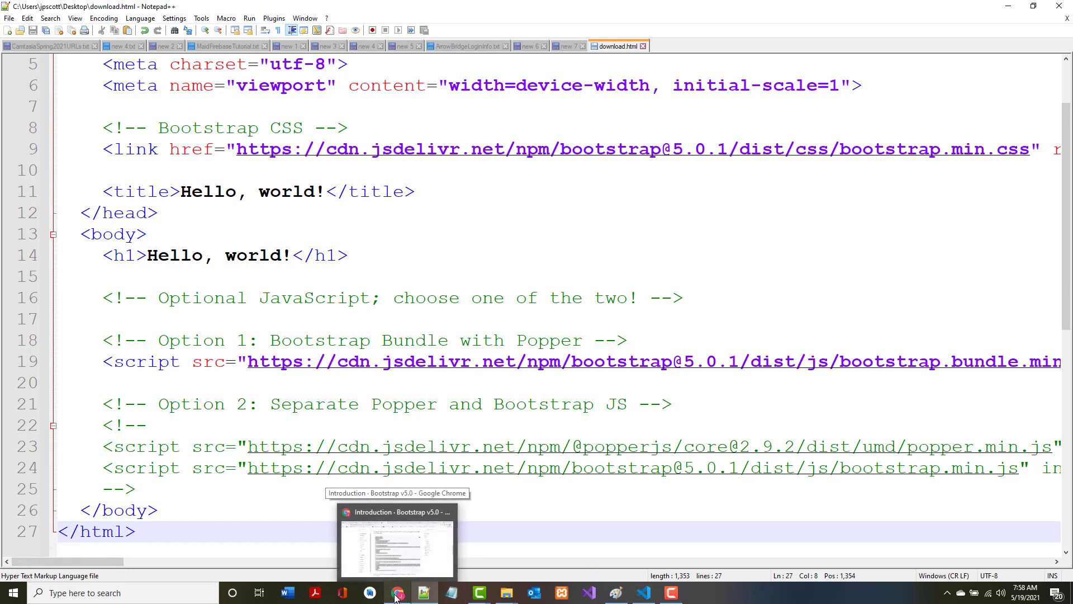
Scroll through the 27-line starter template in download.html, then bring Chrome forward.
{"action": "scroll", "scroll_direction": "up", "scroll_amount": 3}
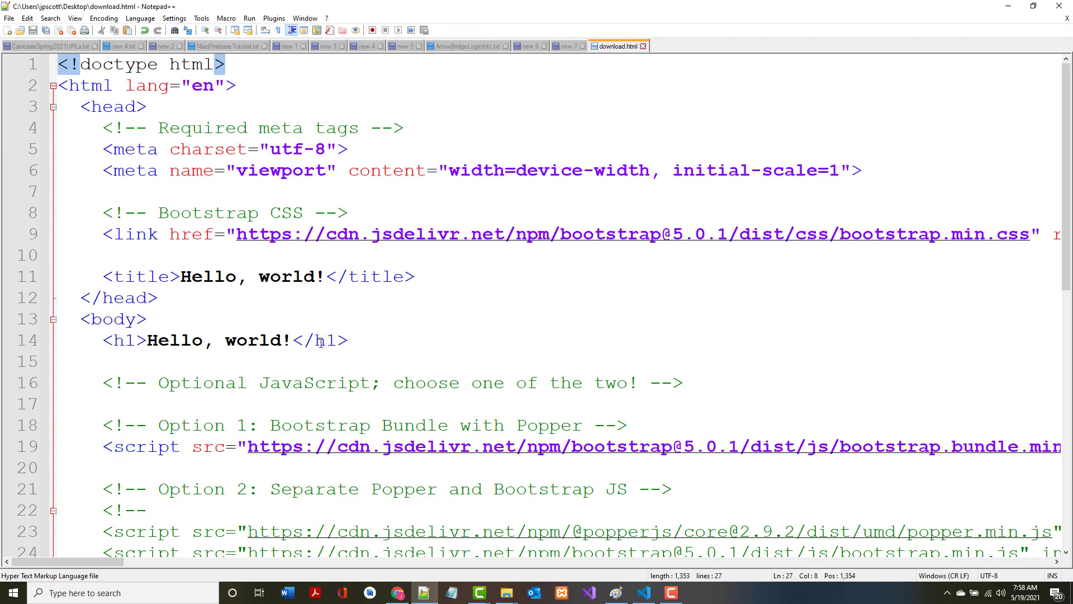
{"action": "scroll", "scroll_direction": "down", "scroll_amount": 3}
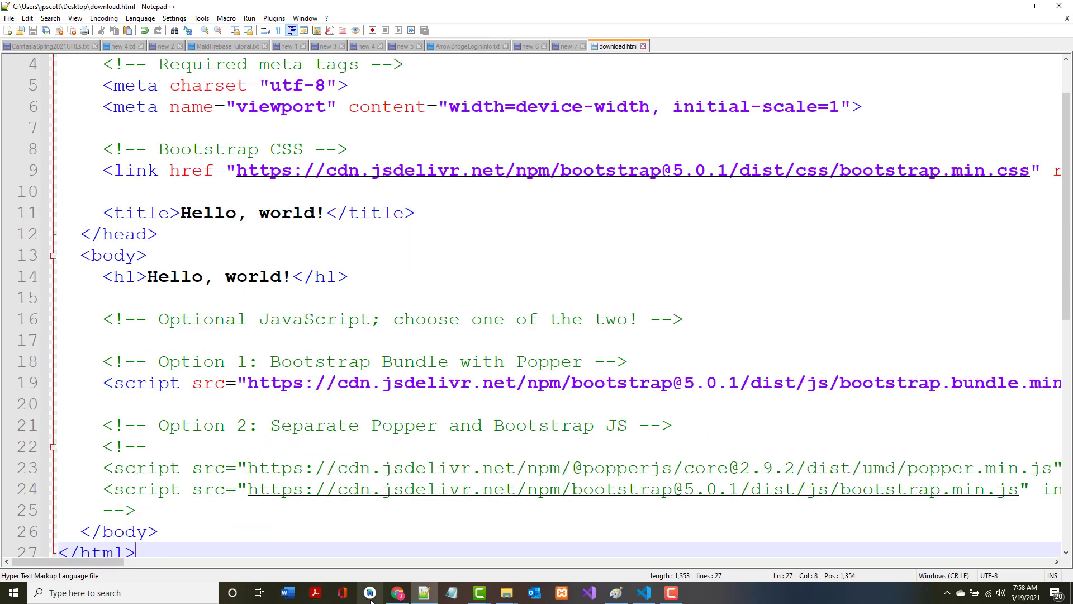
{"action": "left_click", "coordinate": [397, 592]}
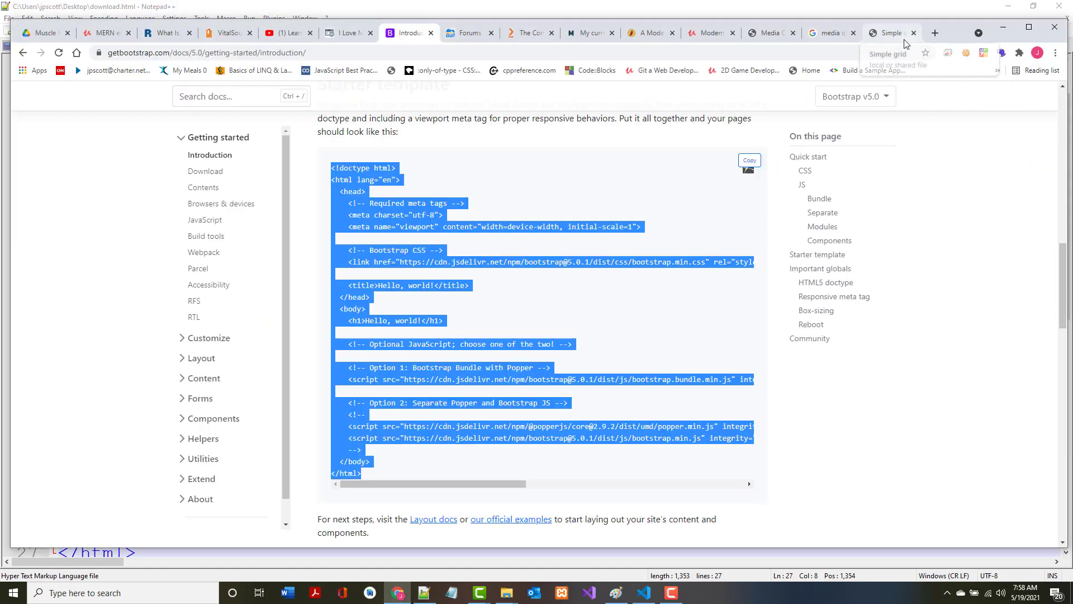
Preview download.html's "Hello, world!" heading in Chrome, then return to Bootstrap's Introduction tab.
{"action": "left_click", "coordinate": [890, 32]}
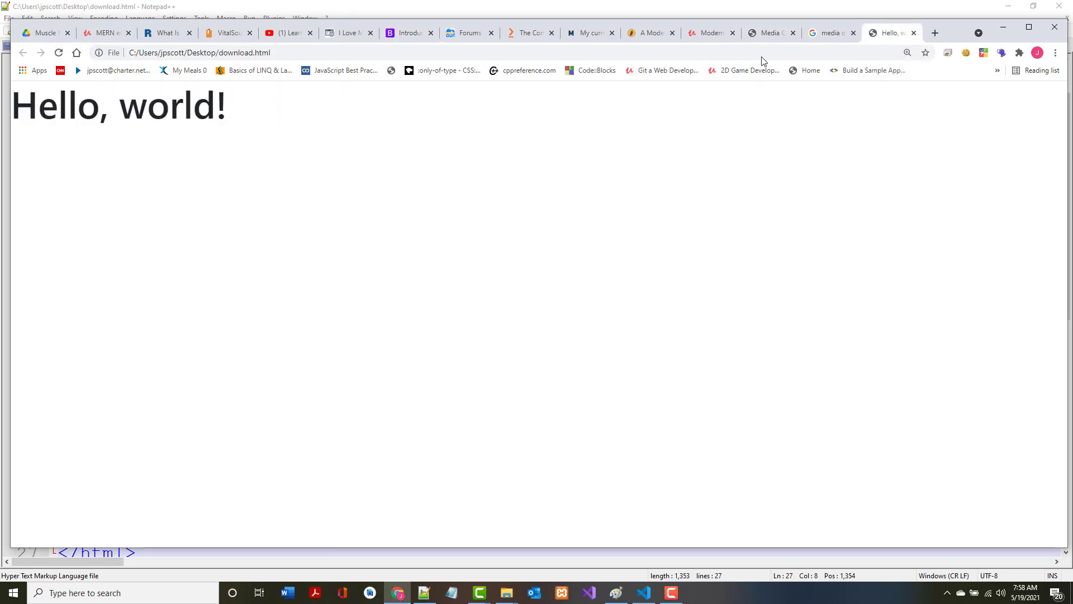
{"action": "left_click", "coordinate": [424, 592]}
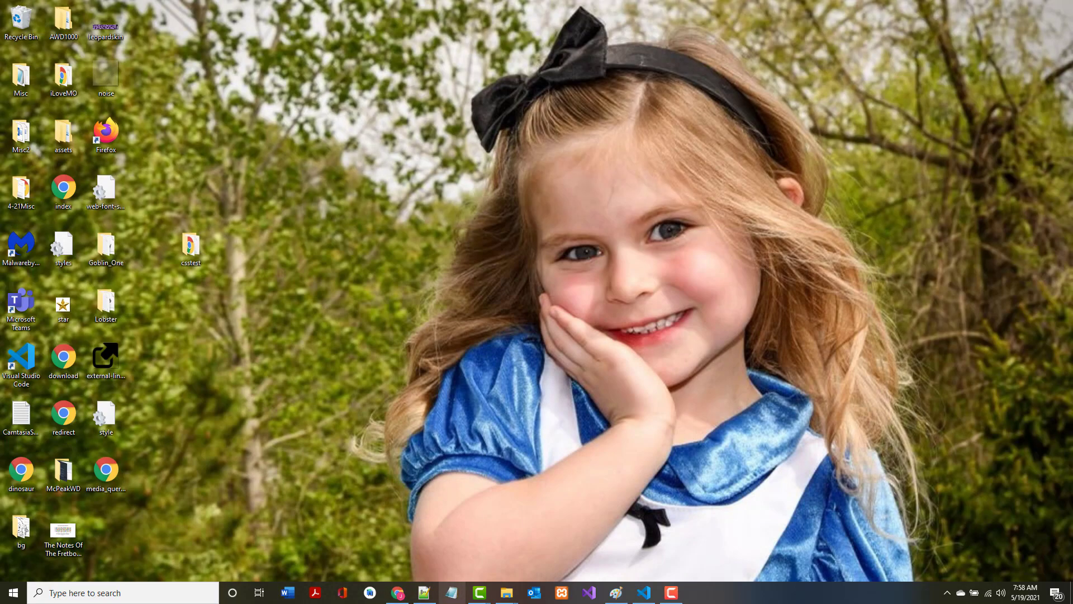
{"action": "left_click", "coordinate": [397, 593]}
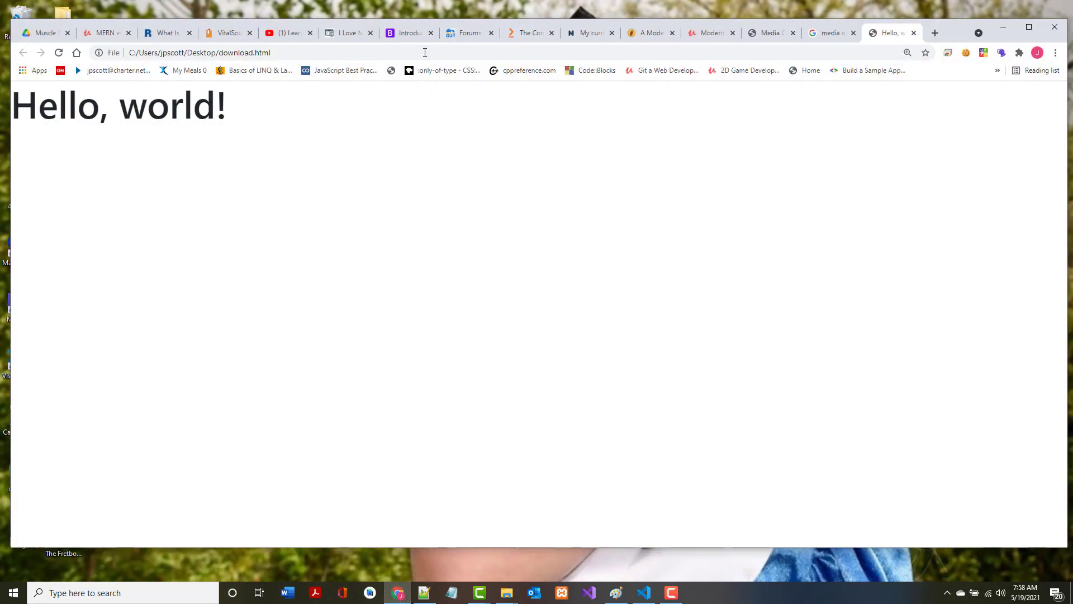
{"action": "left_click", "coordinate": [408, 32]}
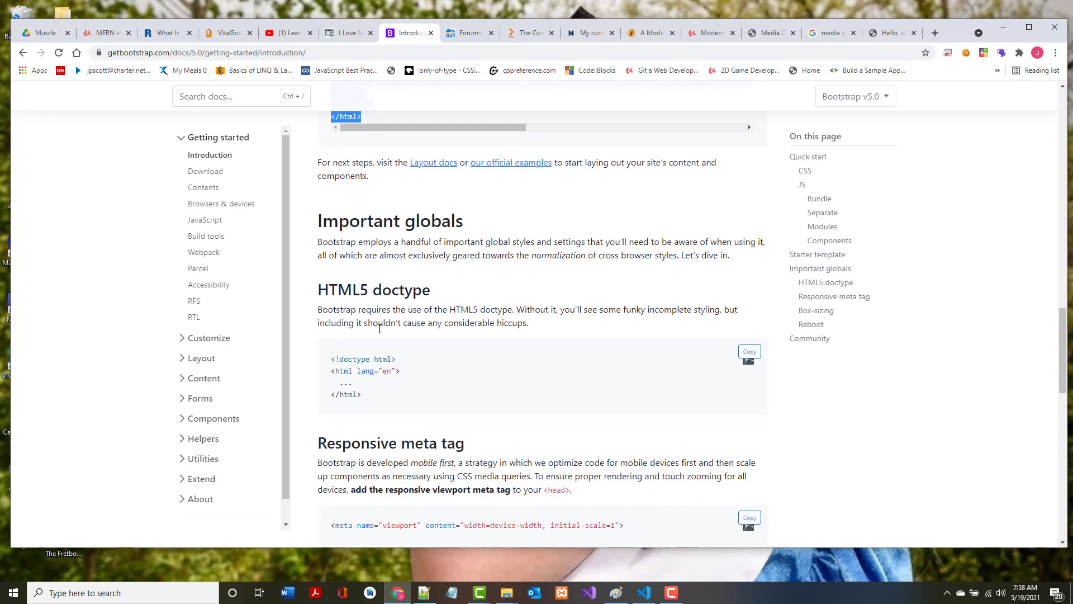
Go to Bootstrap's Forms > Overview page and scroll to the example email-and-password form.
{"action": "scroll", "scroll_direction": "down", "scroll_amount": 3}
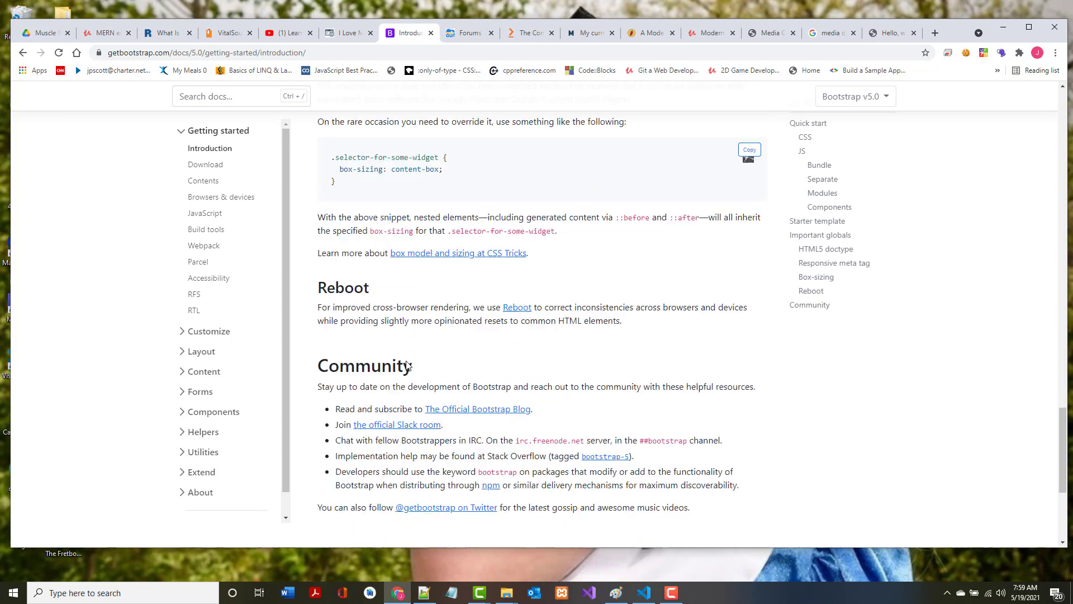
{"action": "scroll", "scroll_direction": "up", "scroll_amount": 3}
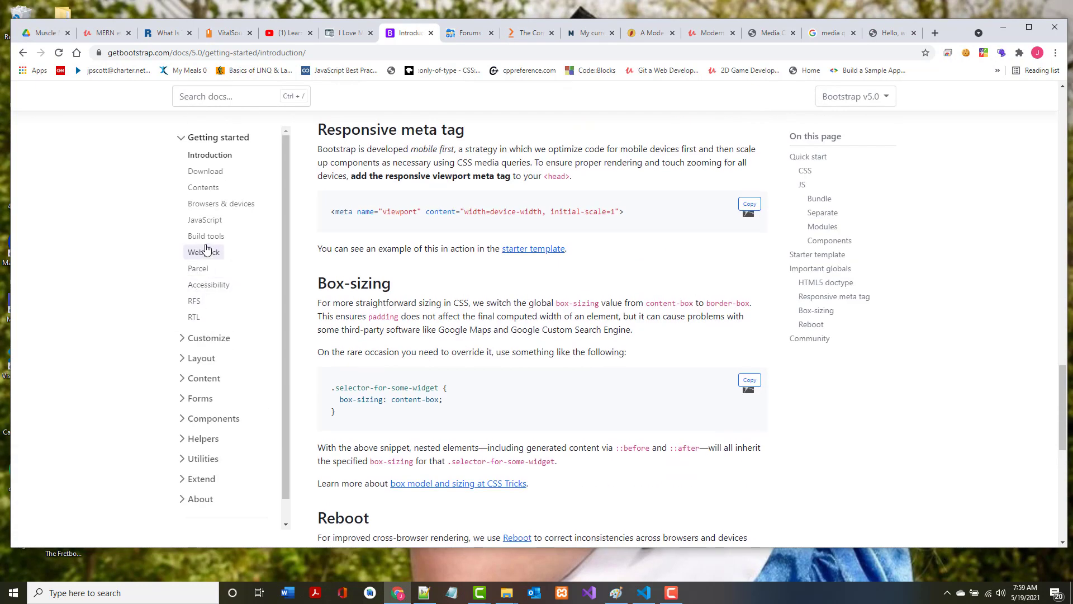
{"action": "scroll", "scroll_direction": "up", "scroll_amount": 3}
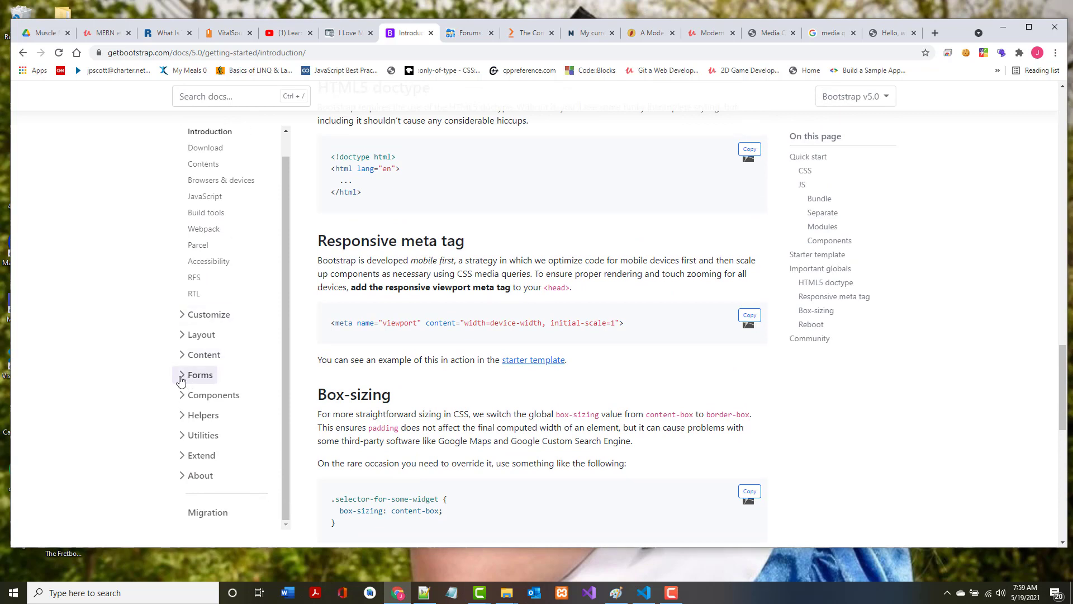
{"action": "left_click", "coordinate": [200, 375]}
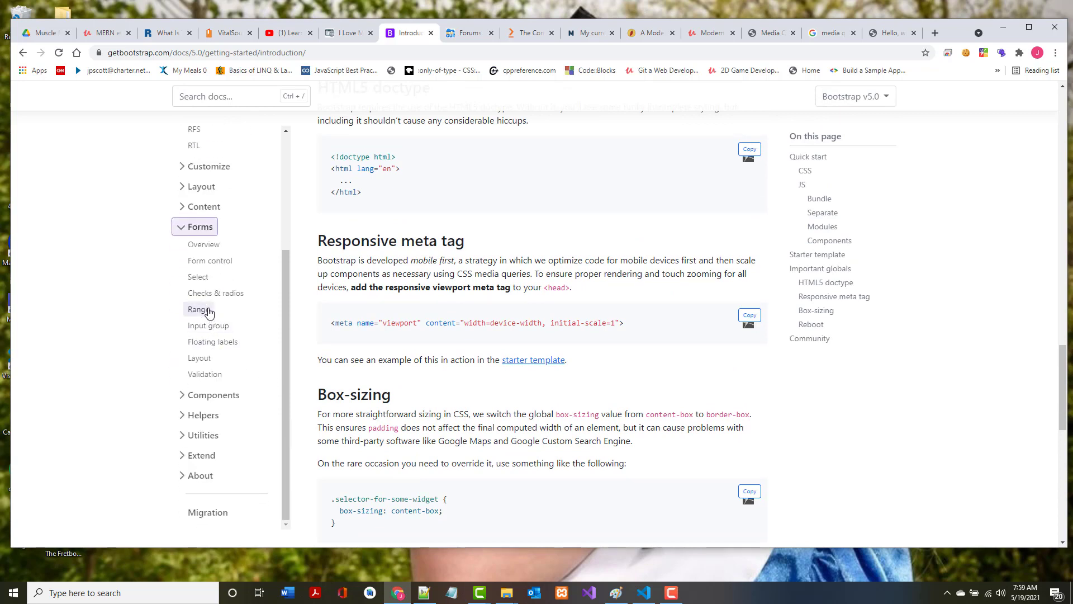
{"action": "left_click", "coordinate": [203, 245]}
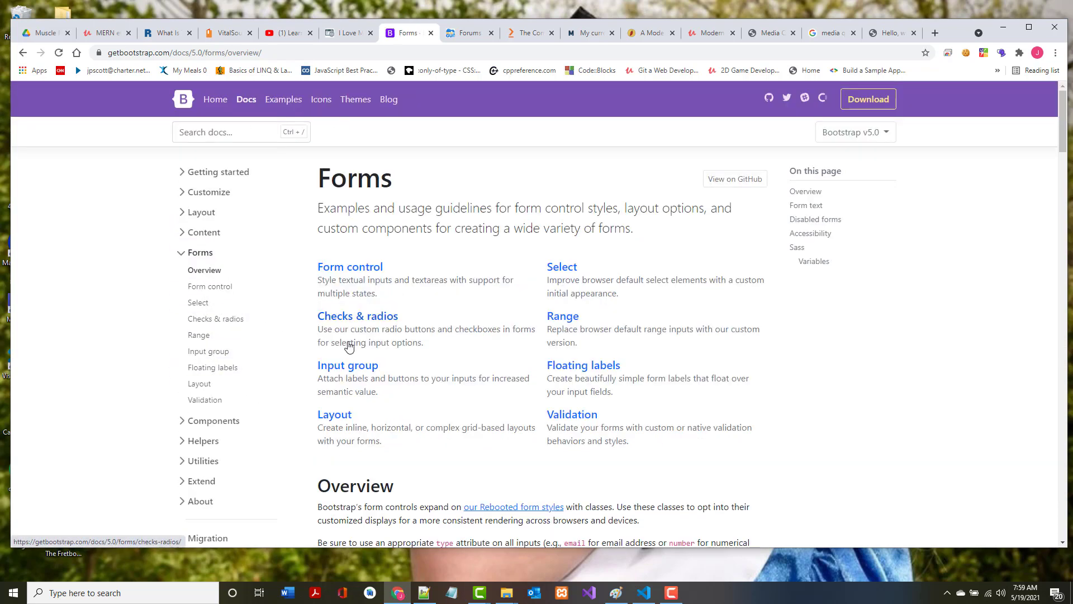
{"action": "scroll", "scroll_direction": "down", "scroll_amount": 3}
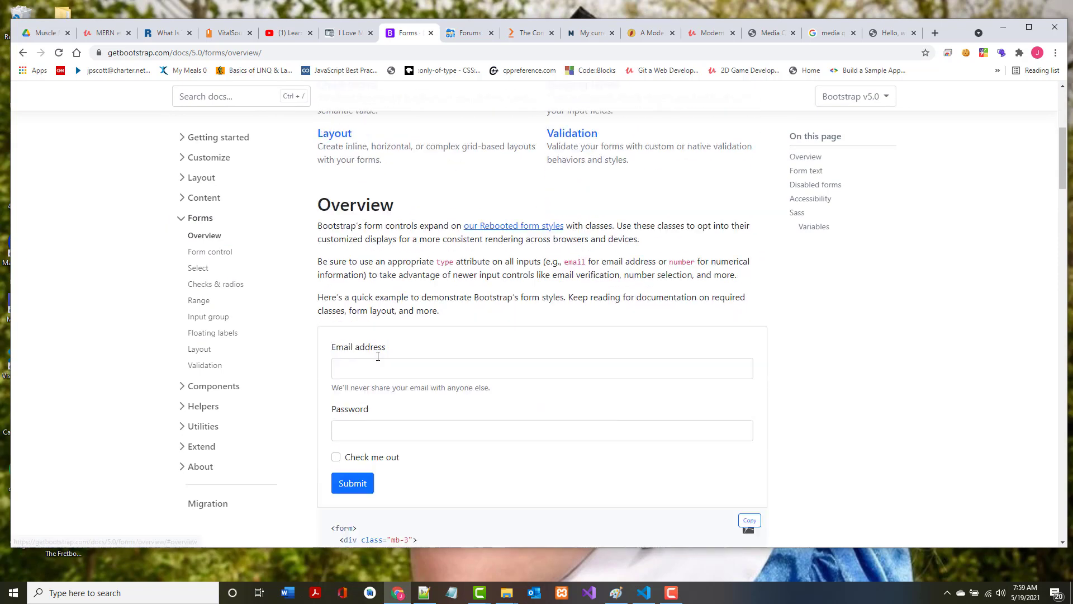
{"action": "scroll", "scroll_direction": "down", "scroll_amount": 3}
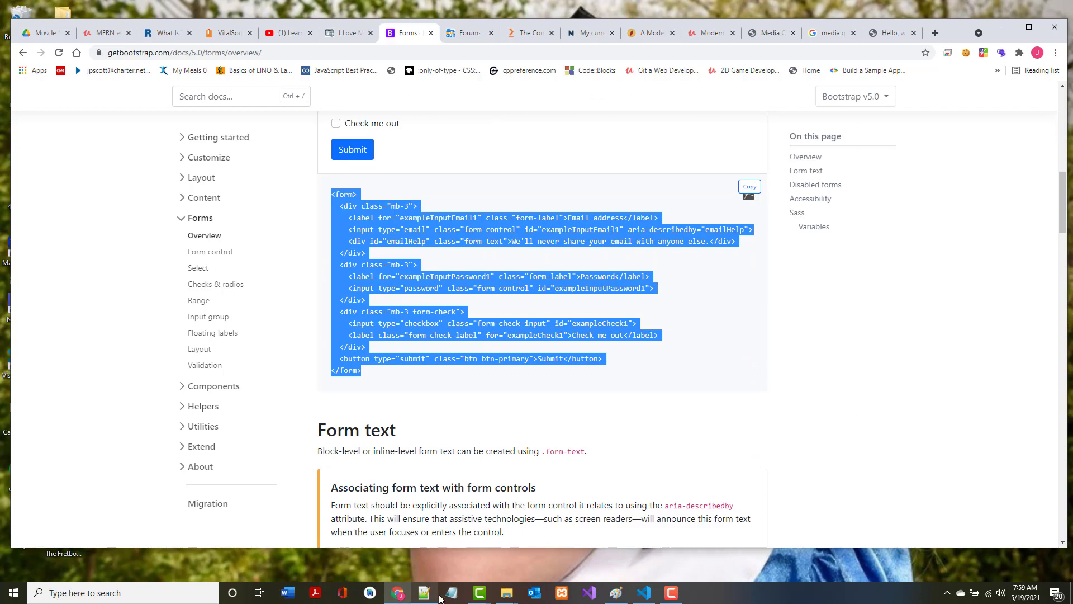
{"action": "left_click", "coordinate": [425, 593]}
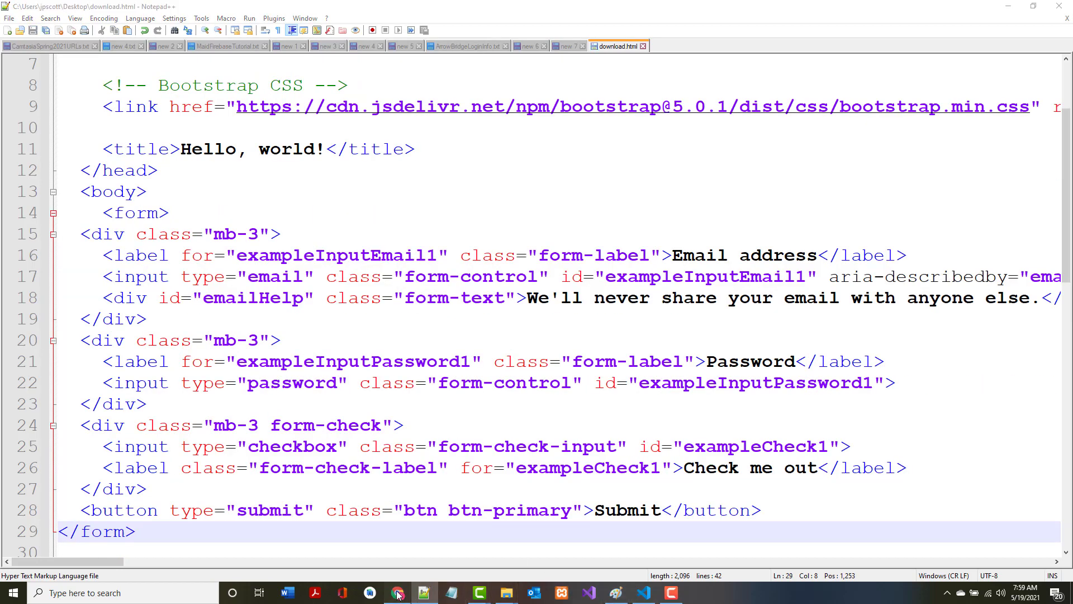
View the maximized download.html preview of the styled Bootstrap form, then return to the Forms docs.
{"action": "left_click", "coordinate": [397, 593]}
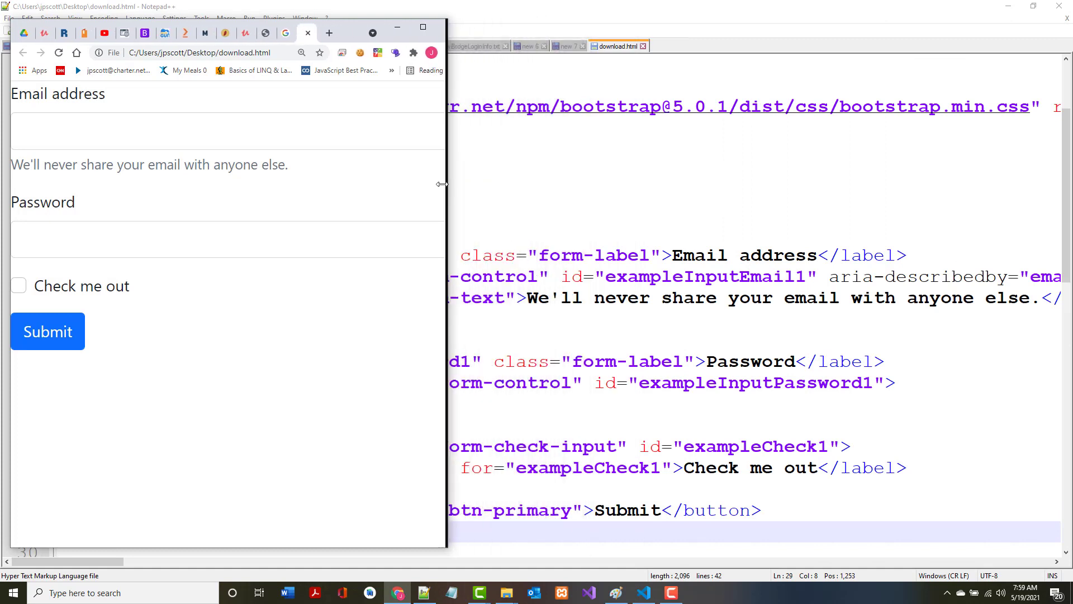
{"action": "left_click", "coordinate": [422, 27]}
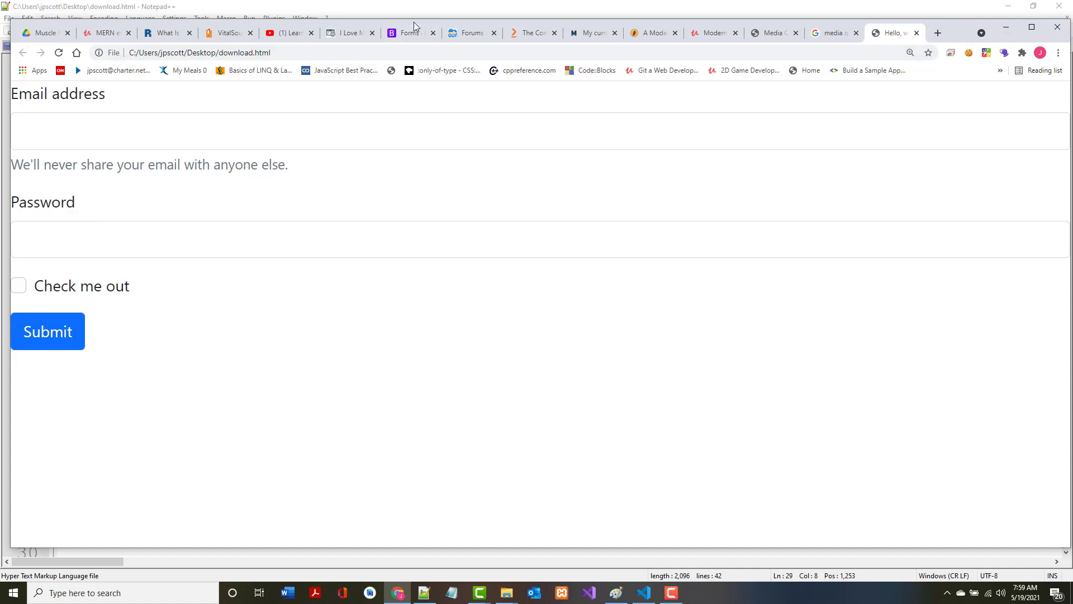
{"action": "left_click", "coordinate": [407, 33]}
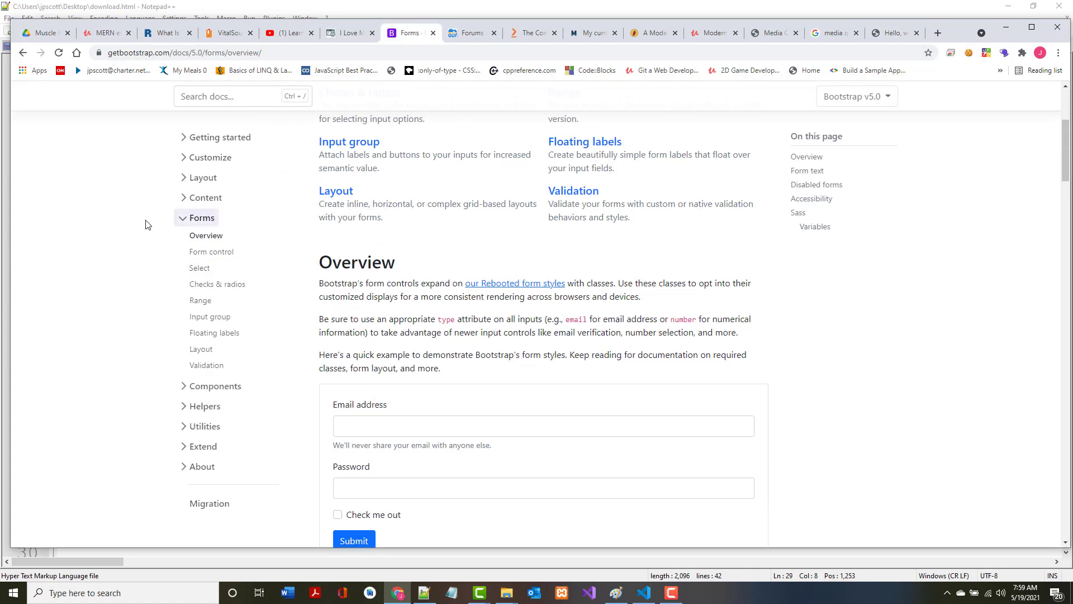
Expand Layout and Content in the sidebar and browse Bootstrap's Examples gallery of snippets.
{"action": "scroll", "scroll_direction": "up", "scroll_amount": 3}
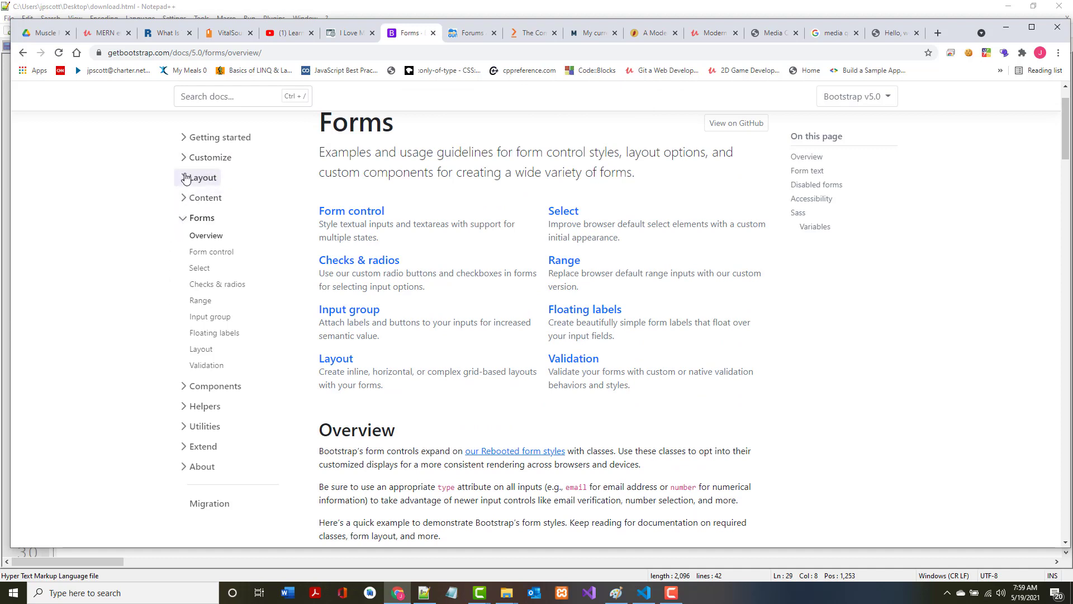
{"action": "left_click", "coordinate": [201, 177]}
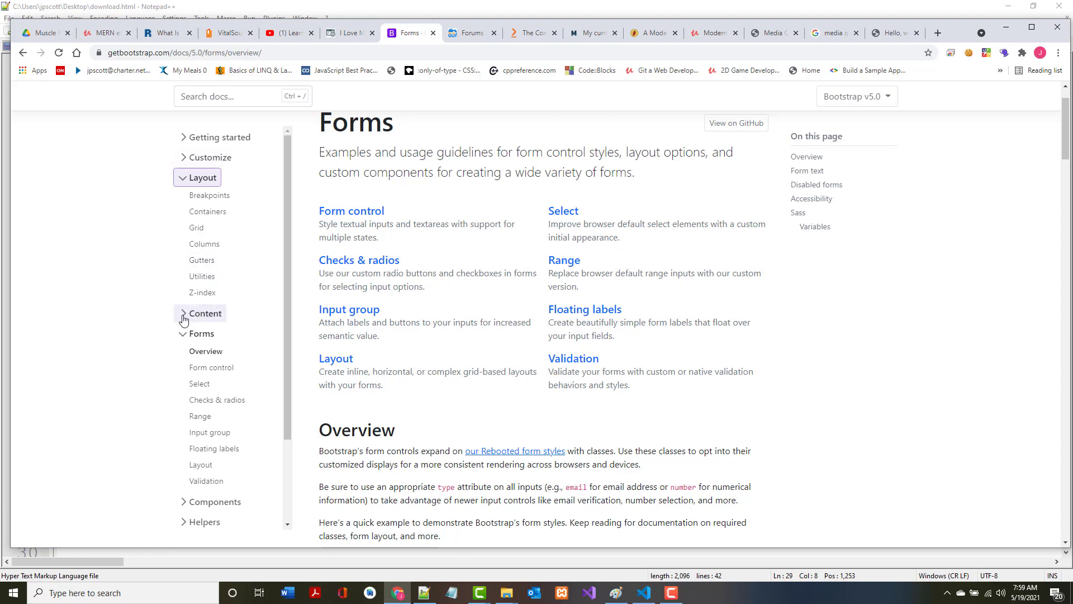
{"action": "left_click", "coordinate": [204, 313]}
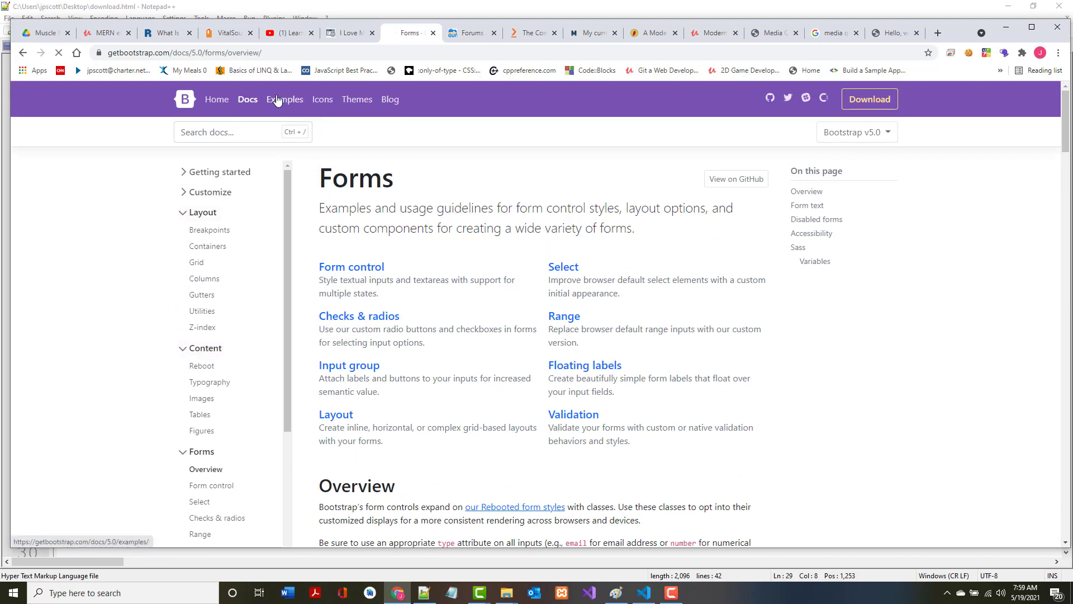
{"action": "left_click", "coordinate": [285, 99]}
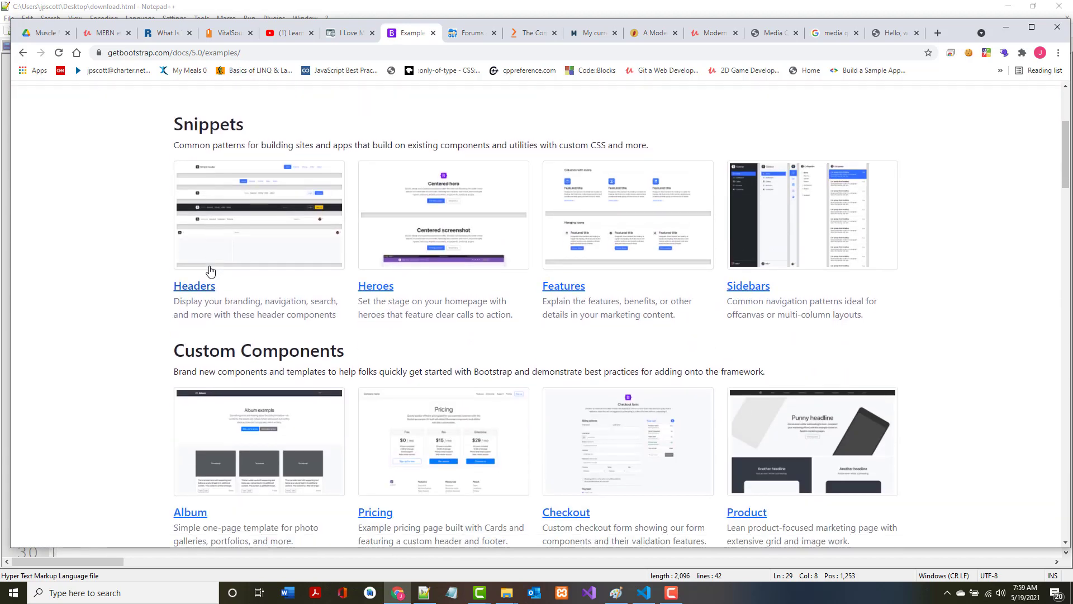
{"action": "scroll", "scroll_direction": "down", "scroll_amount": 3}
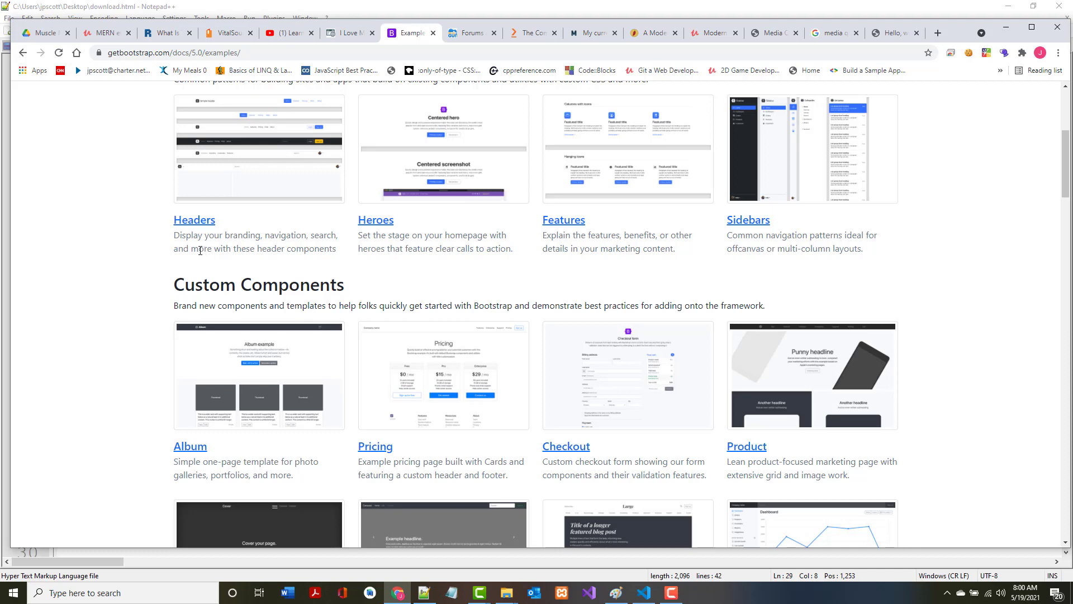
{"action": "scroll", "scroll_direction": "down", "scroll_amount": 3}
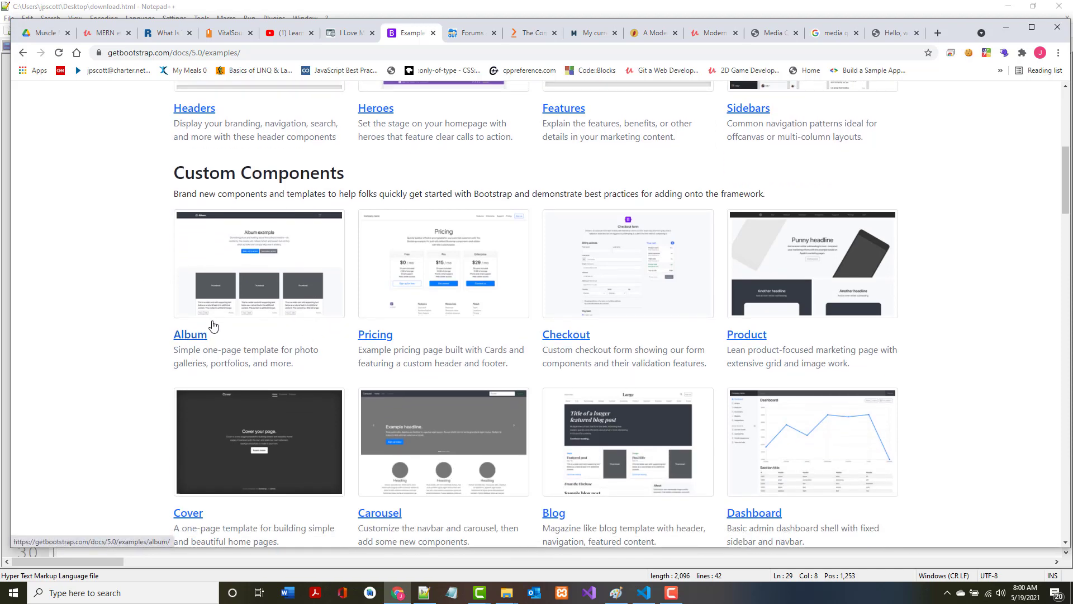
{"action": "scroll", "scroll_direction": "up", "scroll_amount": 3}
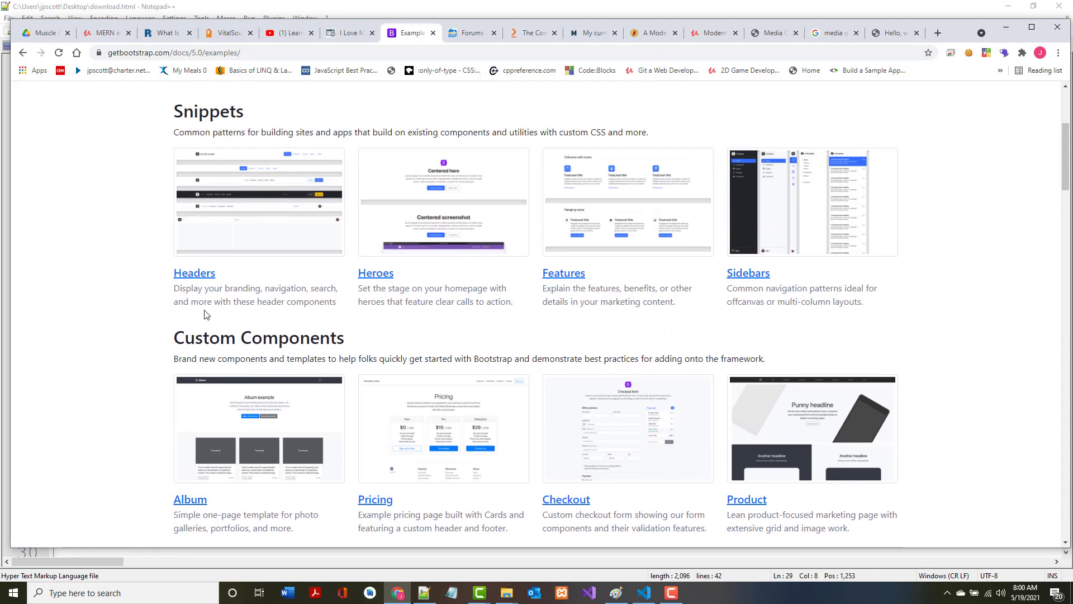
{"action": "scroll", "scroll_direction": "up", "scroll_amount": 3}
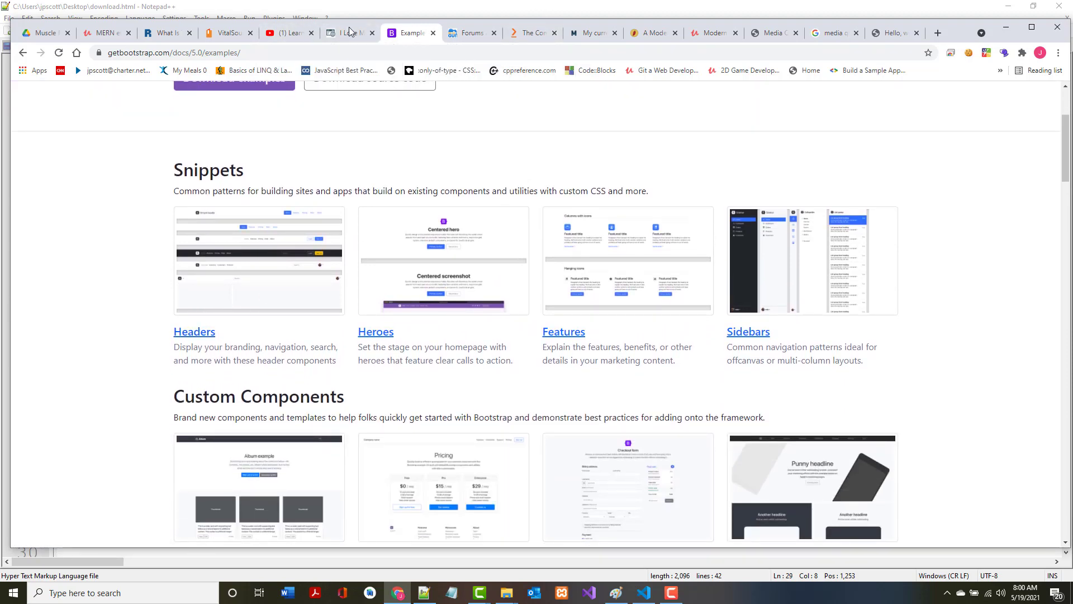
{"action": "left_click", "coordinate": [22, 52]}
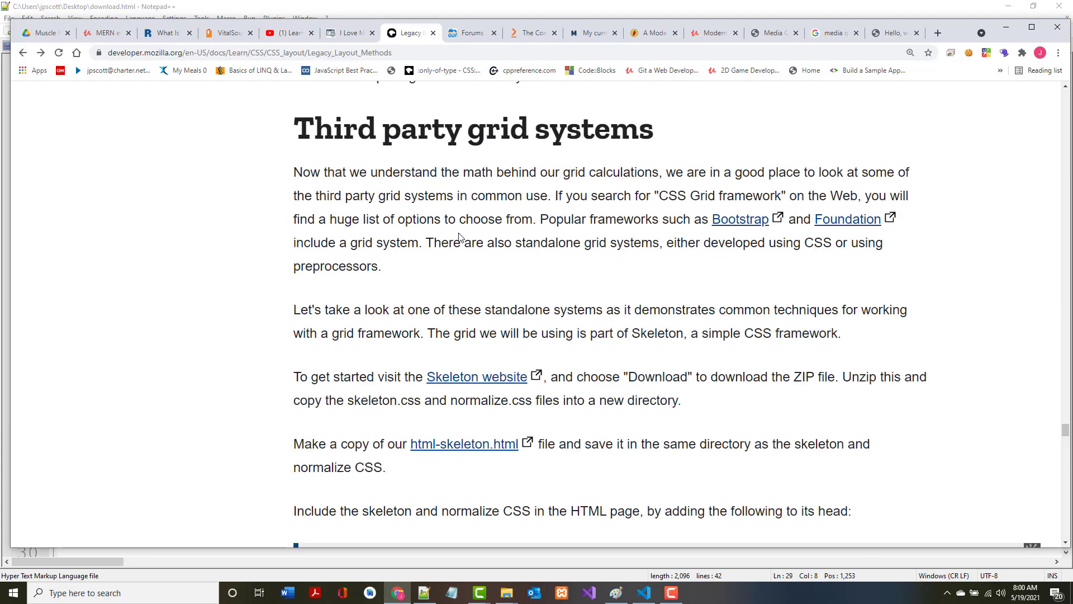
Read the Legacy layout methods article to its Summary and open 'Supporting older browsers'.
{"action": "scroll", "scroll_direction": "down", "scroll_amount": 3}
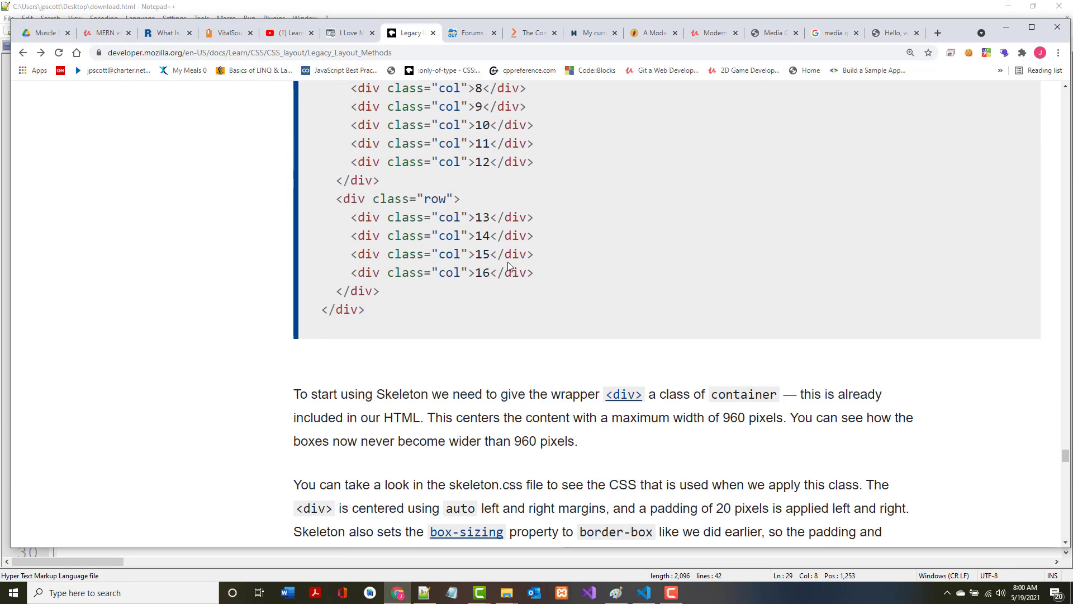
{"action": "scroll", "scroll_direction": "down", "scroll_amount": 3}
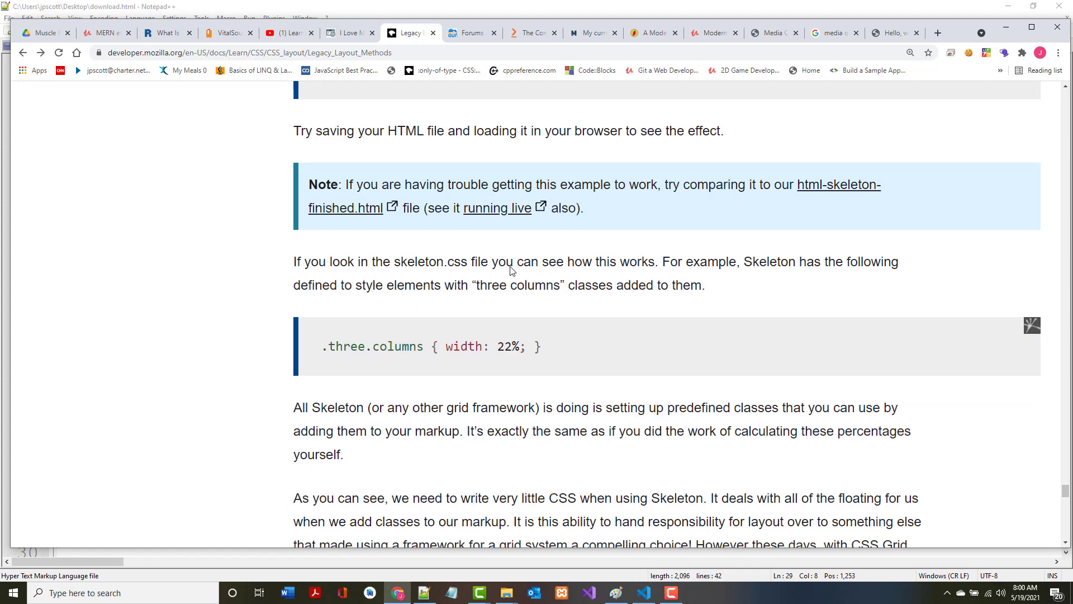
{"action": "scroll", "scroll_direction": "down", "scroll_amount": 3}
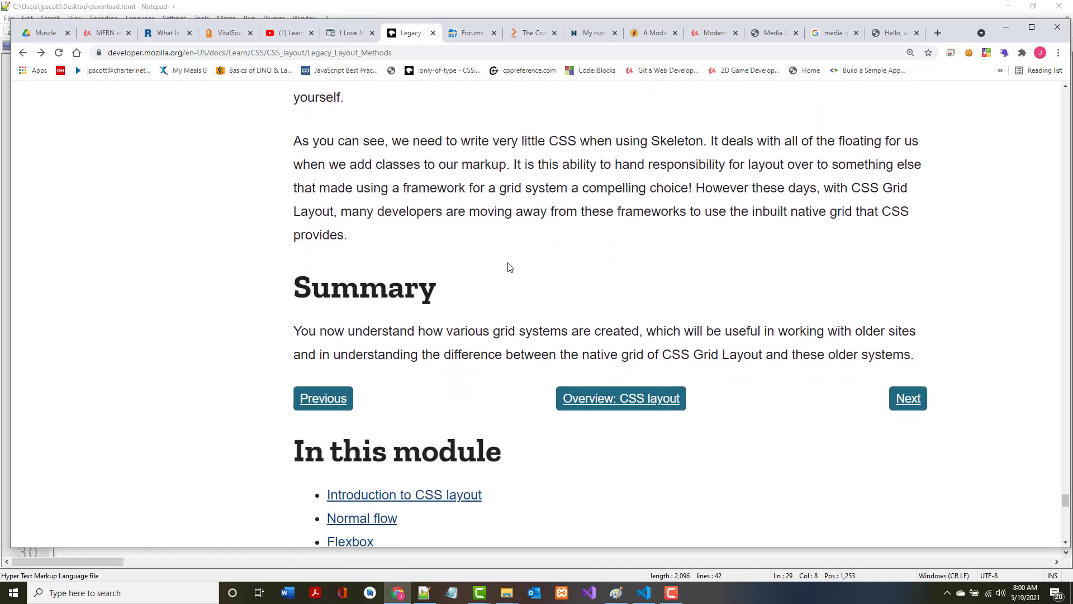
{"action": "scroll", "scroll_direction": "down", "scroll_amount": 3}
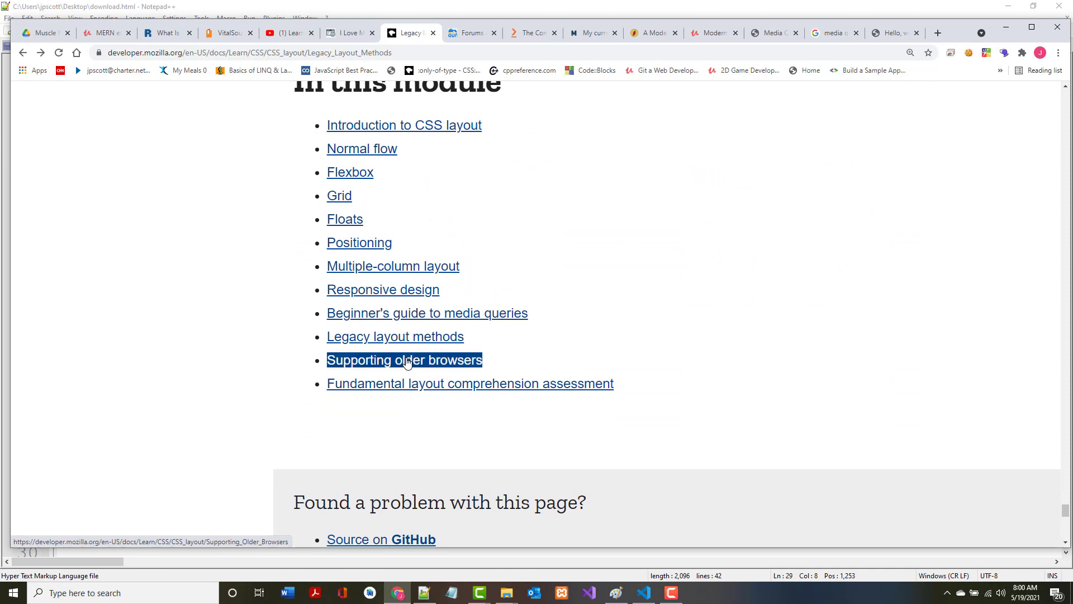
{"action": "left_click", "coordinate": [404, 360]}
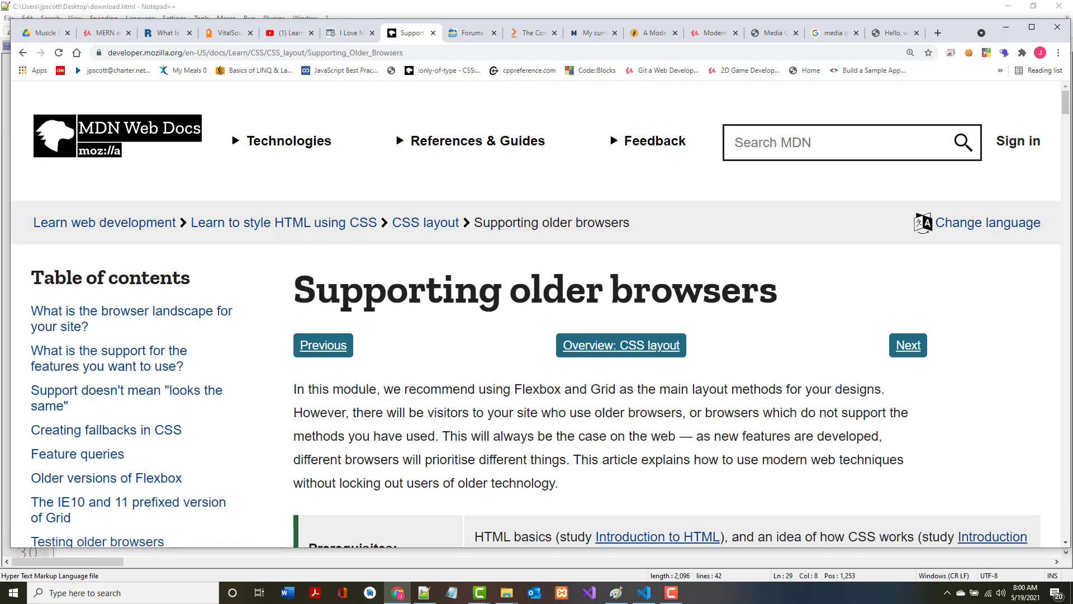
{"action": "scroll", "scroll_direction": "down", "scroll_amount": 3}
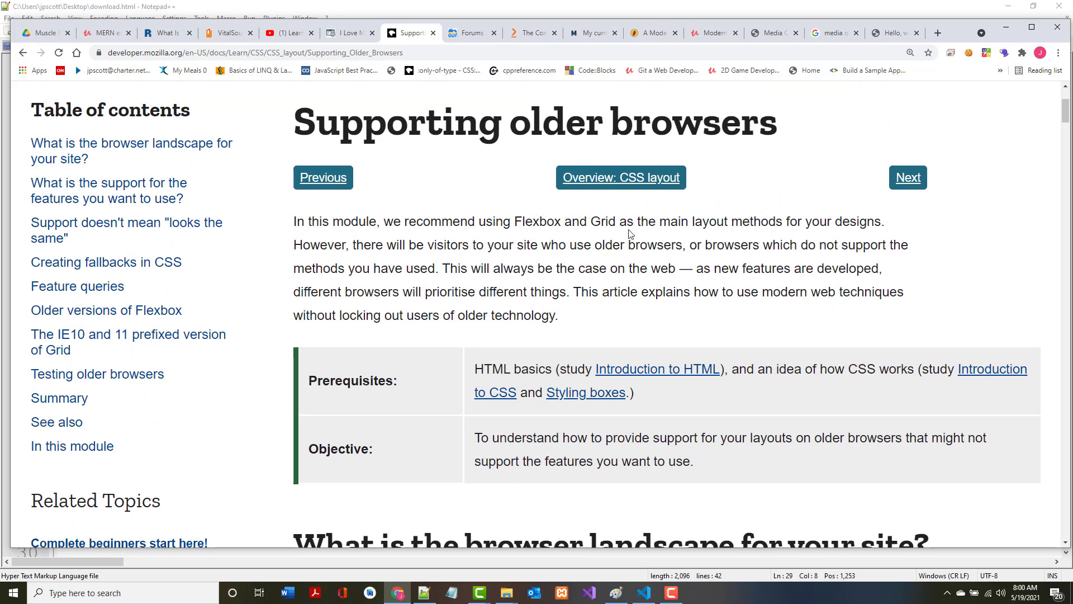
{"action": "mouse_move", "coordinate": [369, 226]}
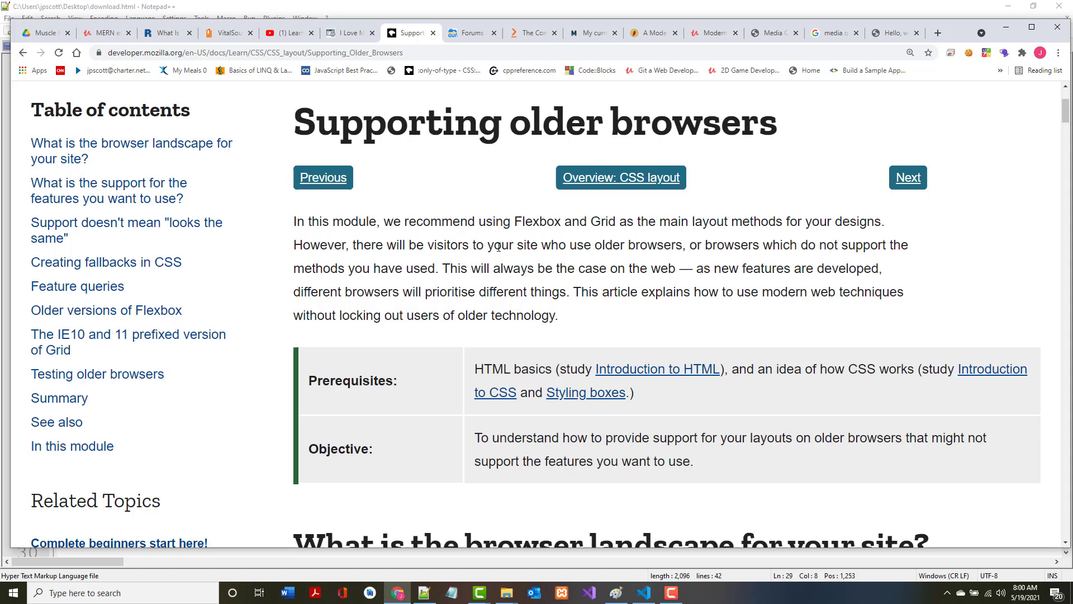
{"action": "mouse_move", "coordinate": [348, 248]}
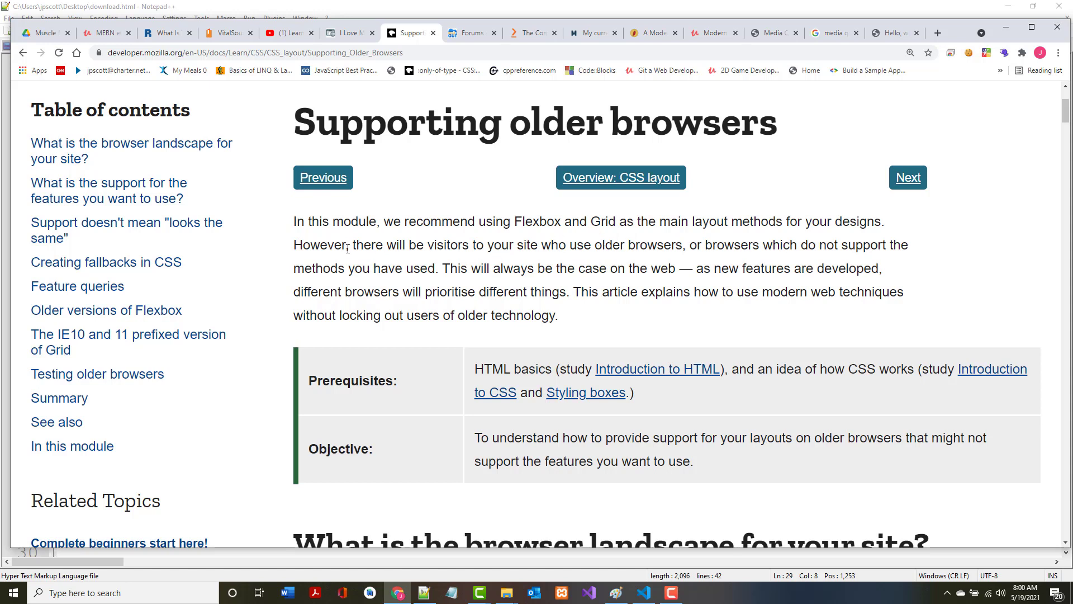
{"action": "mouse_move", "coordinate": [579, 539]}
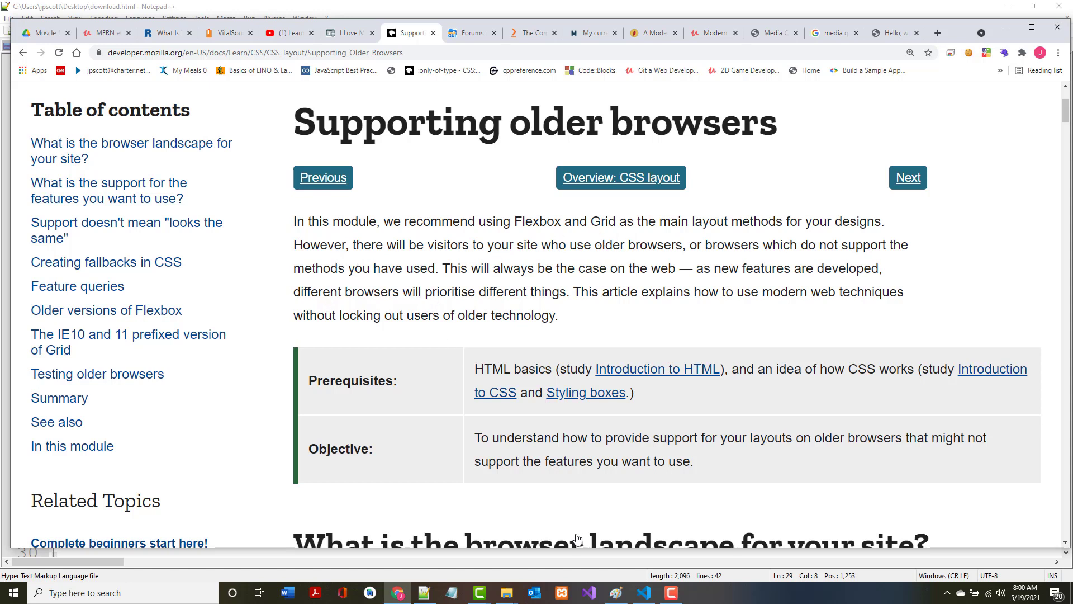
{"action": "left_click", "coordinate": [670, 593]}
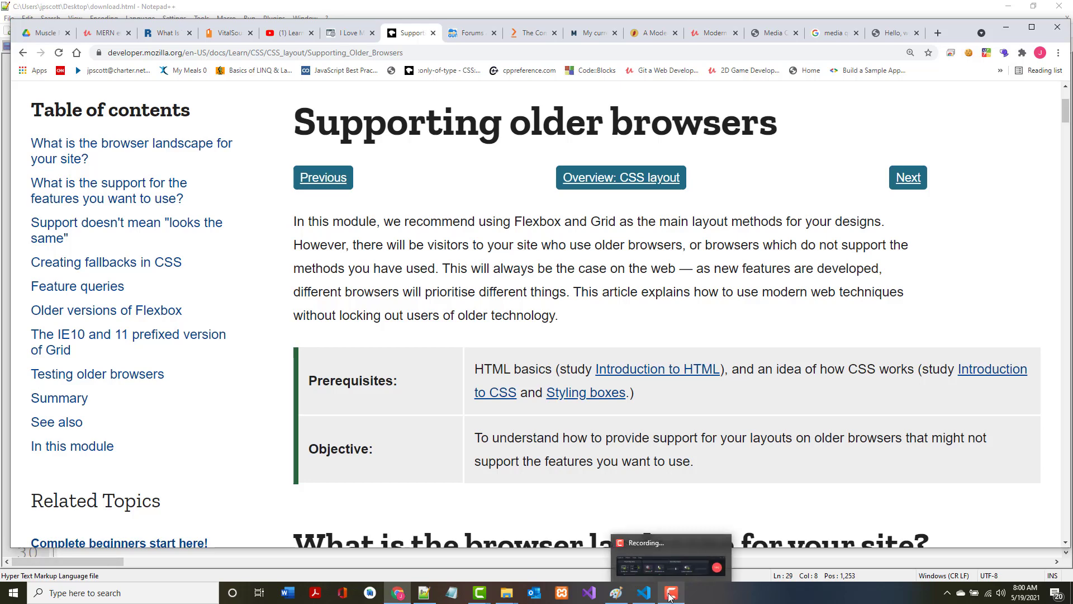